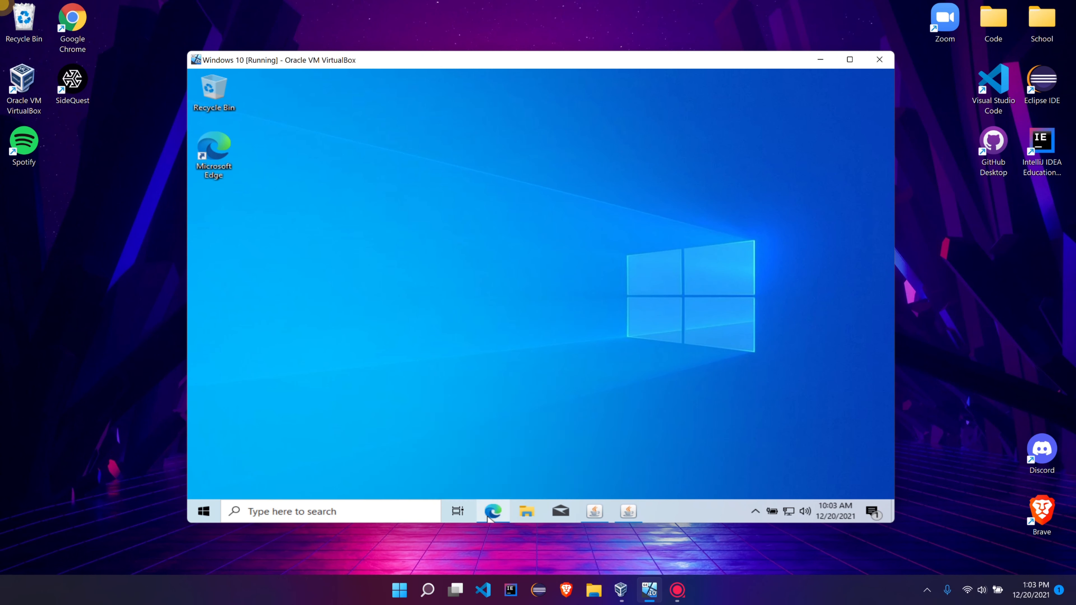
Step: Install the Java runtime via Java Setup and close it after a successful install
click(492, 510)
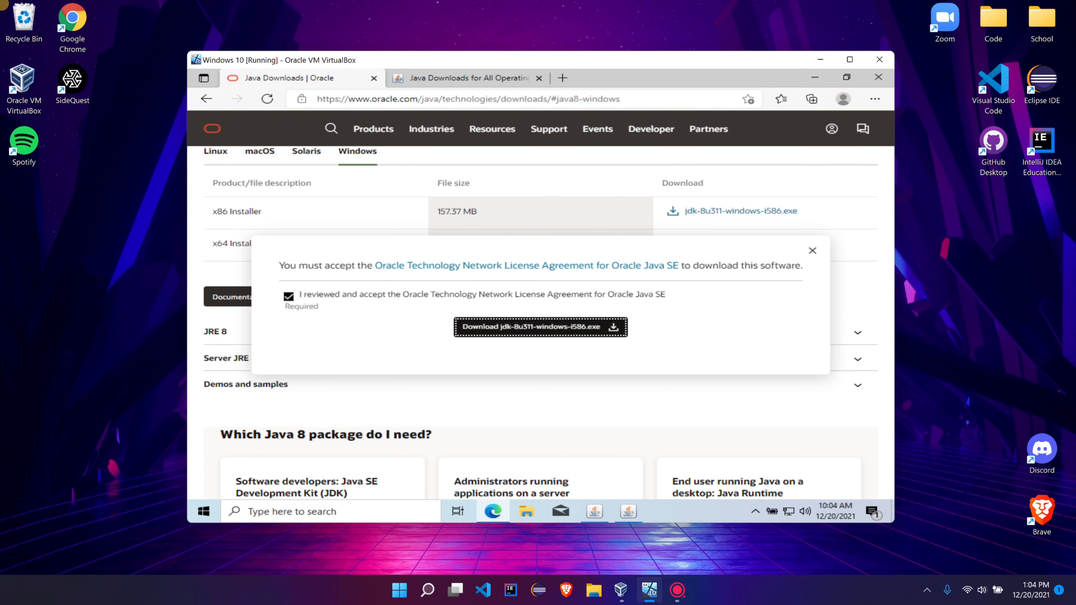
click(877, 77)
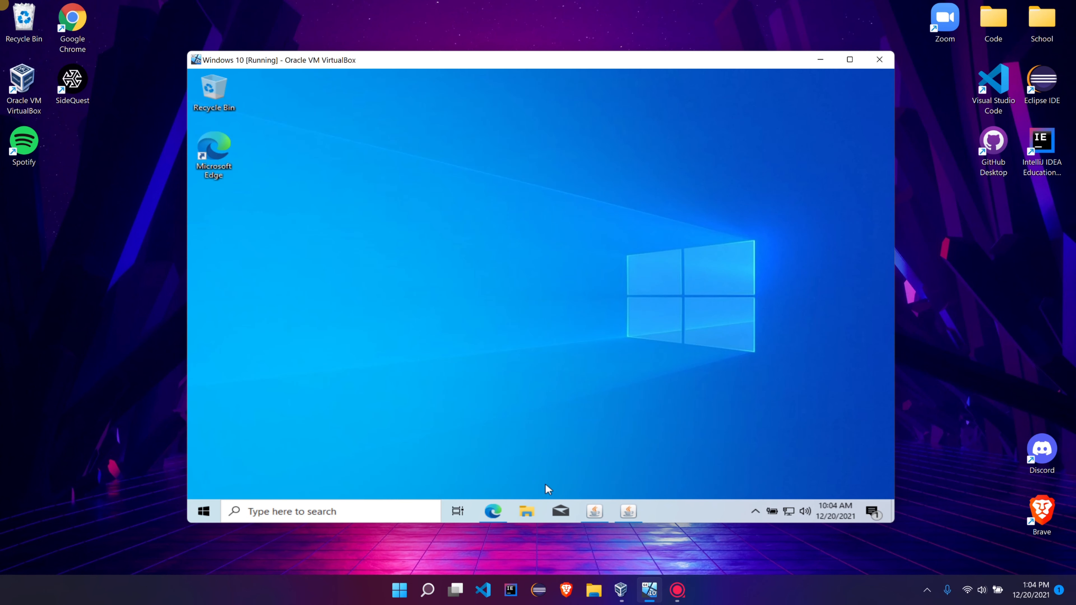
click(627, 511)
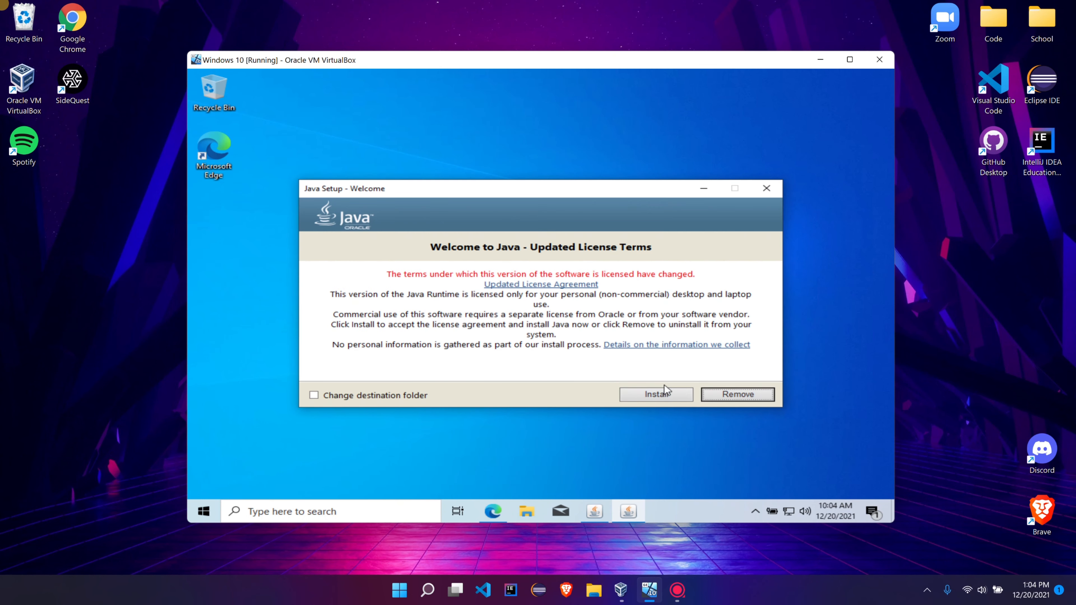
click(655, 394)
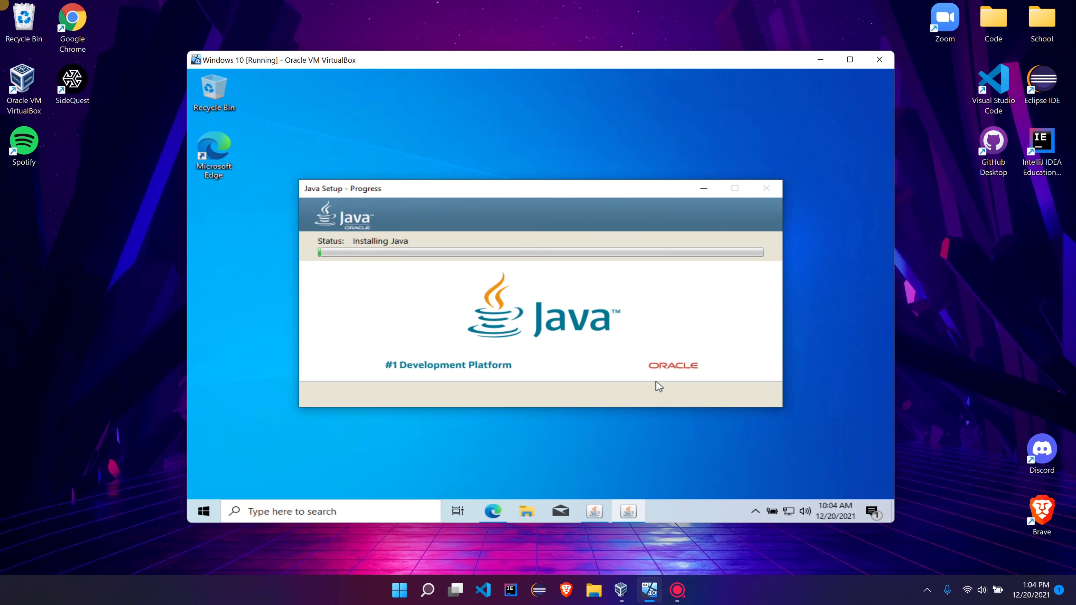
mouse_move(841, 122)
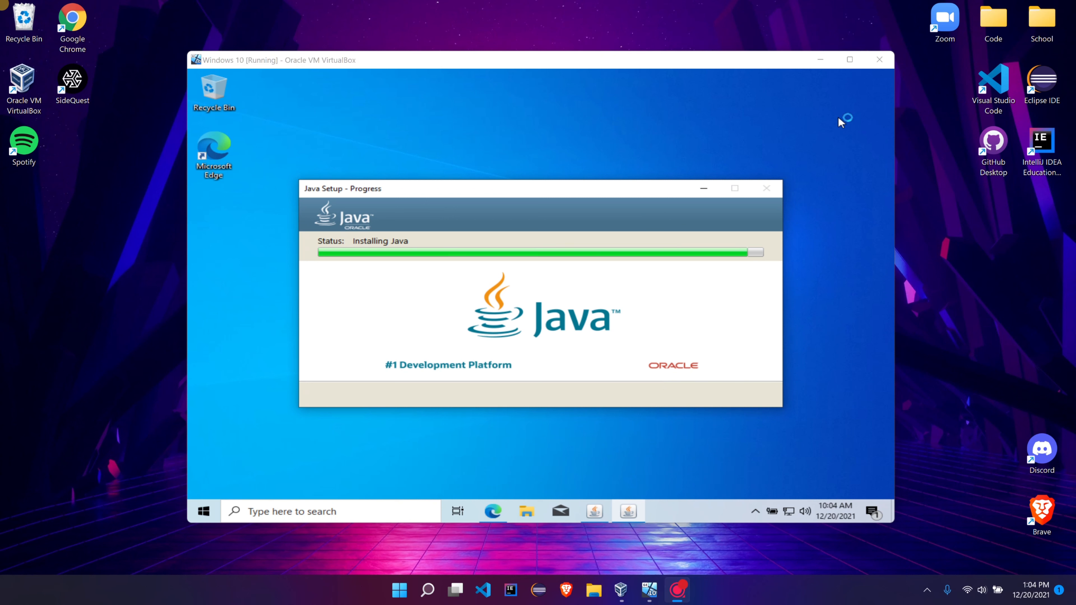
mouse_move(841, 123)
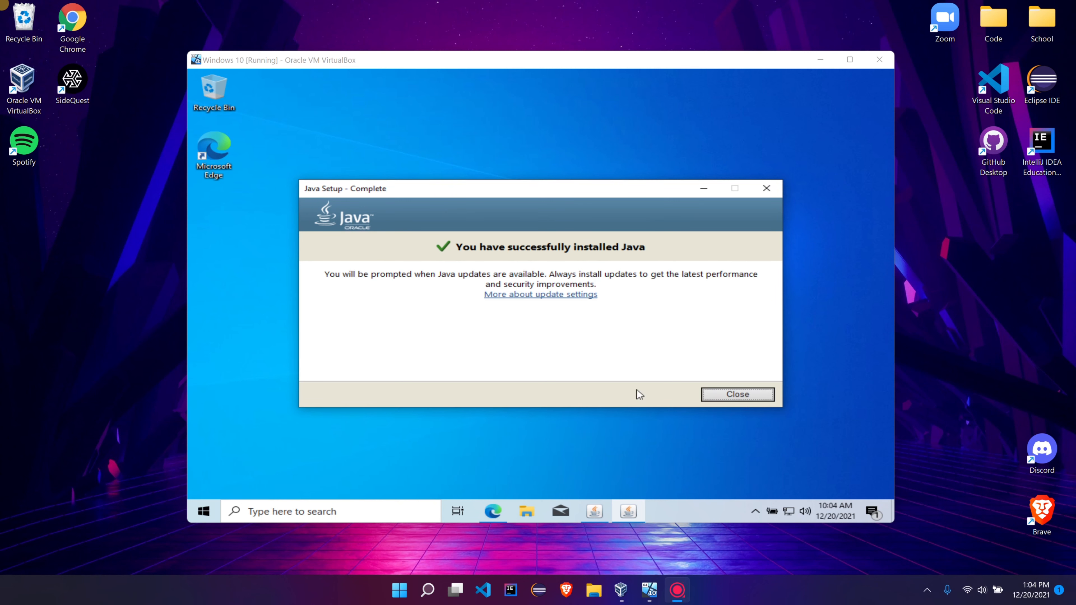
click(737, 394)
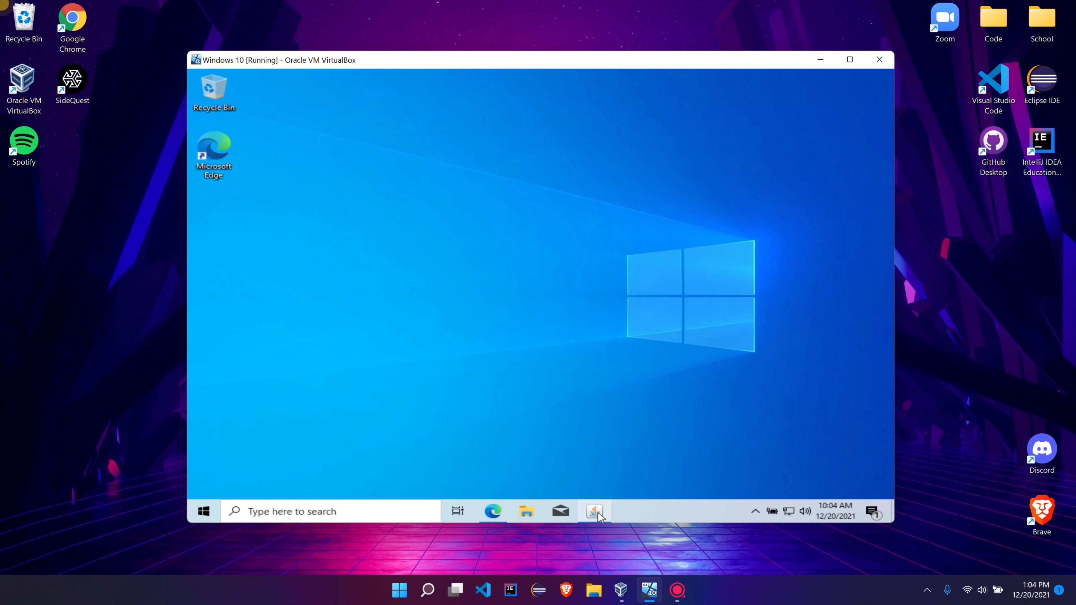
Step: Install JDK 8 Update 311 with default features and install path, then close the installer
click(593, 511)
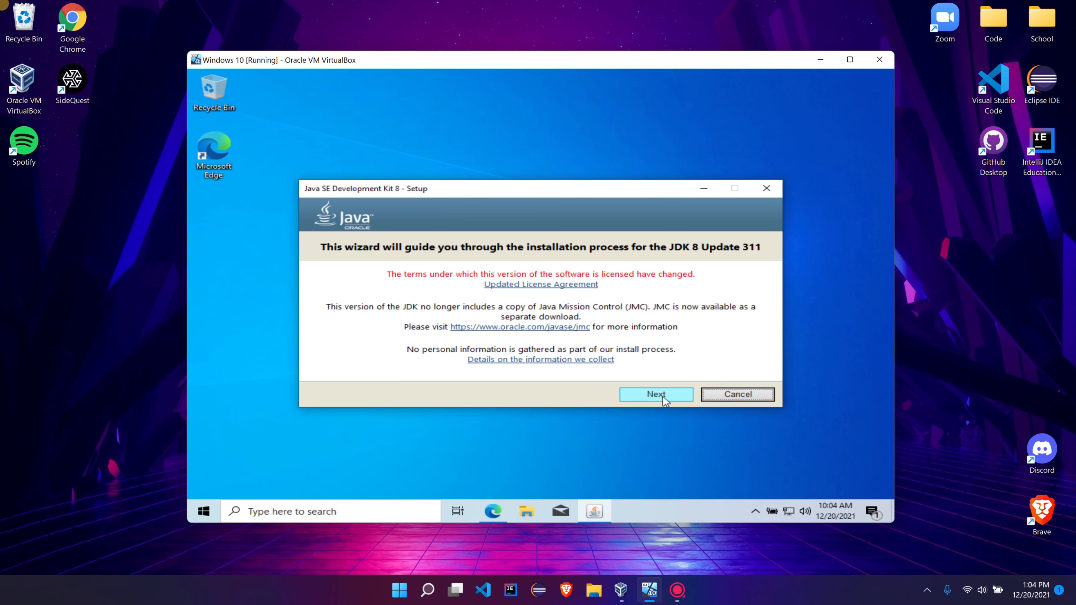
click(654, 393)
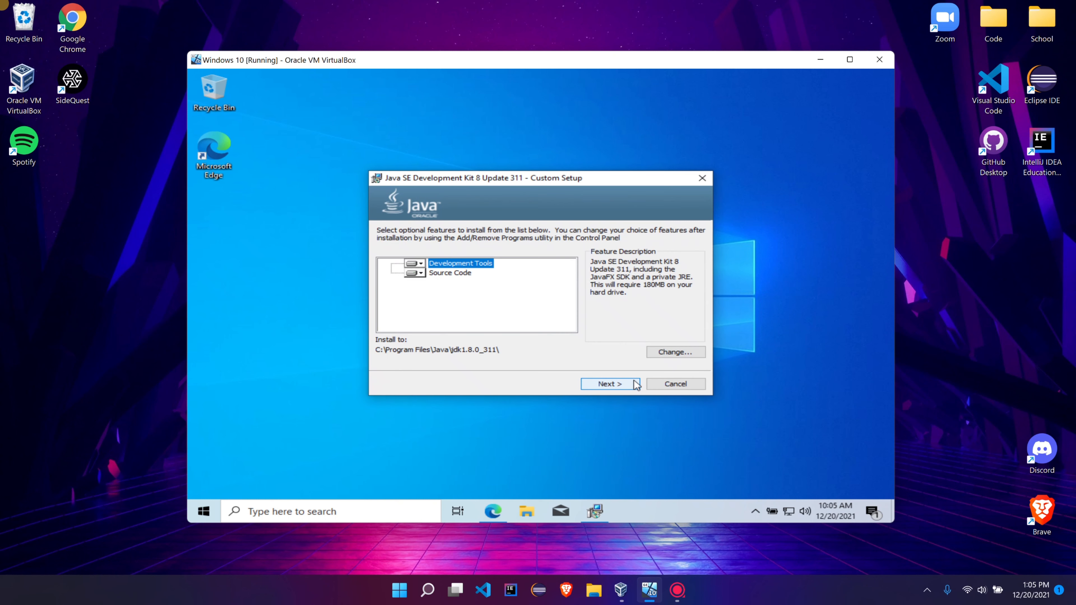
click(610, 383)
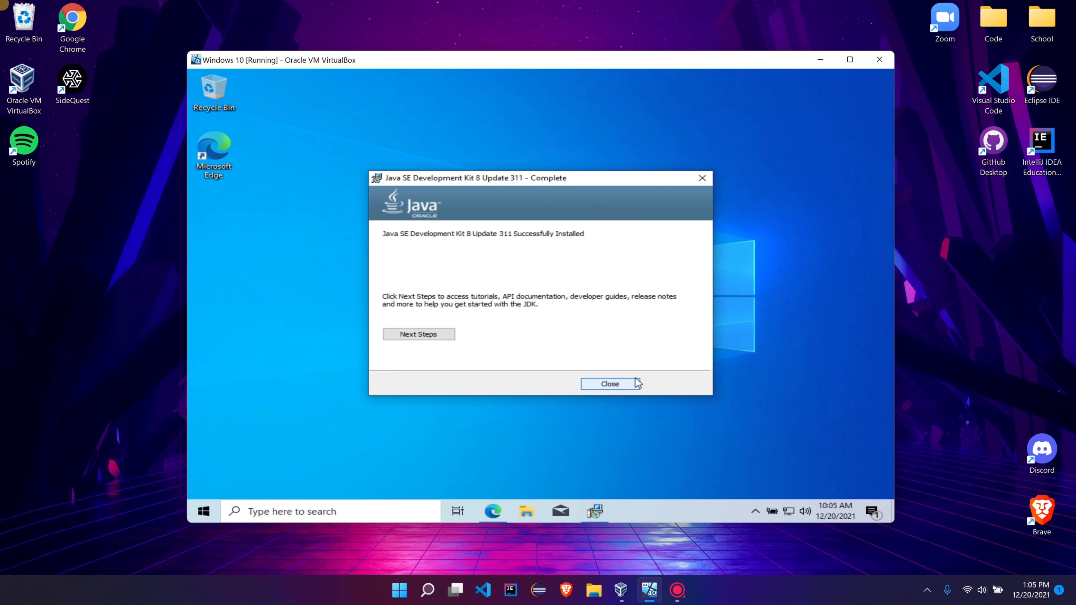
click(608, 383)
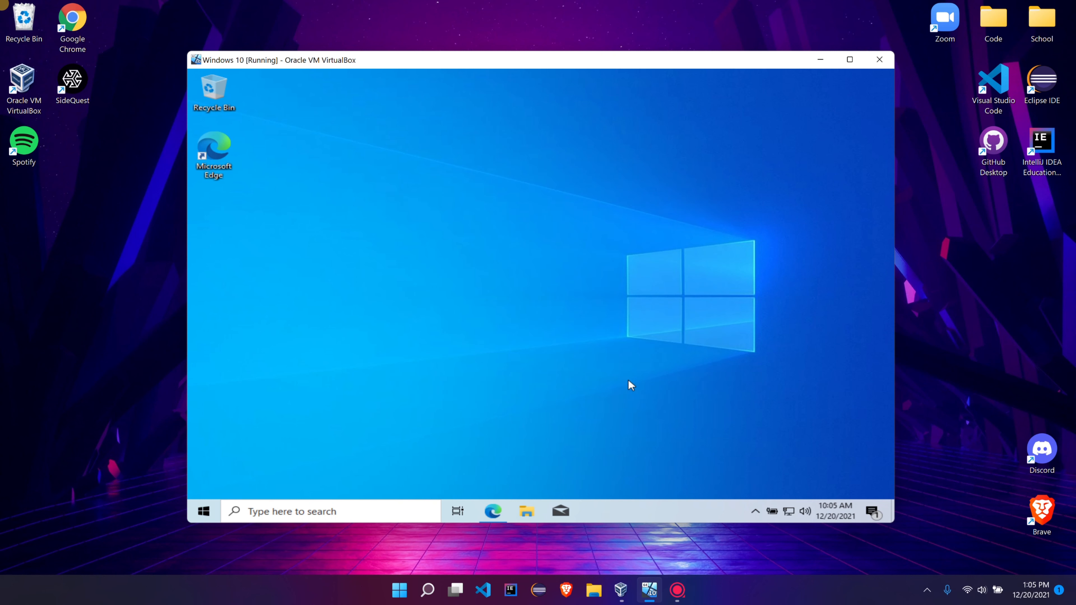
mouse_move(532, 460)
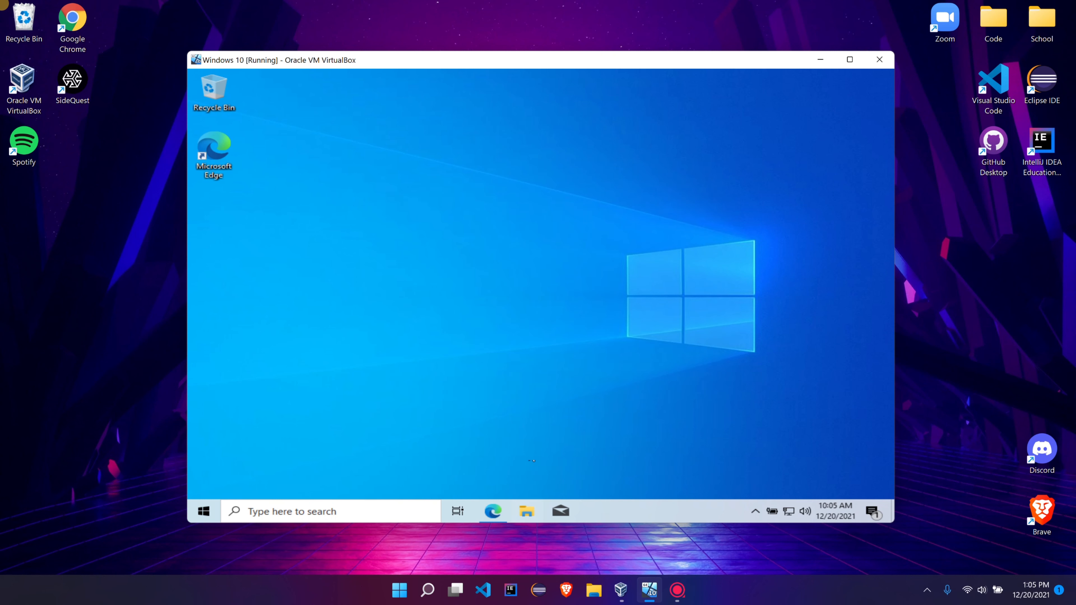
Step: Browse to C:\Program Files\Java showing jdk1.8.0_311 and jre1.8.0_311, then minimize Explorer
click(526, 511)
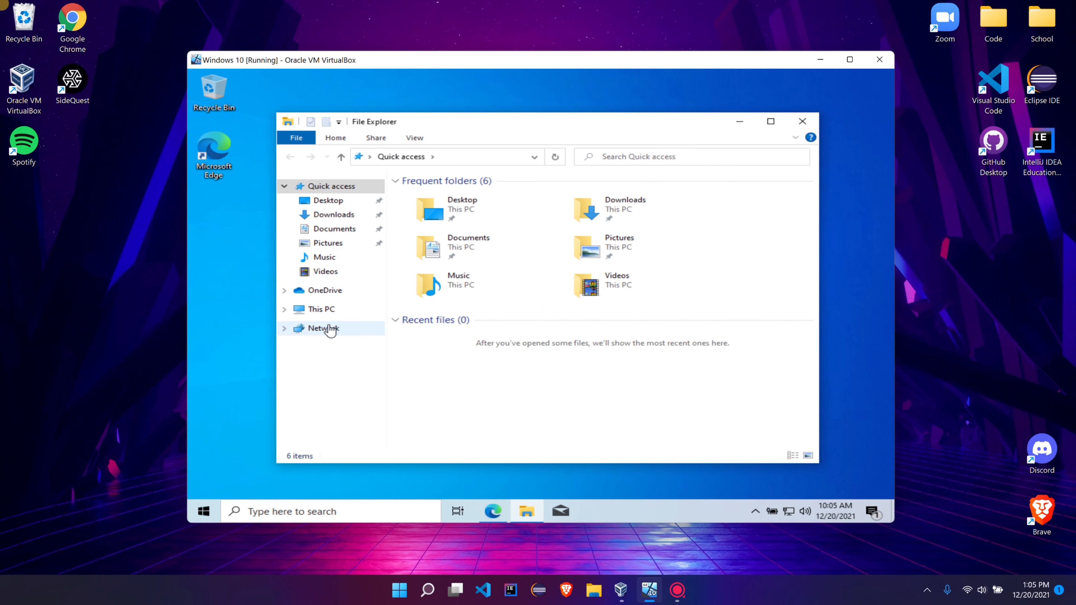
click(320, 309)
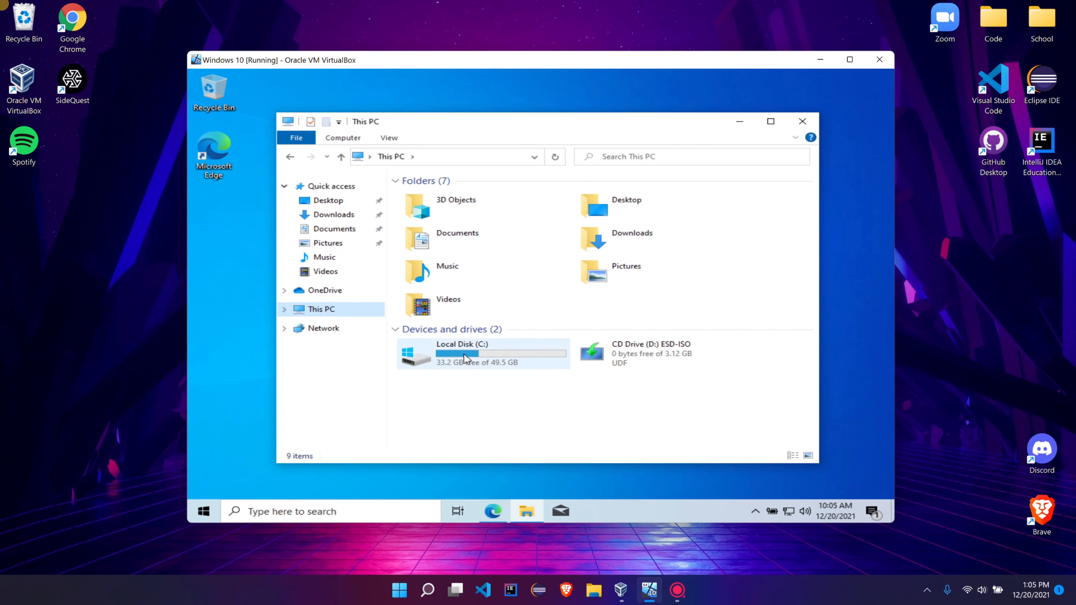
double_click(464, 354)
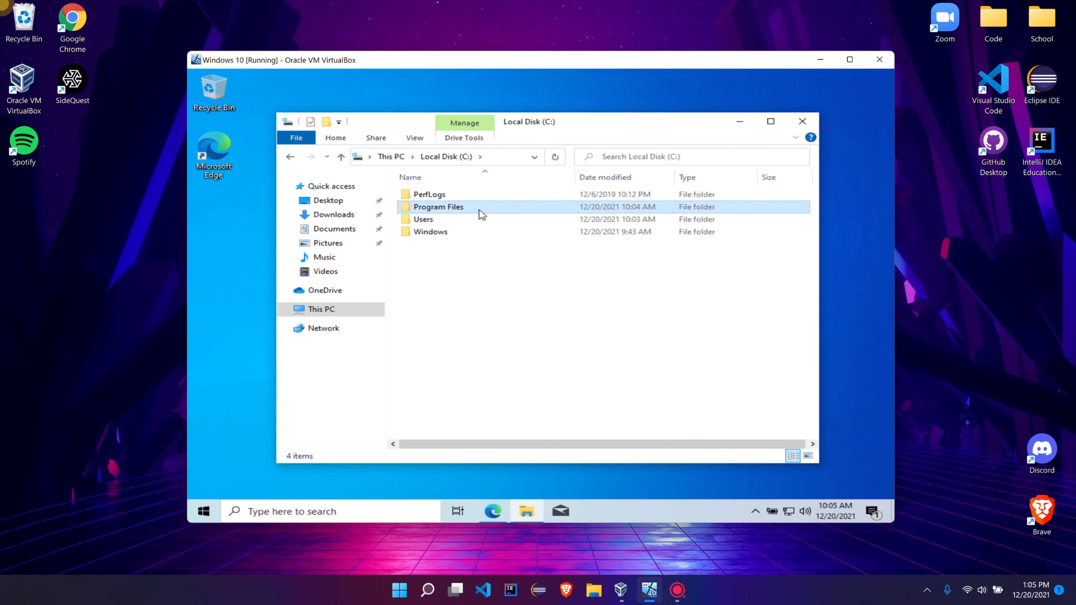
double_click(438, 207)
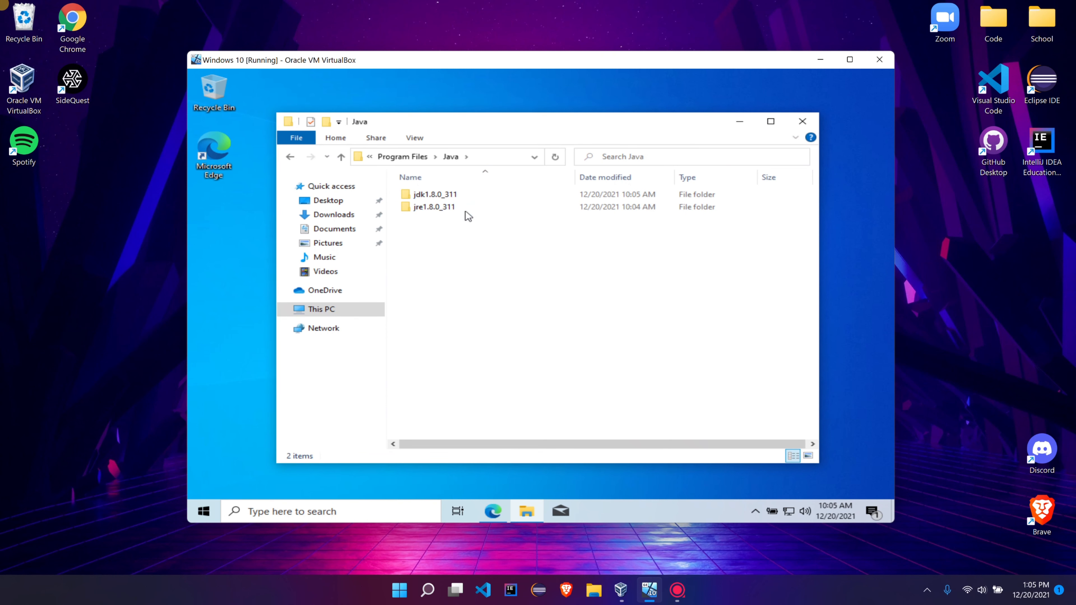
mouse_move(740, 122)
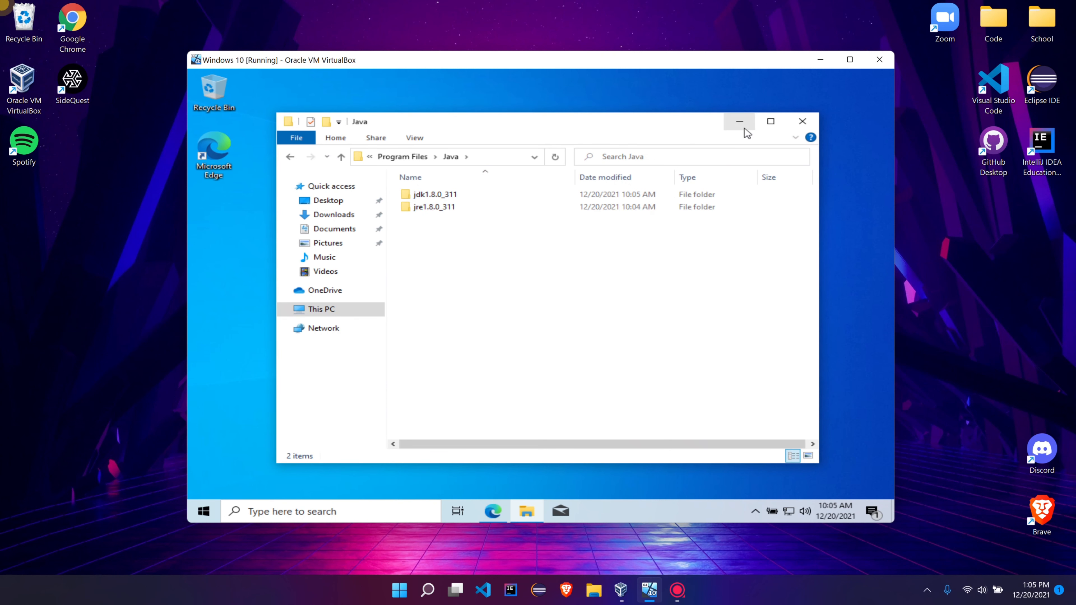
click(739, 122)
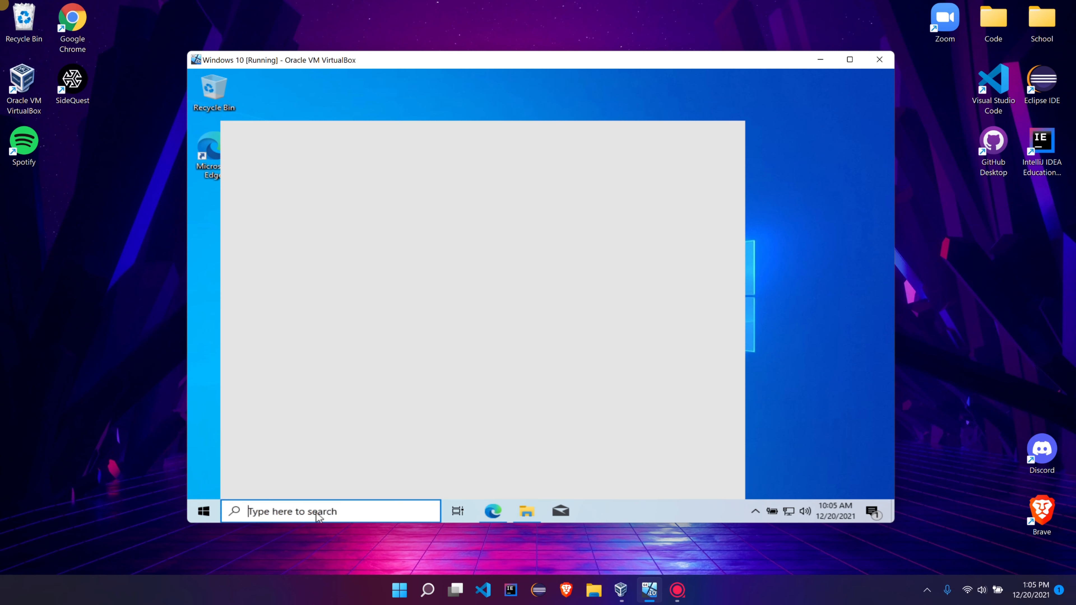
Step: Launch Notepad and write public class Hello with a main(String[] args) method
text(notepad)
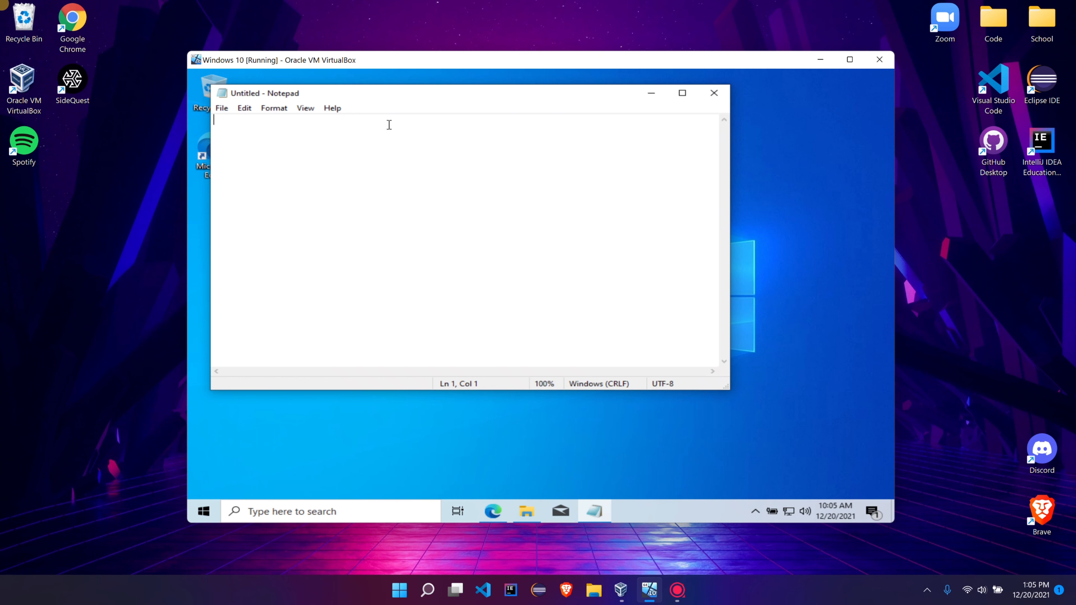
mouse_move(580, 285)
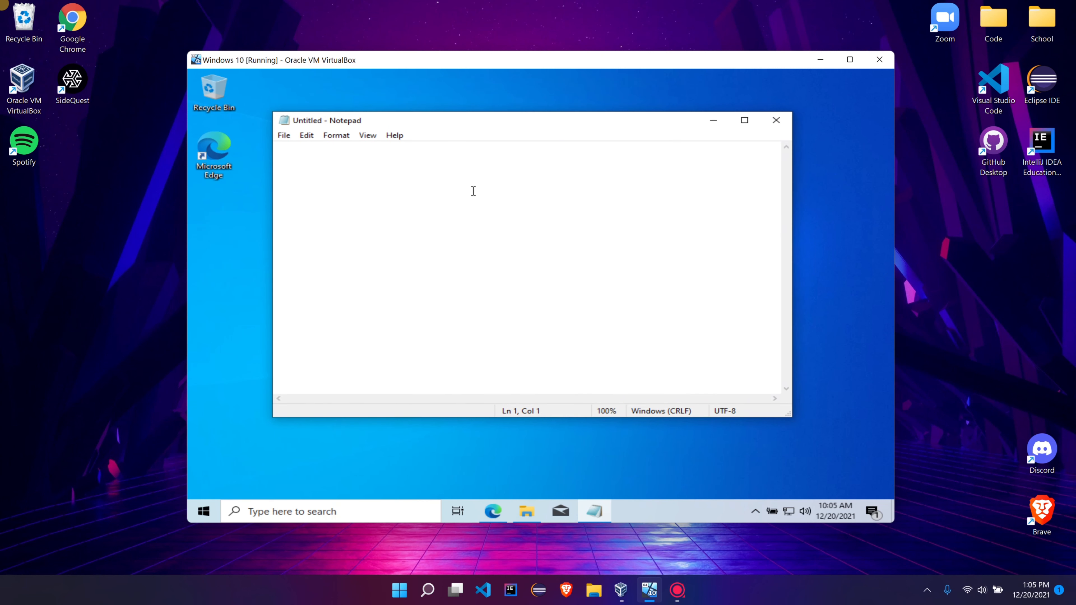
text(public)
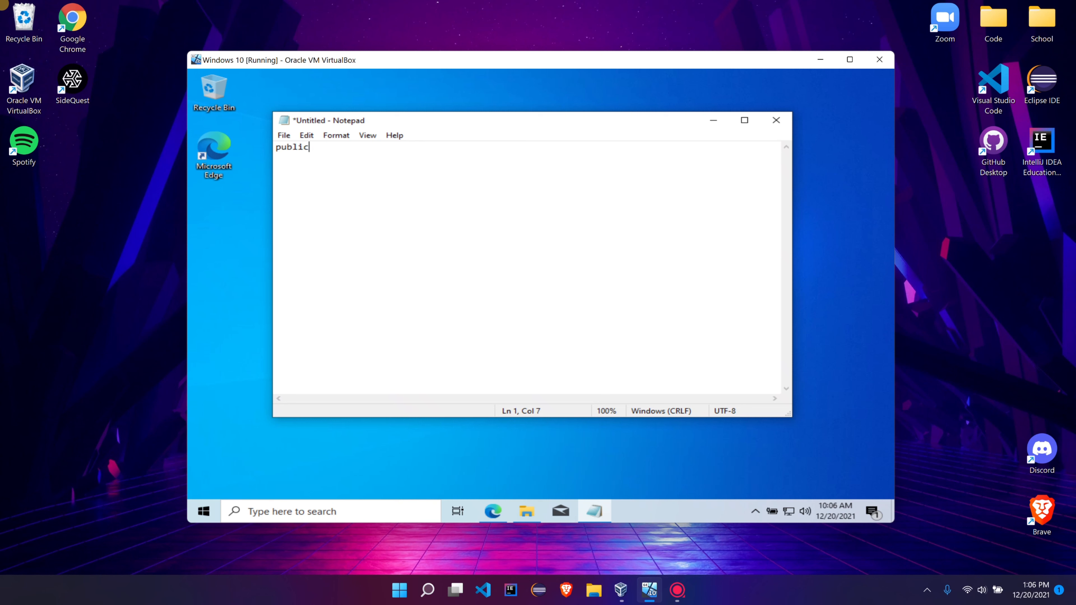
text(class Hello {)
text(})
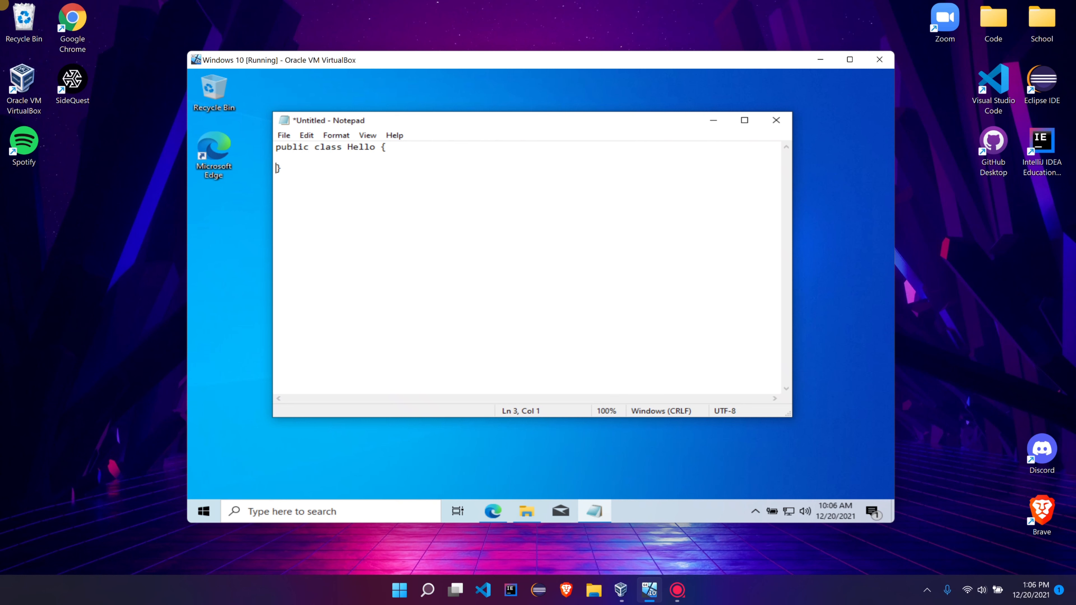
text(public st)
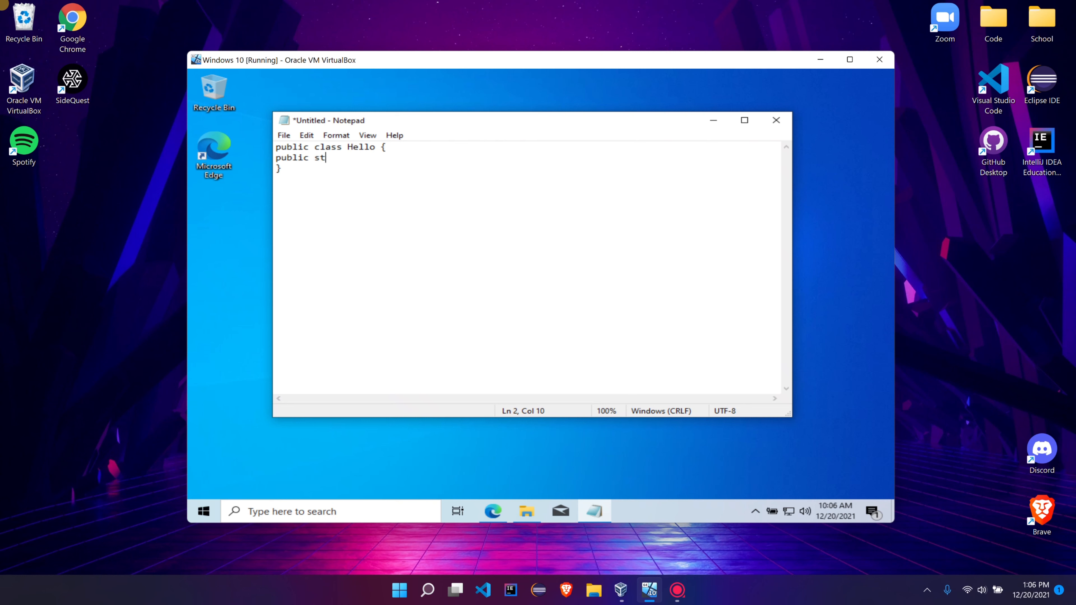
text(atic void main)
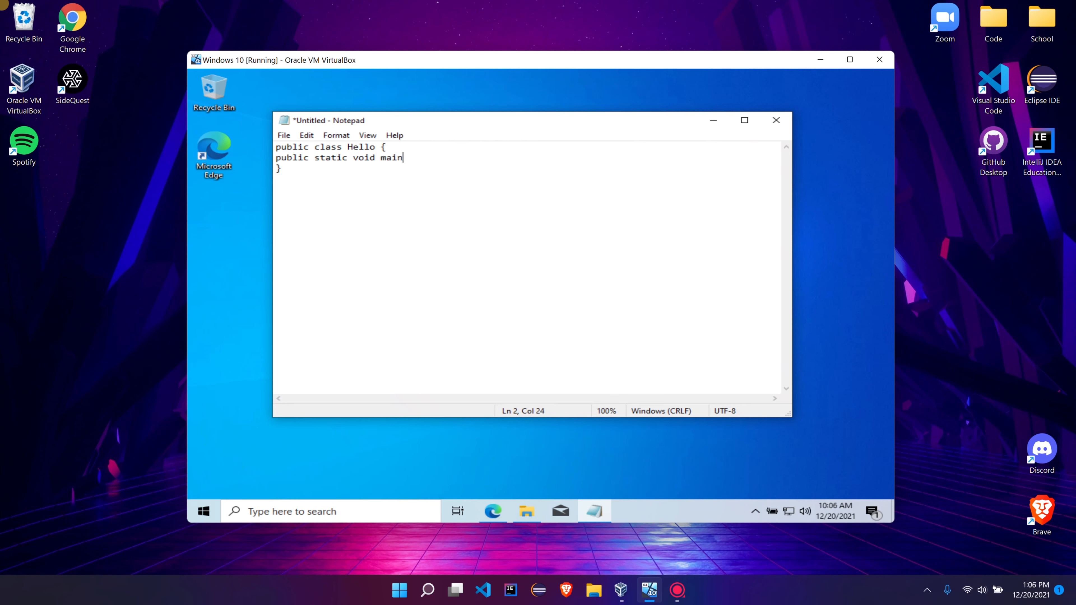
text((String[])
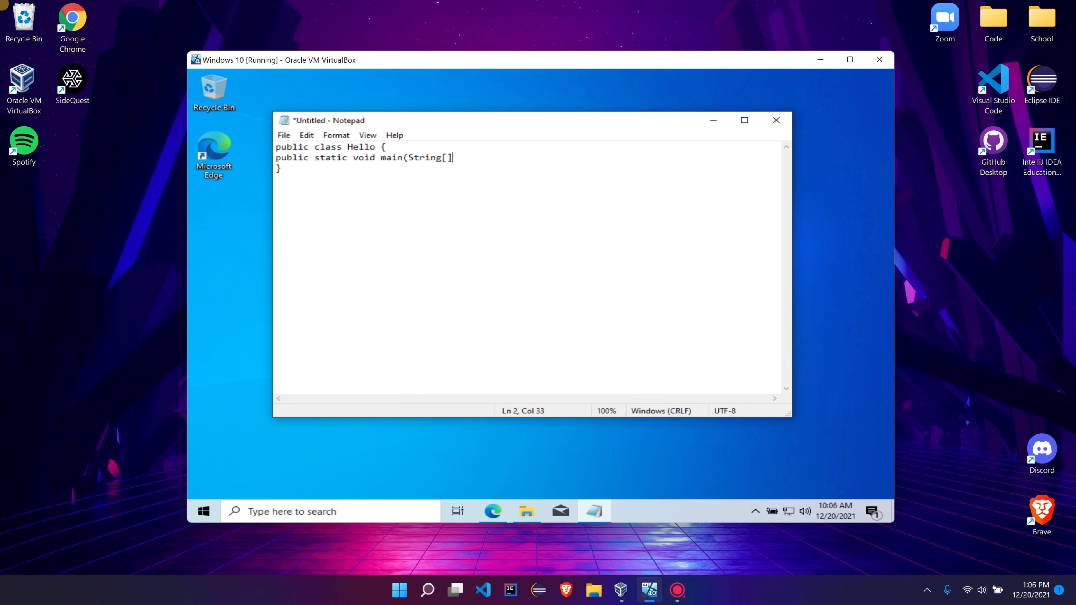
text(args){})
text(Sy)
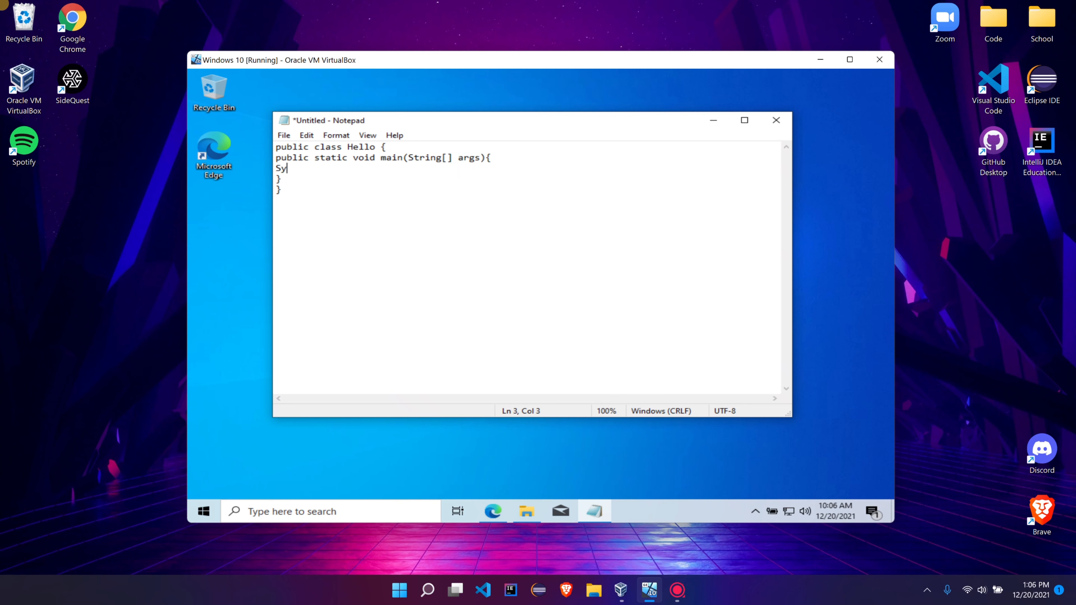
Step: Add System.out.println("Hello, world"); inside the main method
text(stem.out.prin)
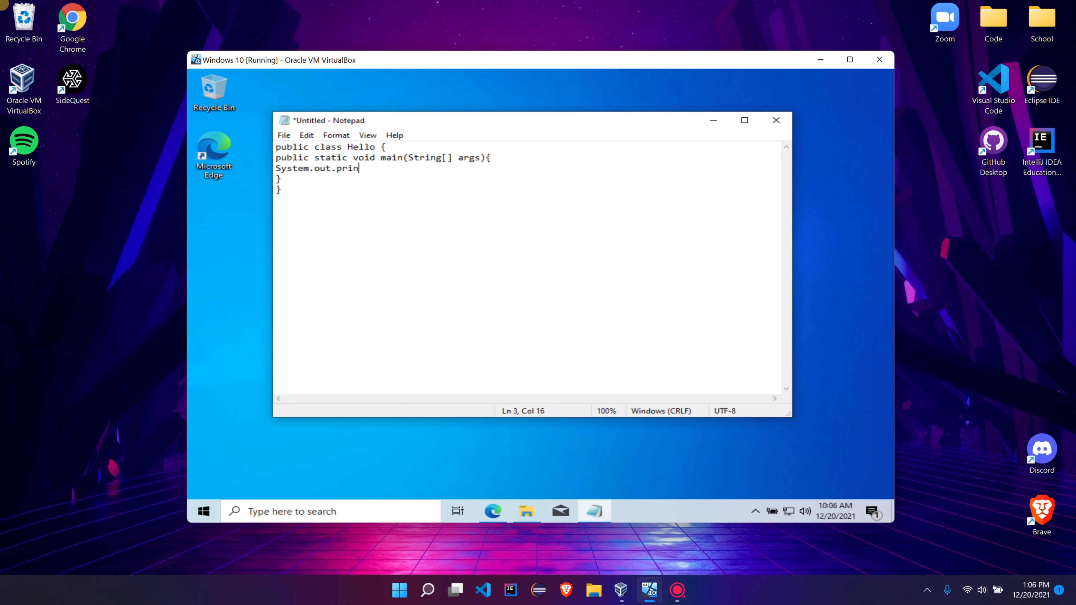
text(tln("hel)
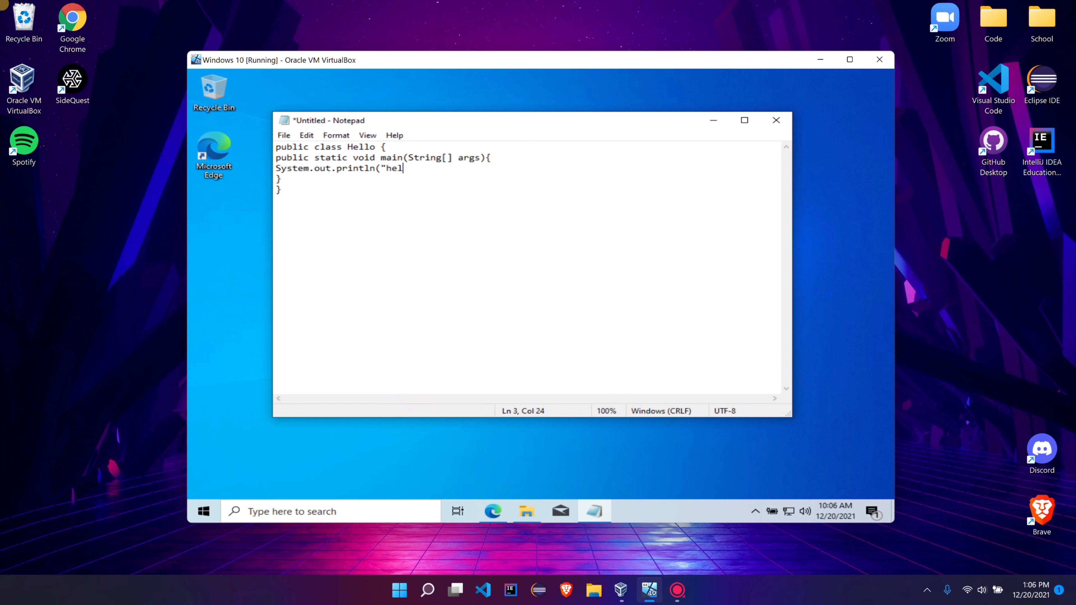
text(He;)
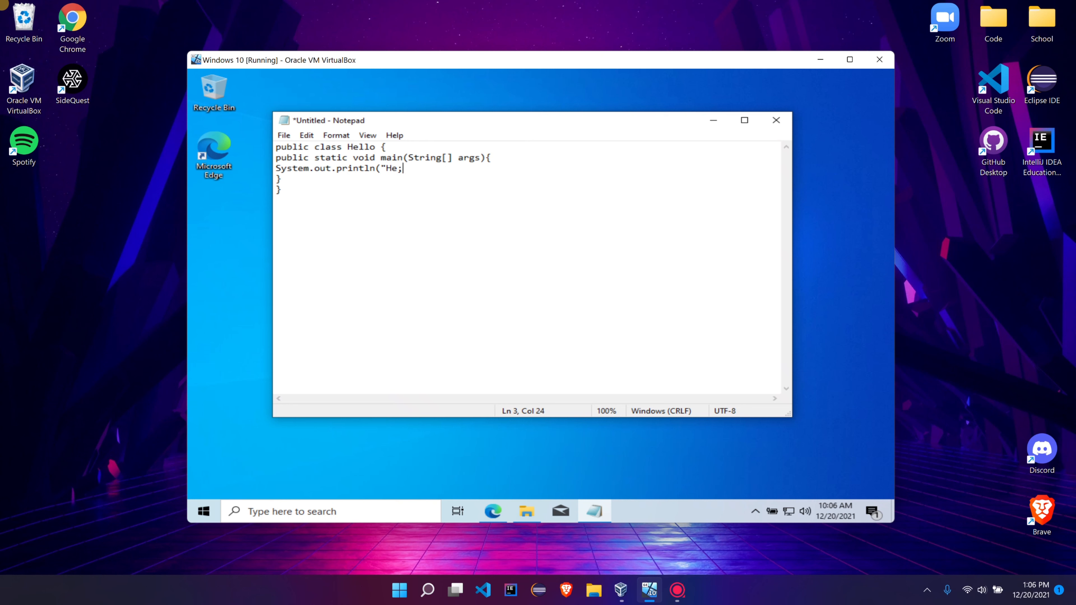
text(llo,)
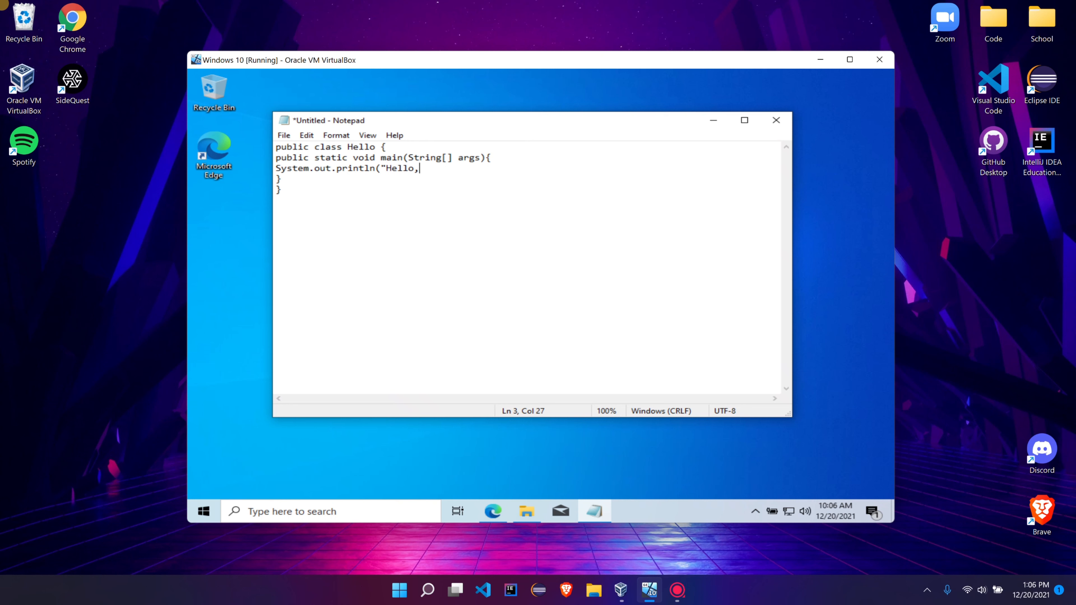
text(world"))
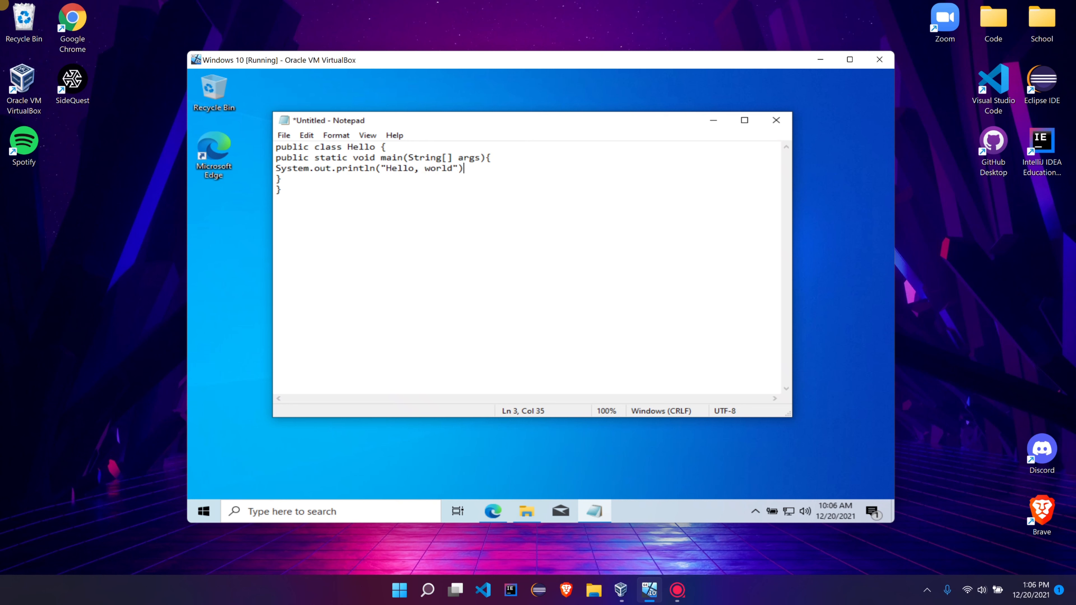
text(;)
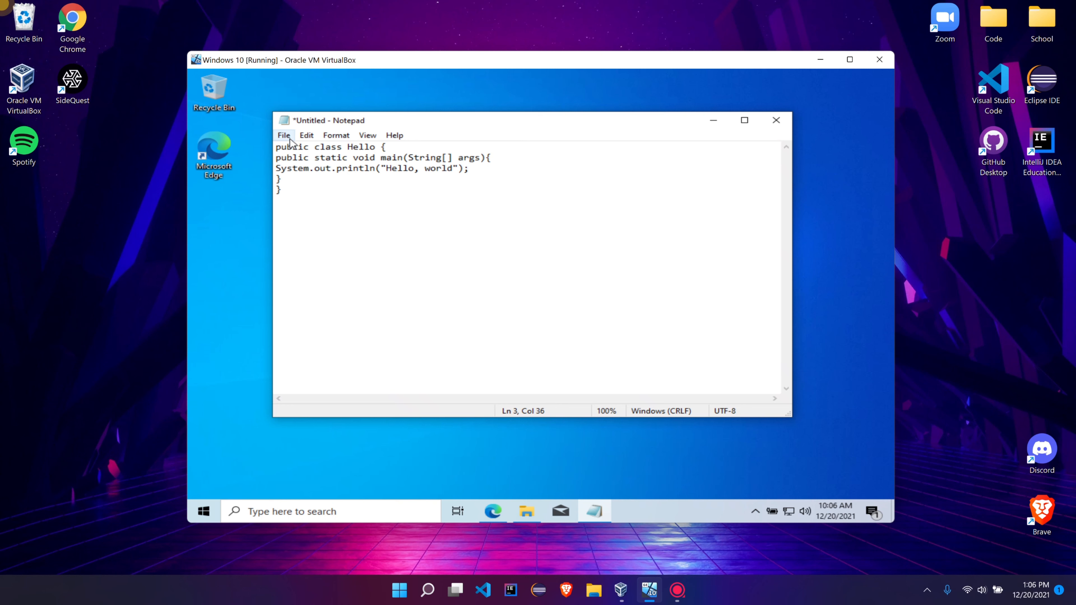
Step: Save the program as Hello.java on the Desktop and close Notepad
click(284, 135)
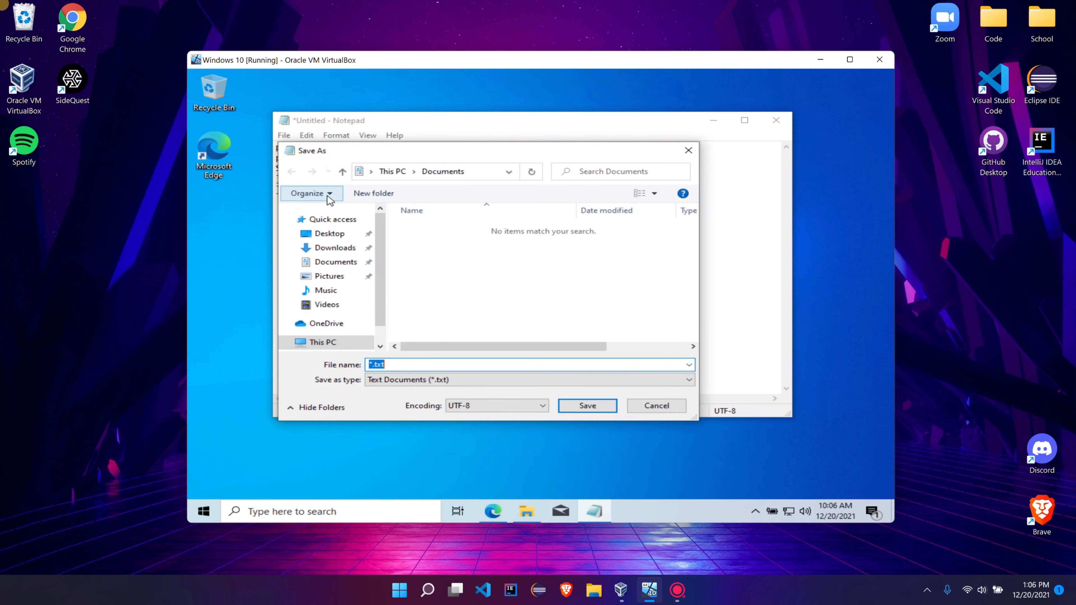
text(Hello.java)
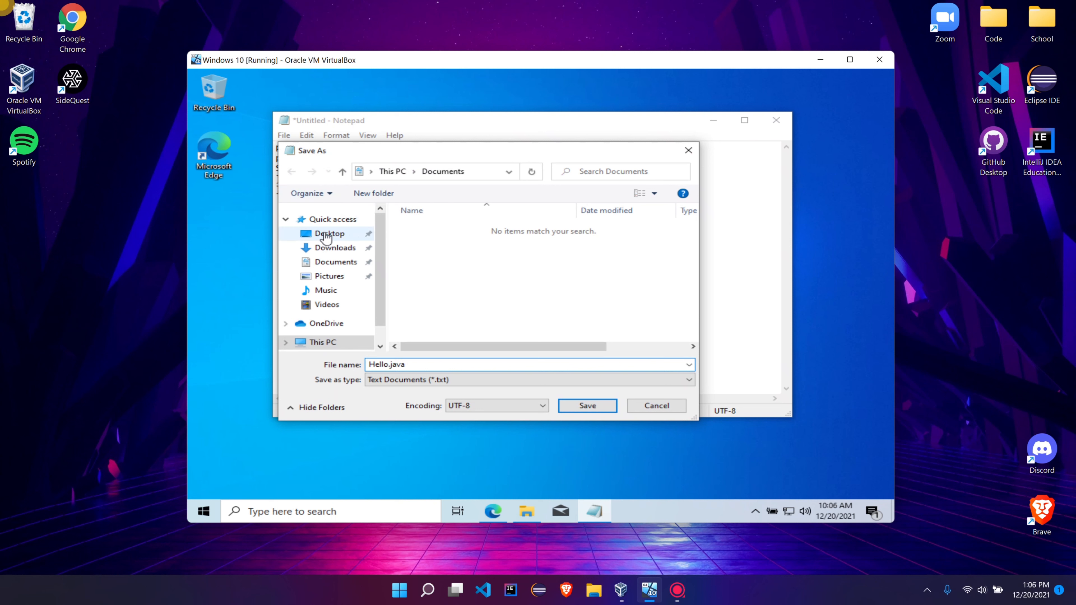
click(330, 234)
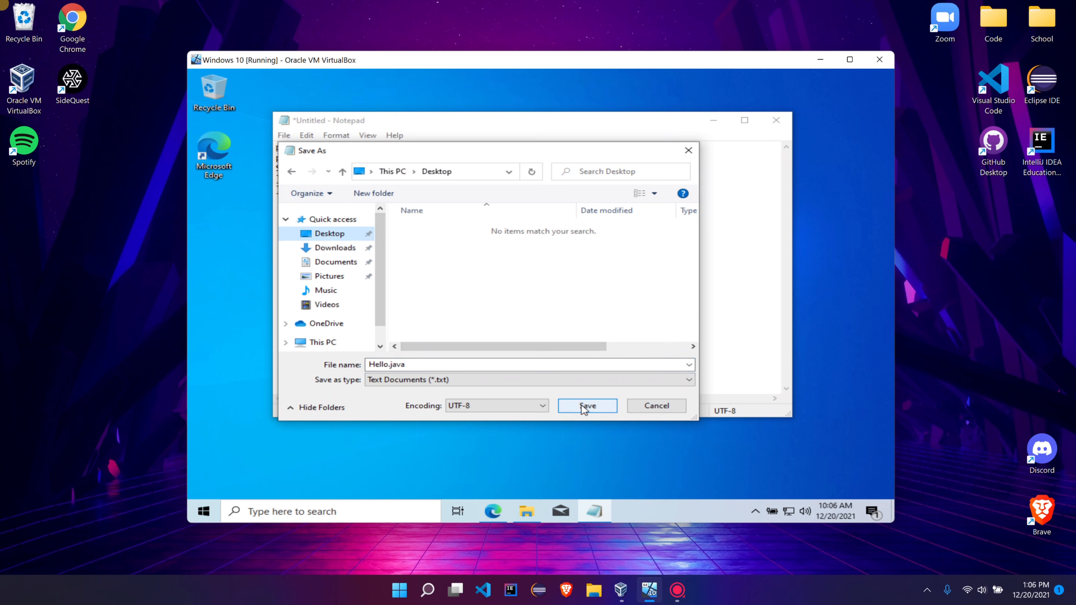
click(586, 405)
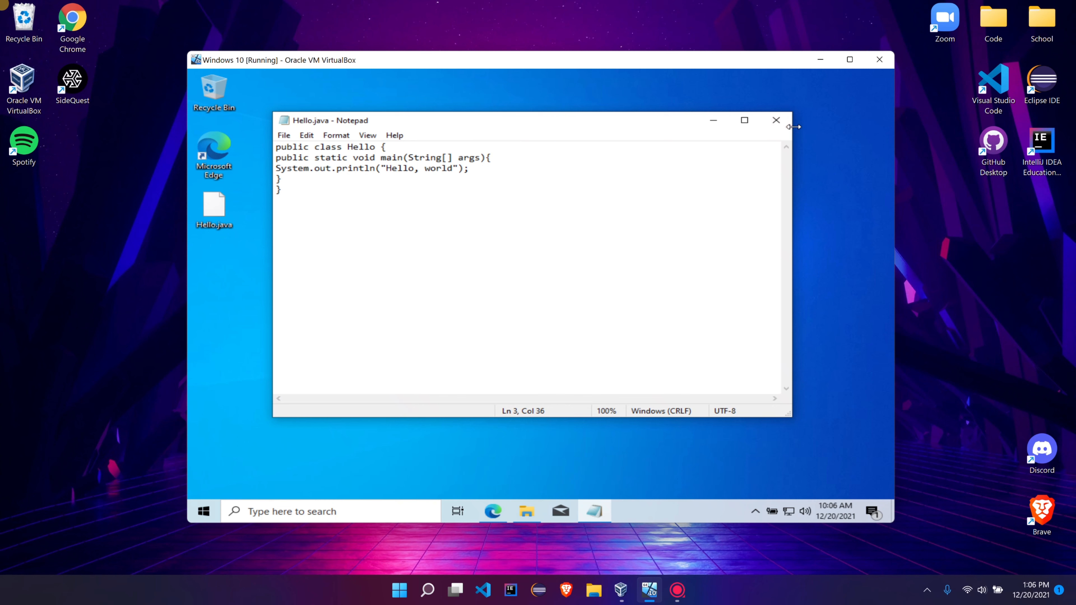
click(776, 120)
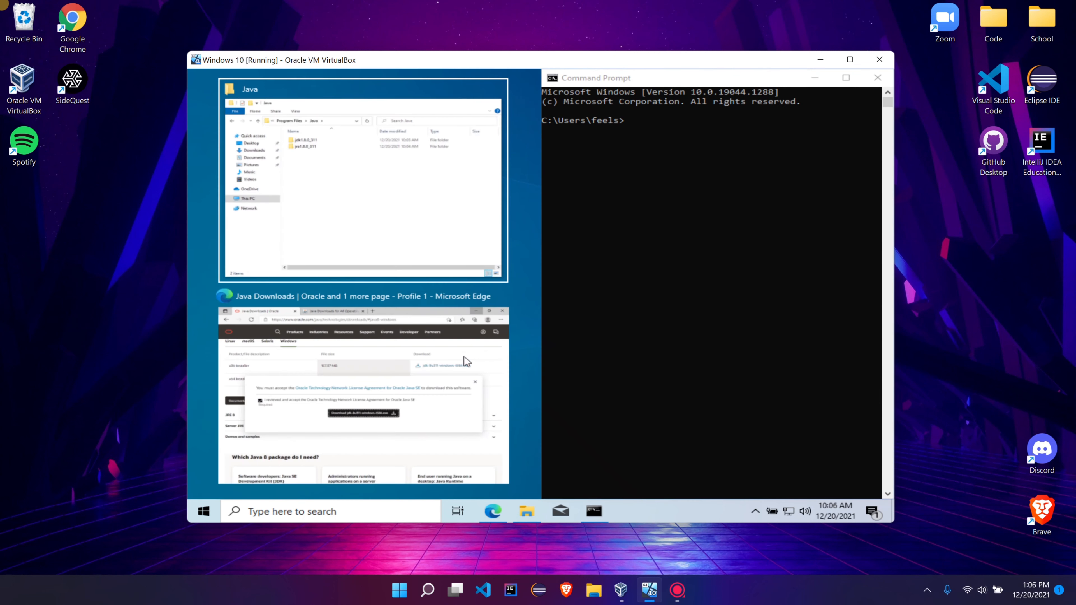
mouse_move(541, 321)
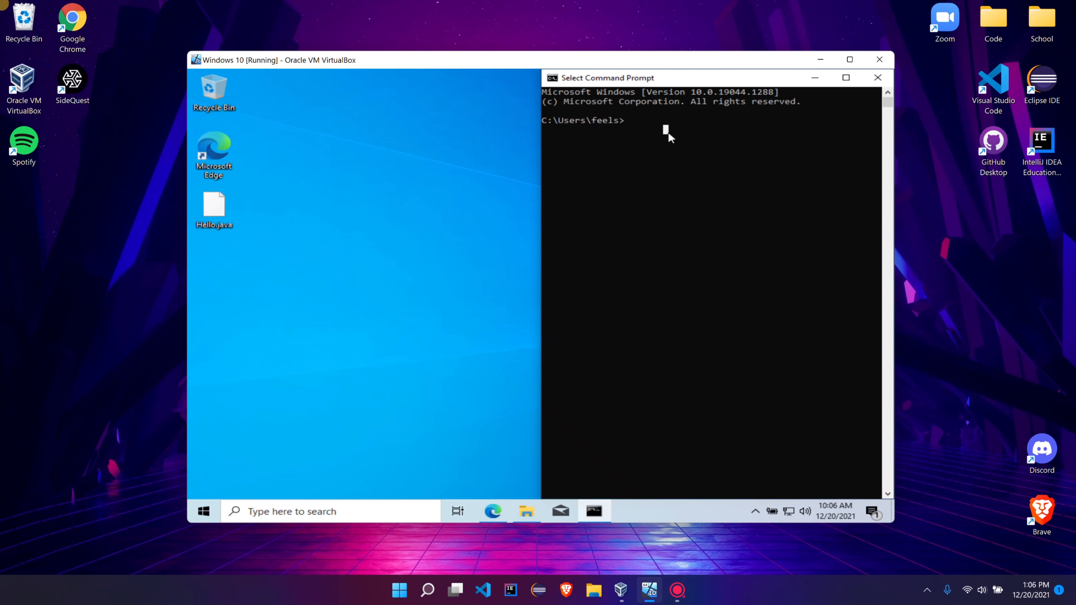
Step: Change to the Desktop folder and run javac Hello.java, which fails as javac is unrecognized
text(cd Desk)
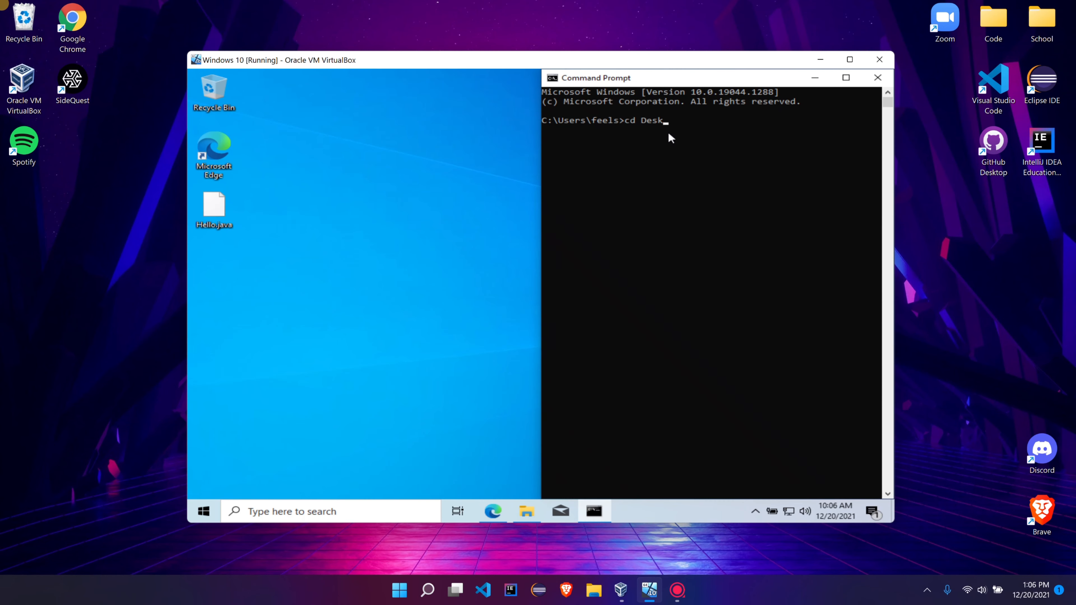
key(Return)
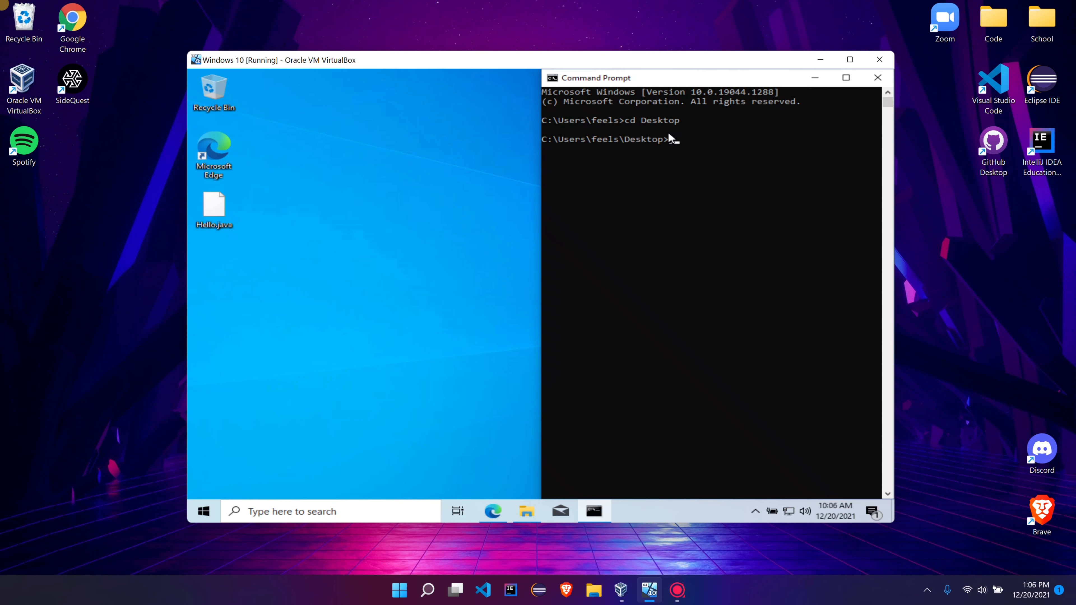
text(javac Hell)
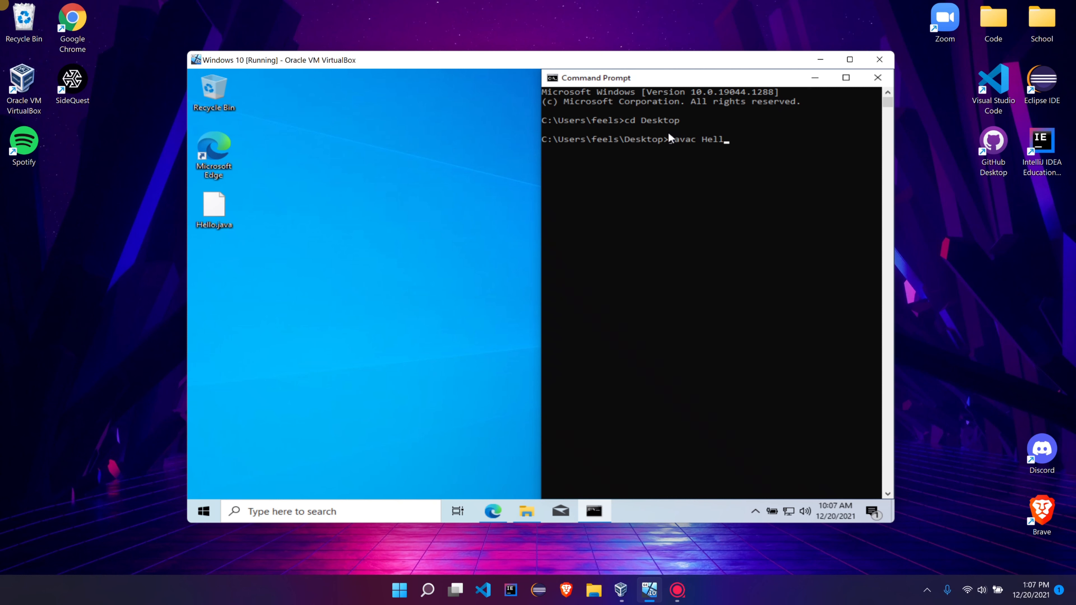
text(o.java)
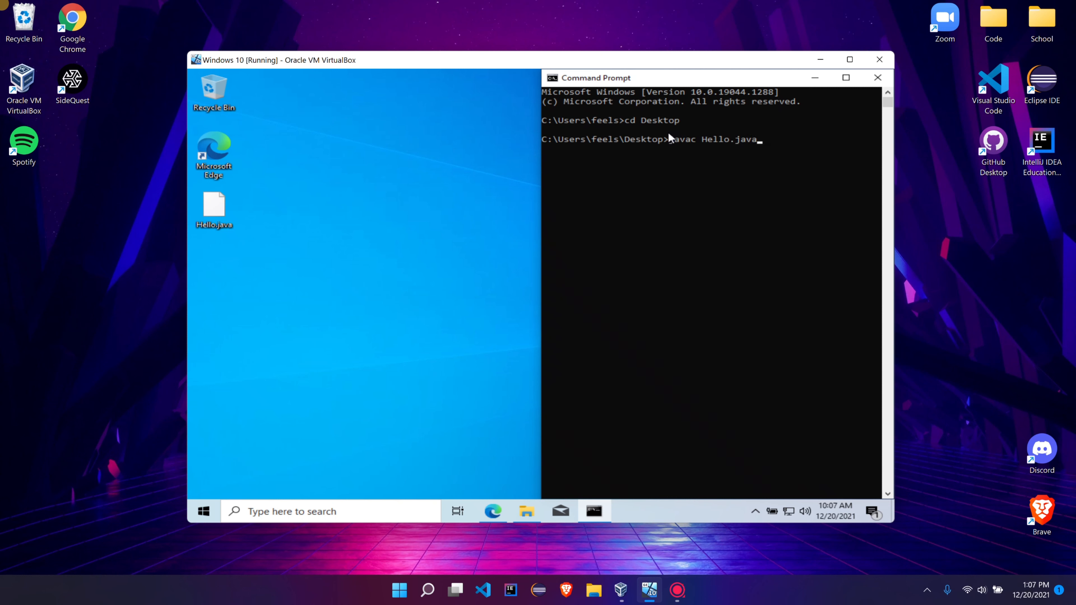
key(Return)
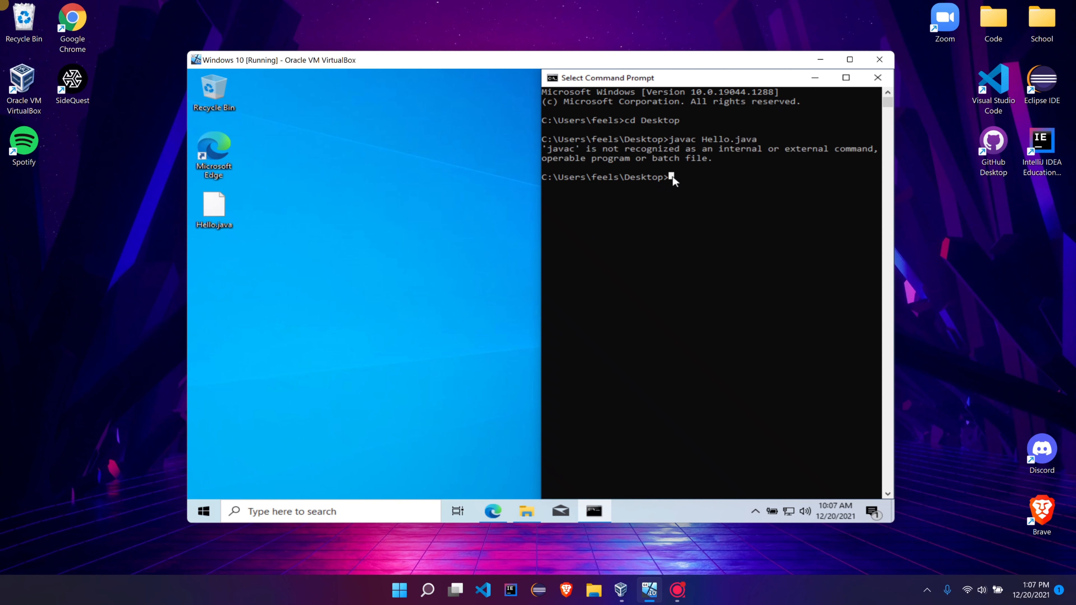
mouse_move(371, 495)
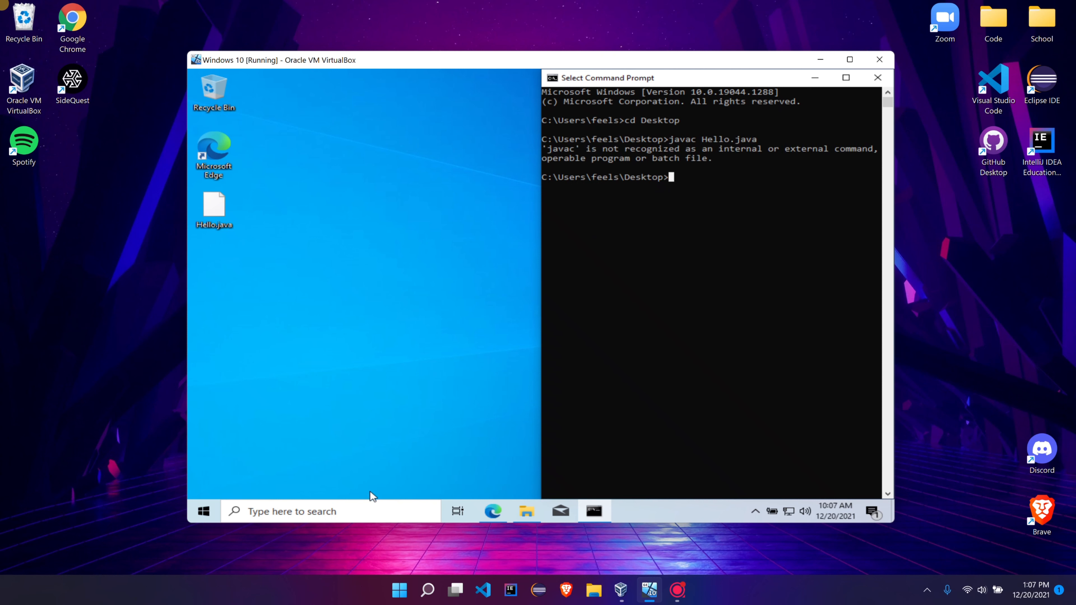
Step: In Environment Variables, edit the user Path variable and start a new entry
click(291, 511)
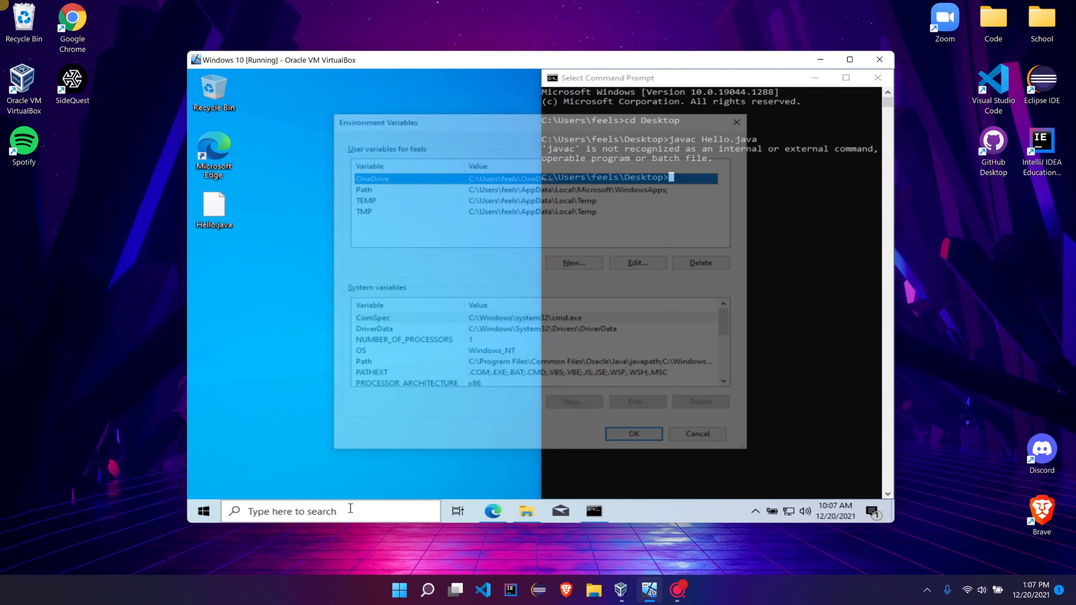
click(358, 186)
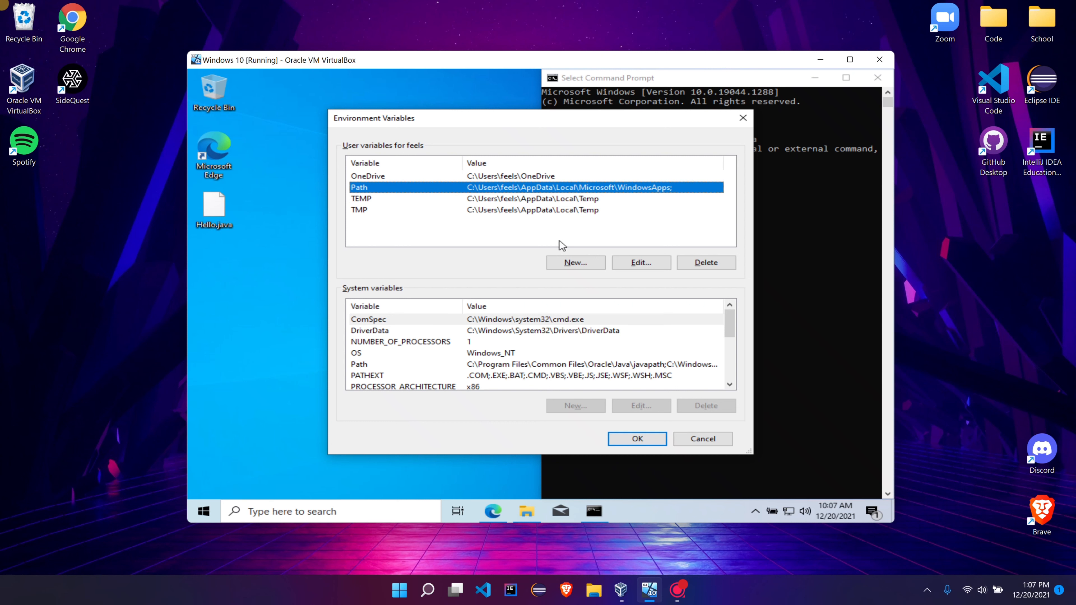
click(640, 262)
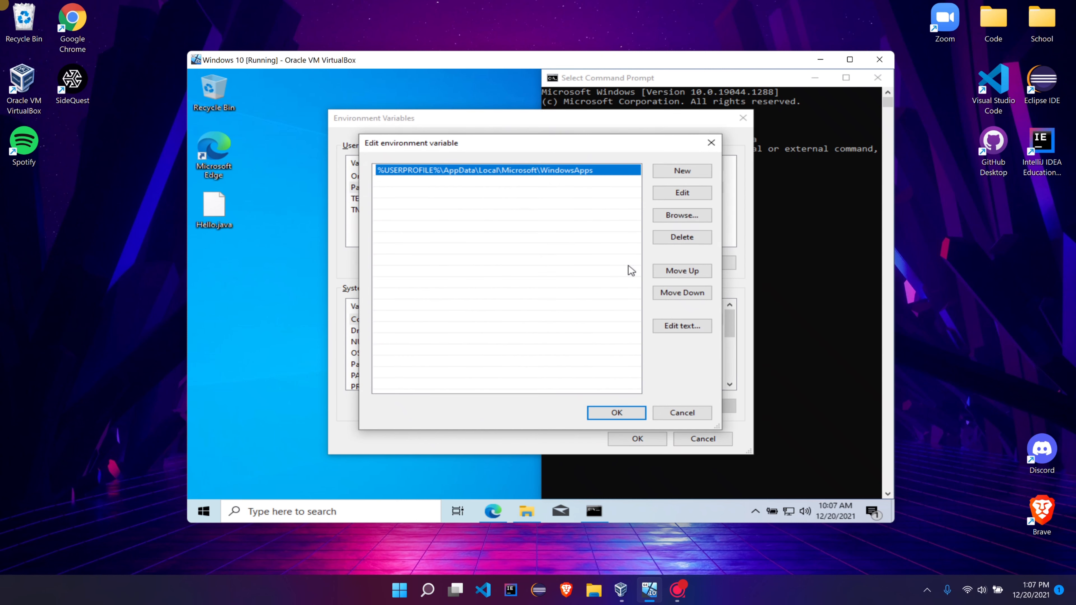
click(681, 171)
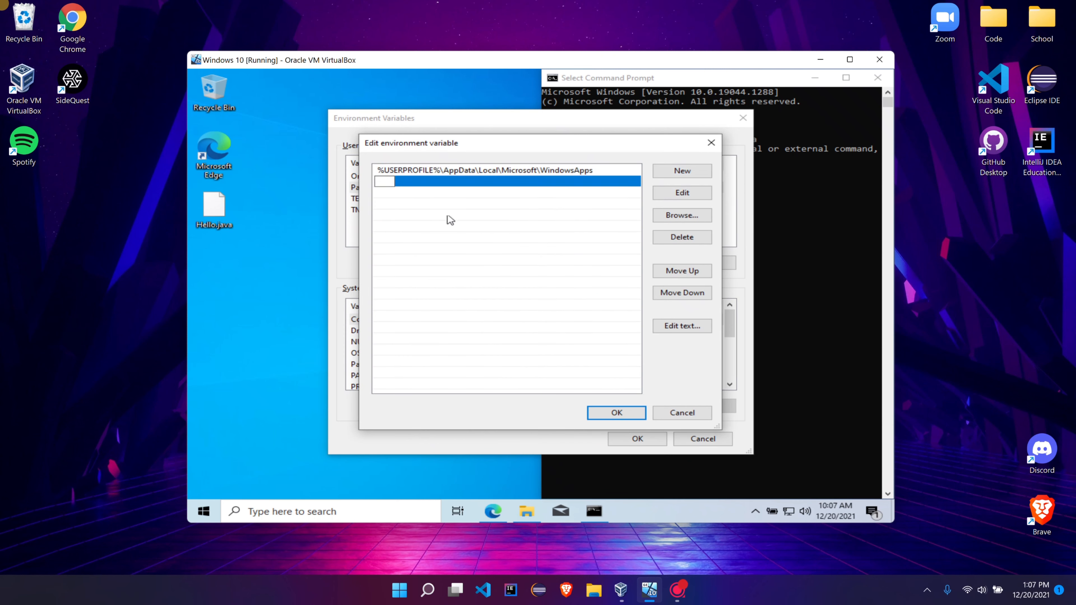
mouse_move(522, 496)
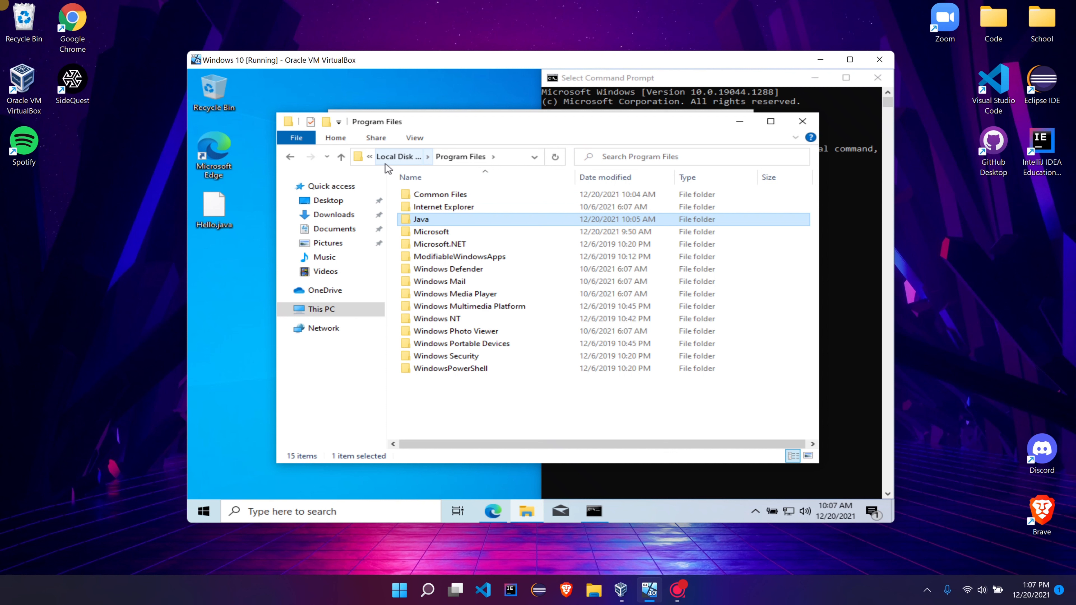
mouse_move(443, 207)
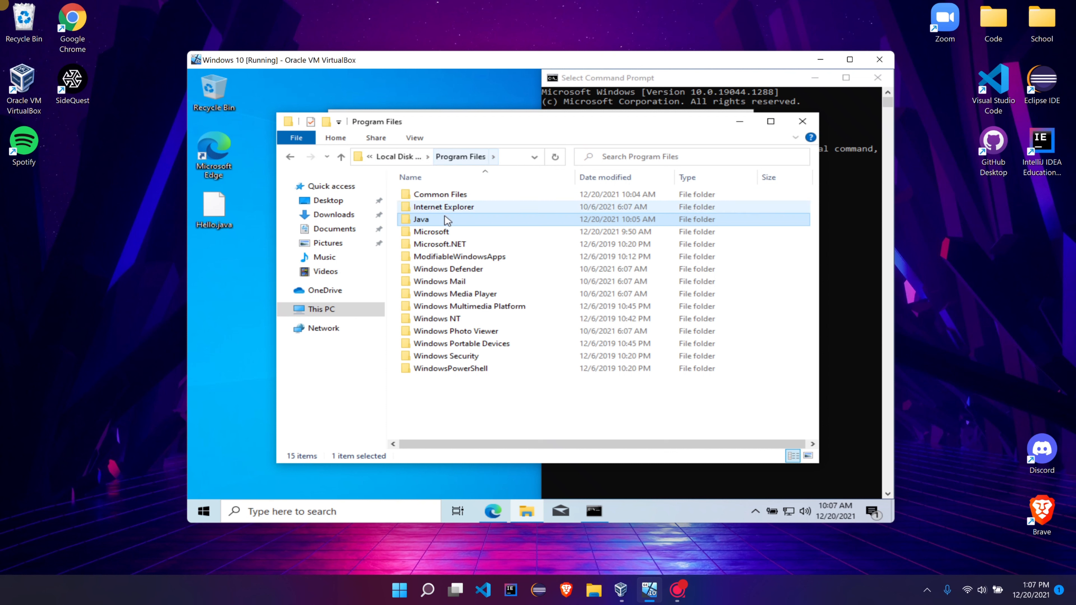
Step: Copy C:\Program Files\Java\jdk1.8.0_311\bin from Explorer and add it to the user Path
double_click(421, 219)
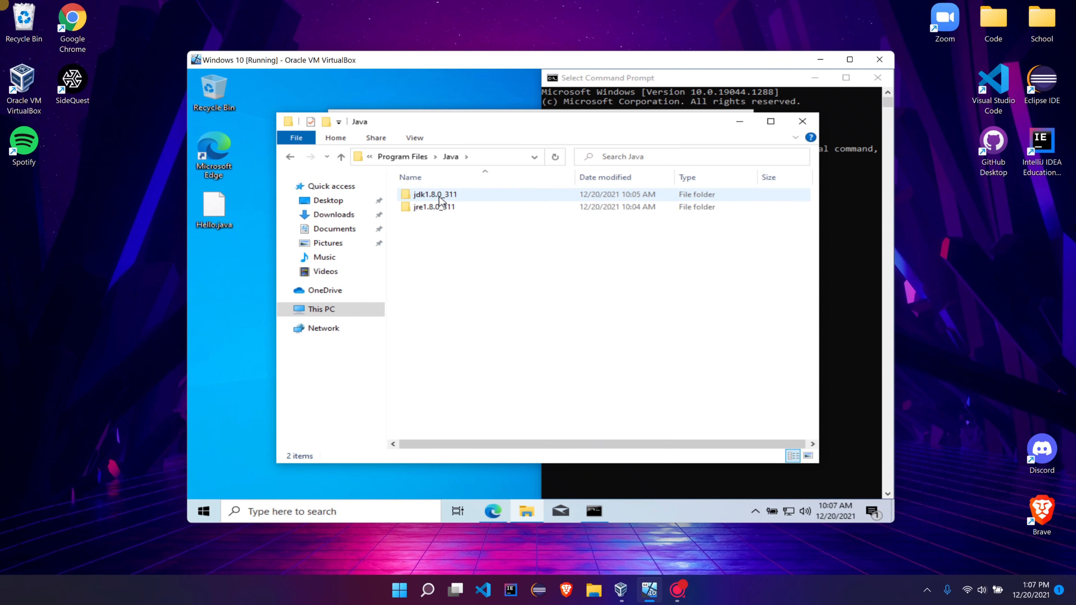
double_click(434, 195)
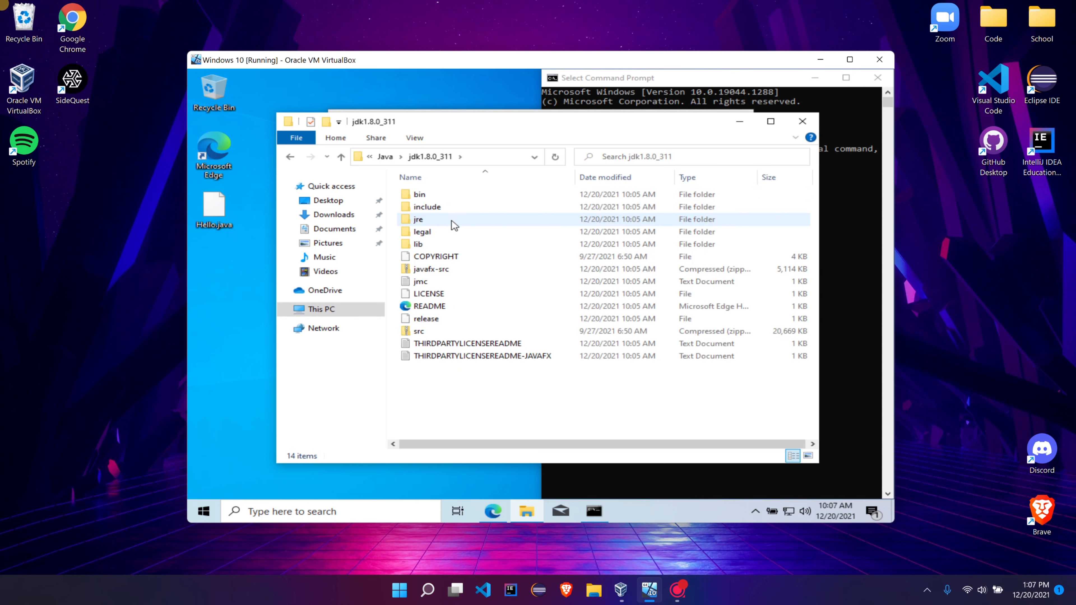
double_click(418, 194)
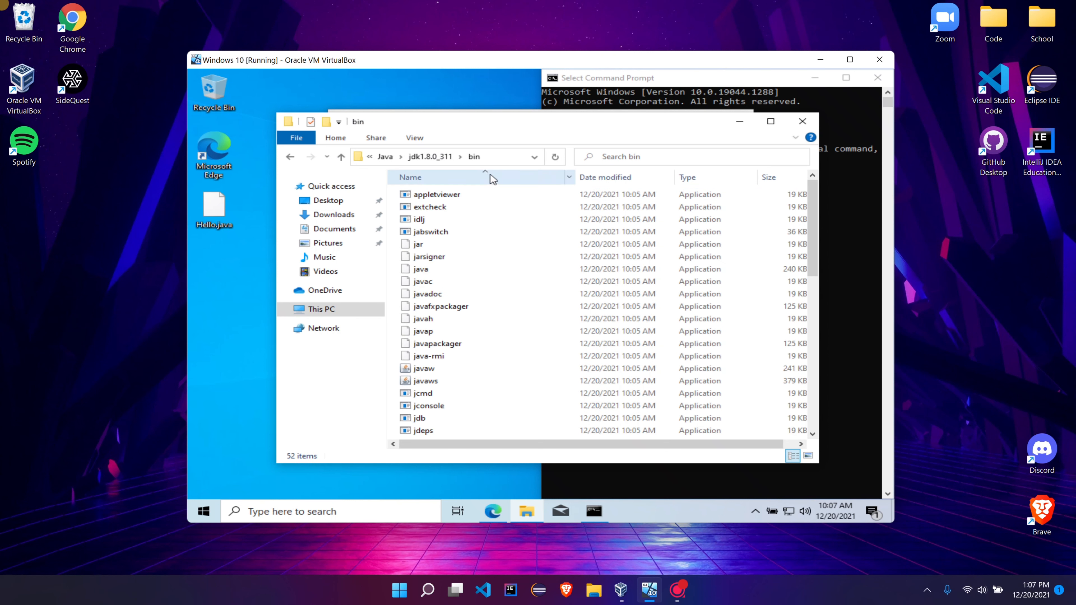
click(447, 157)
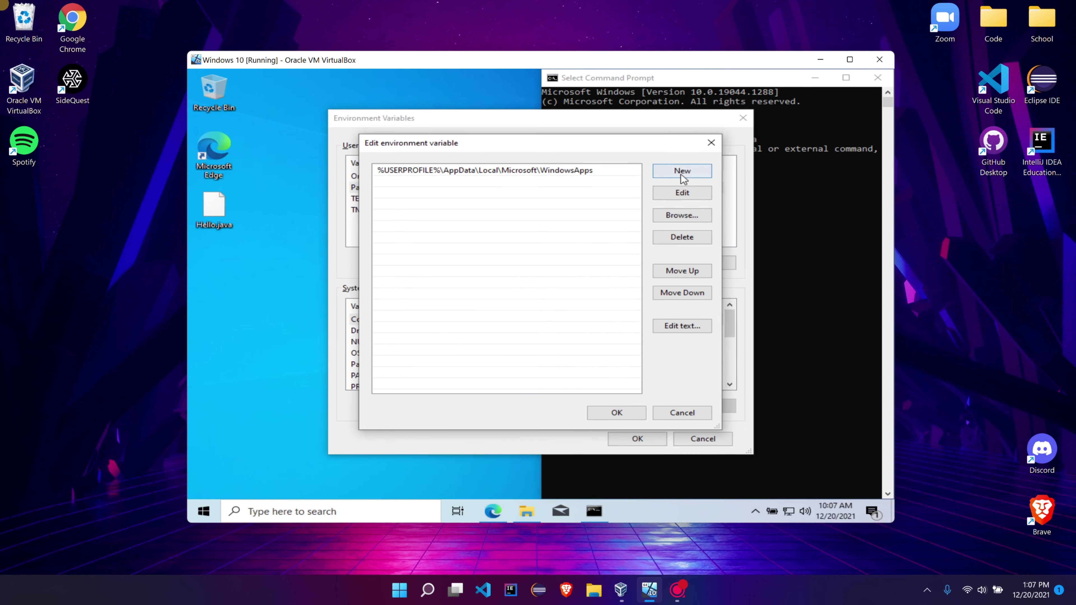
click(681, 170)
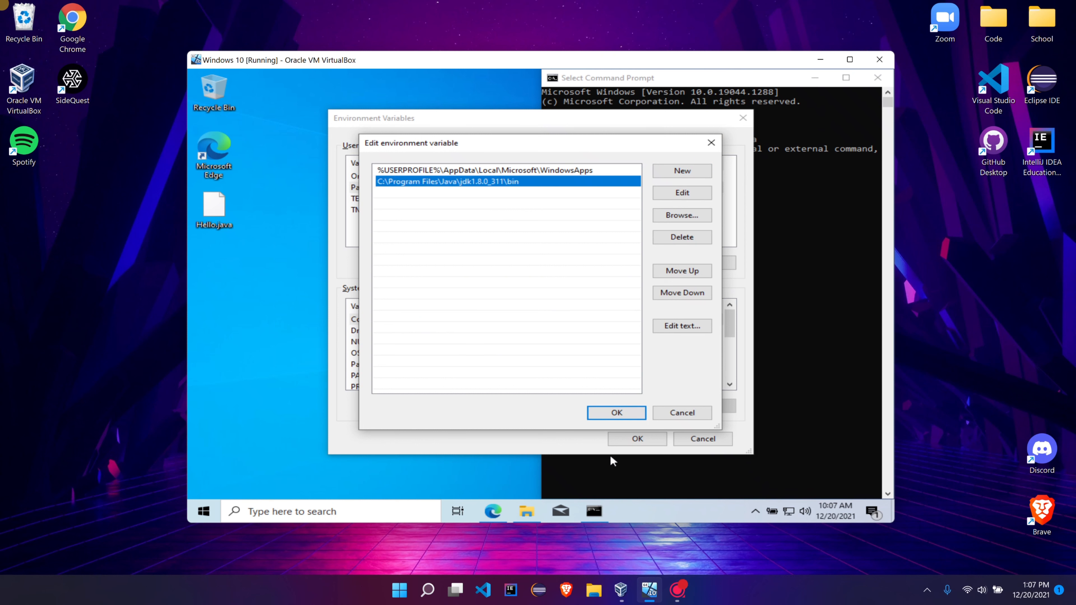
click(615, 413)
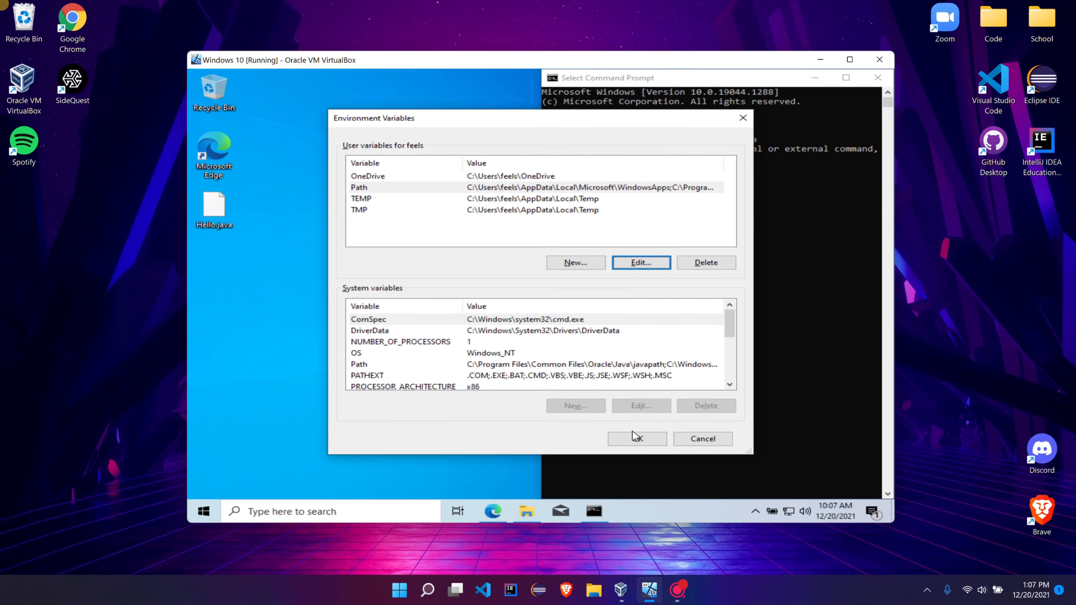
mouse_move(670, 189)
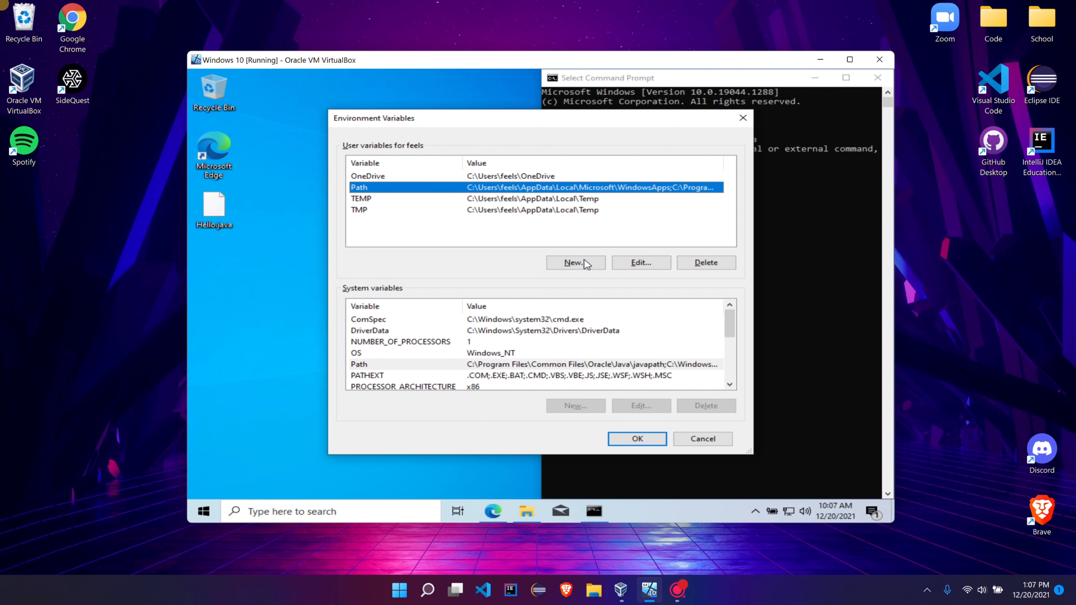
Step: Move the jdk1.8.0_311\bin entry to the top of the user Path and save the settings
click(639, 262)
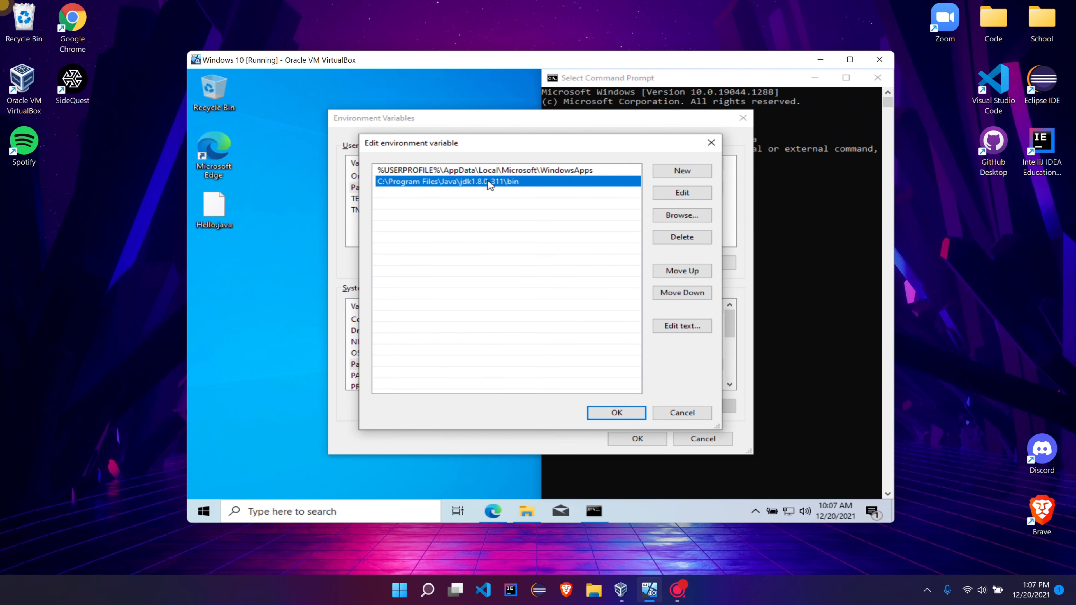
click(681, 271)
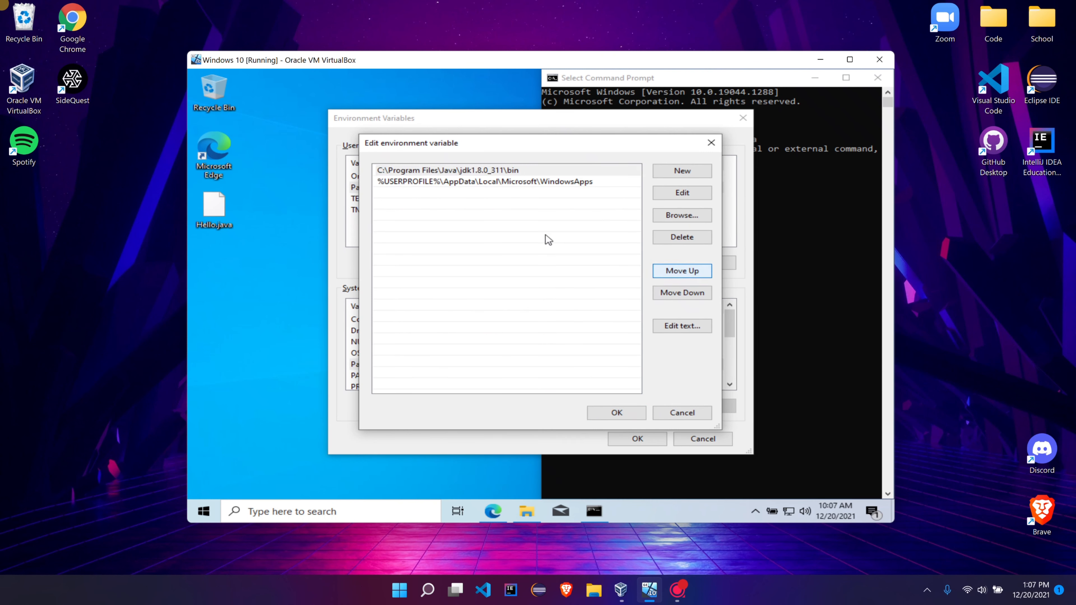
click(446, 169)
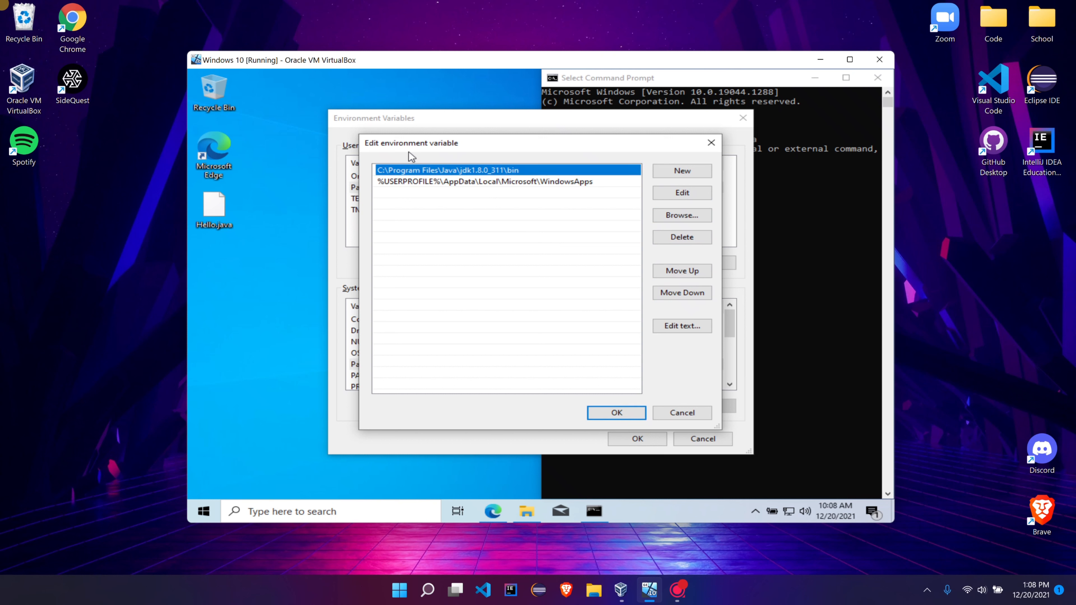
click(615, 412)
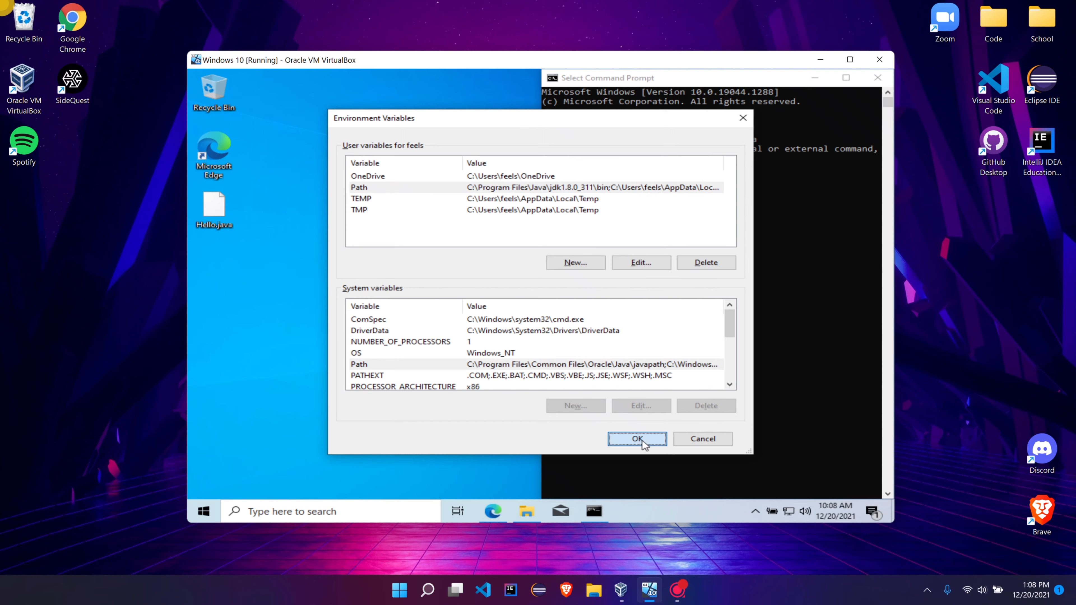
click(636, 440)
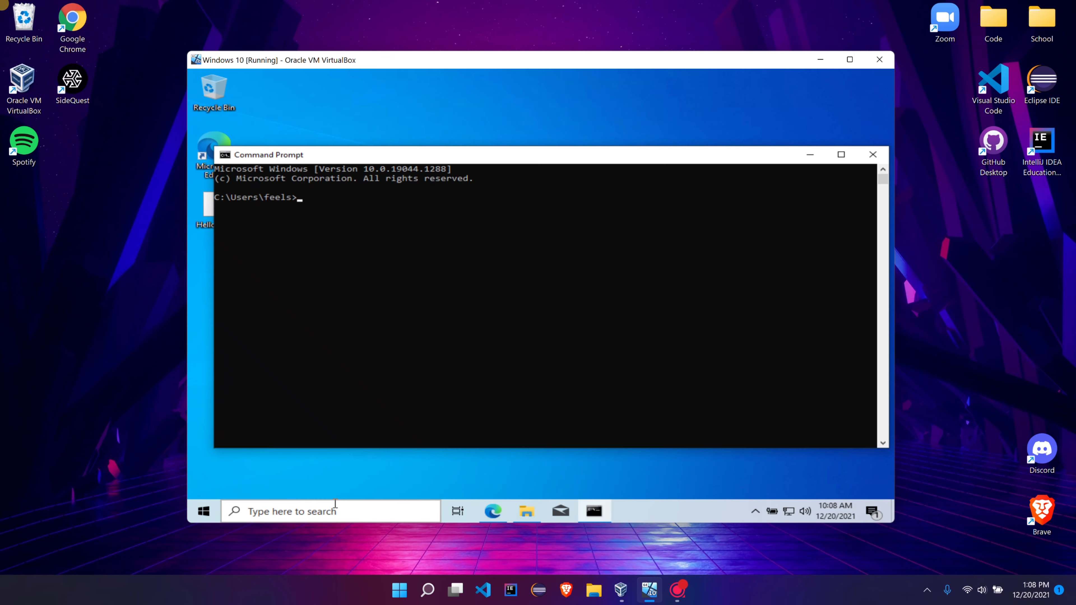
Step: On the Desktop, compile Hello.java with javac and run java Hello, printing Hello, world
text(cd Desktop)
text(java)
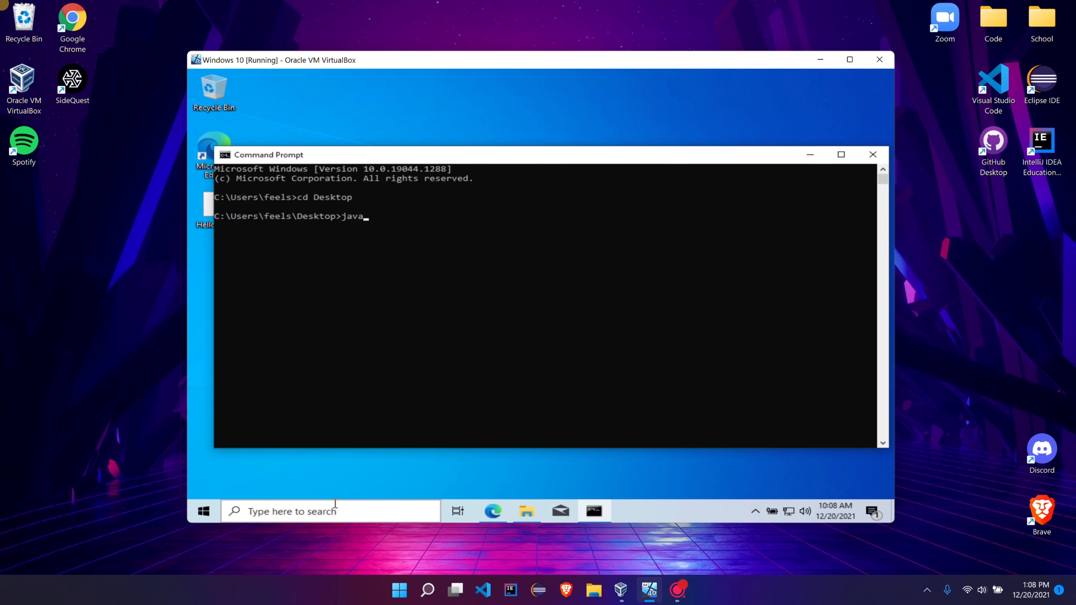
text(c Hel)
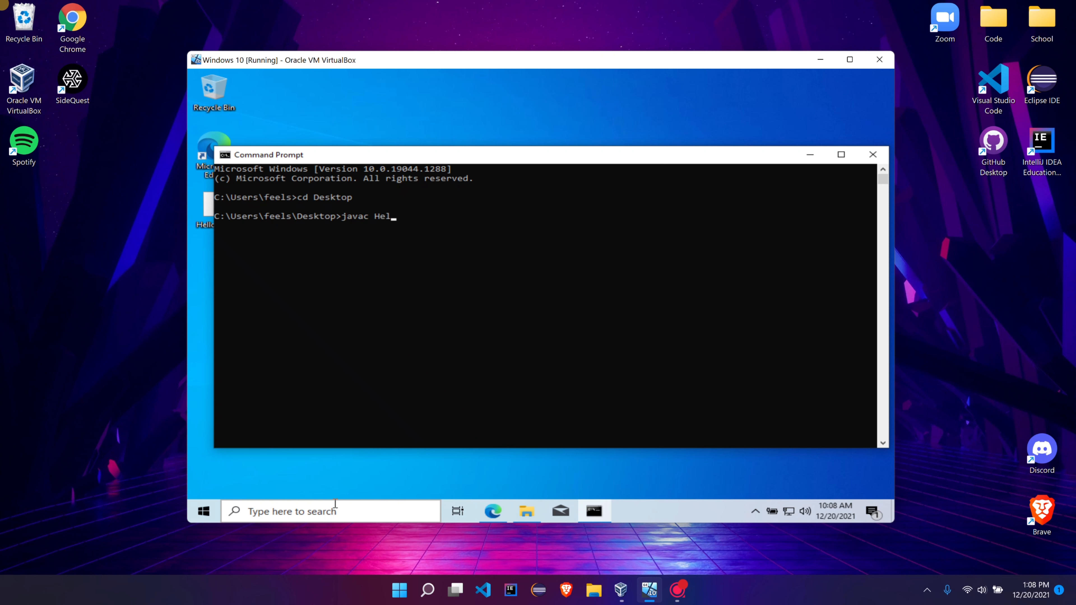
text(lo.java)
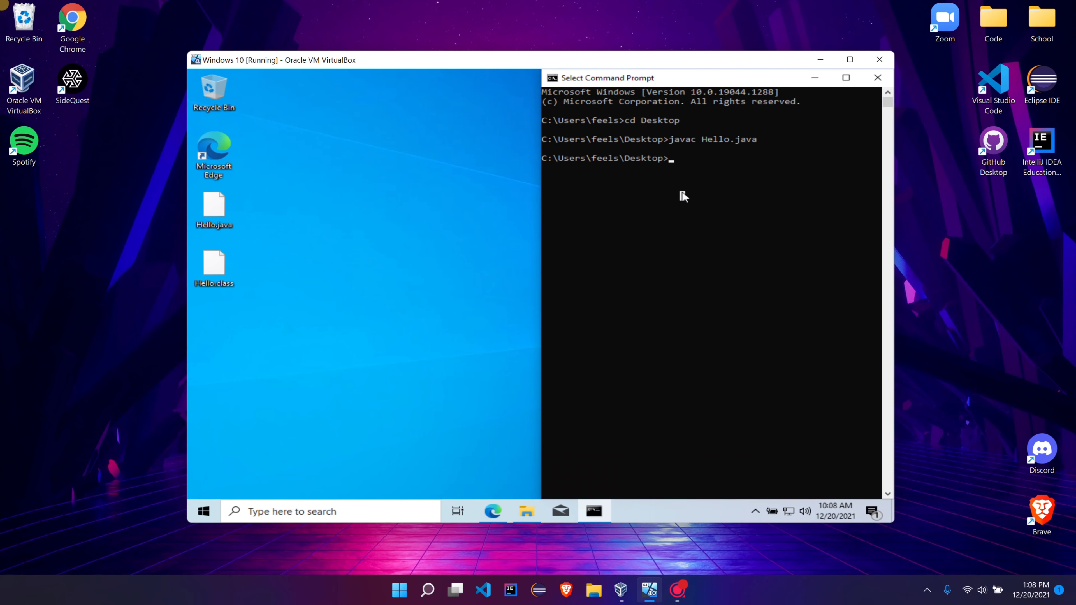
text(java Hello)
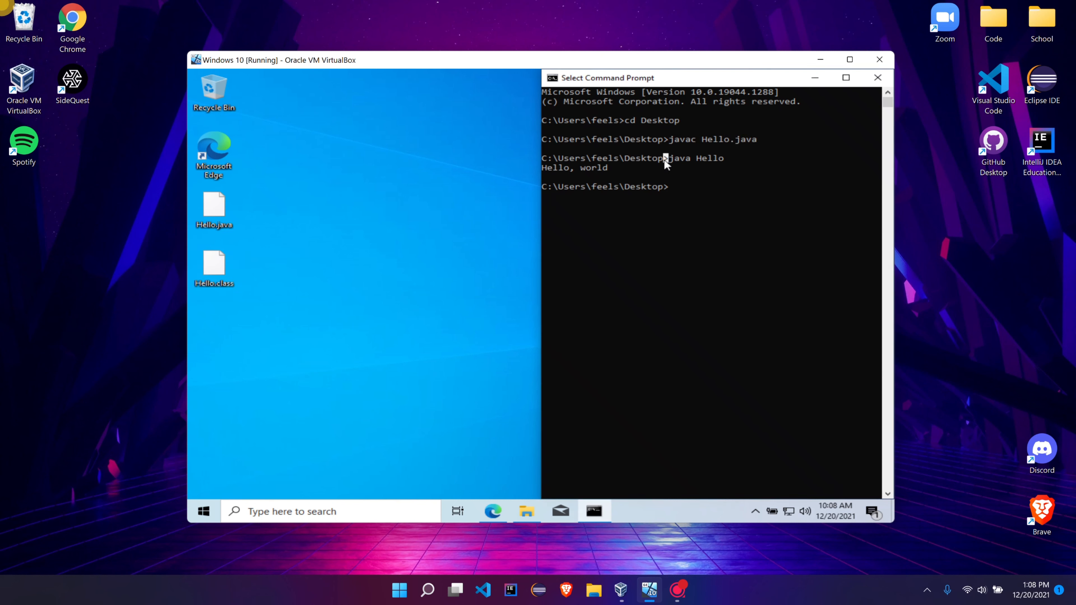
mouse_move(705, 244)
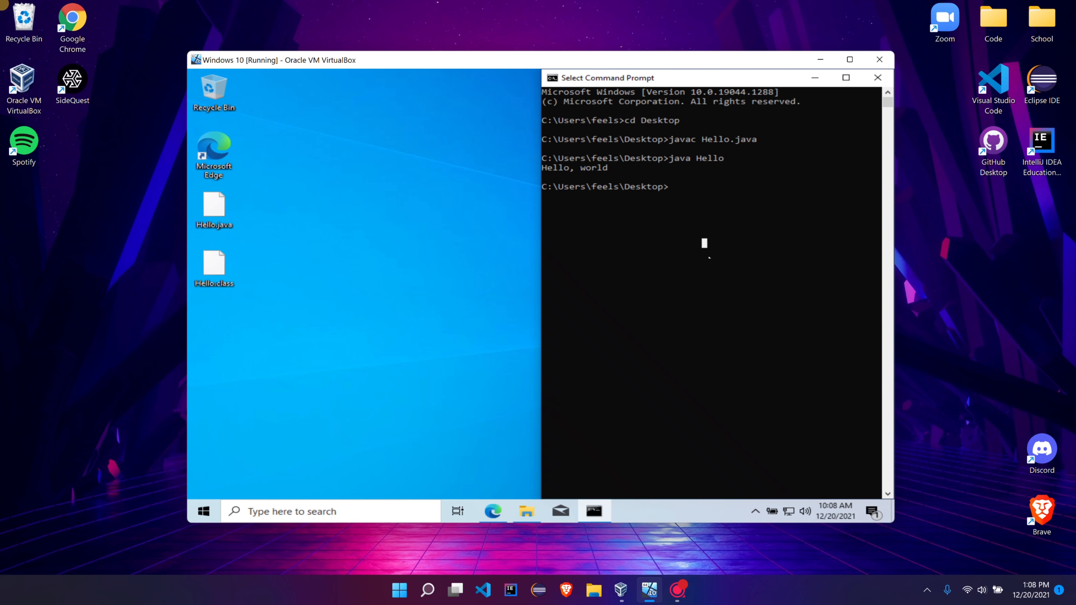
mouse_move(652, 199)
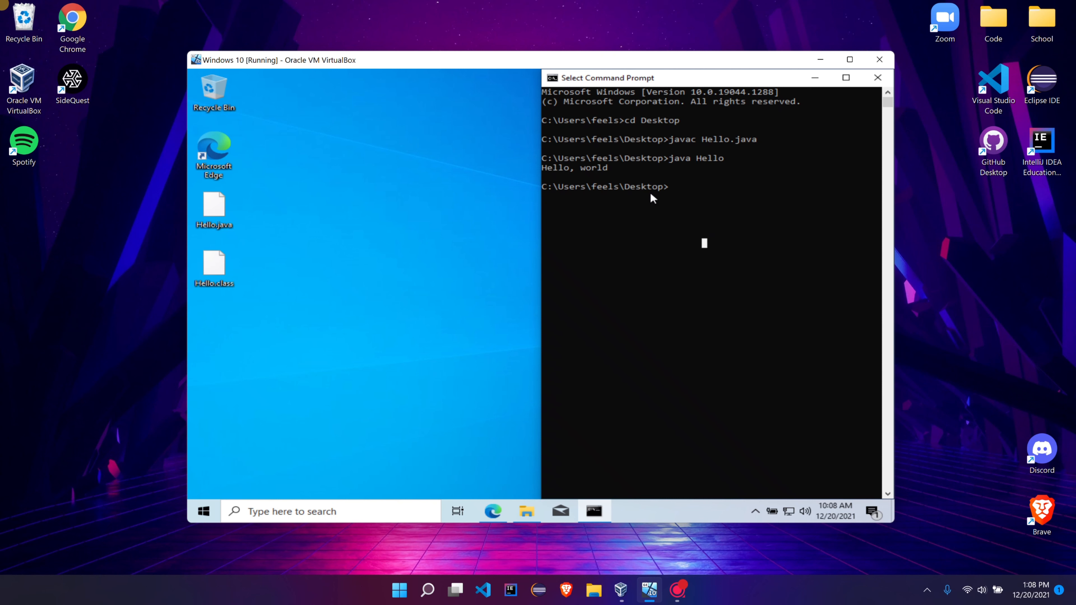
mouse_move(613, 222)
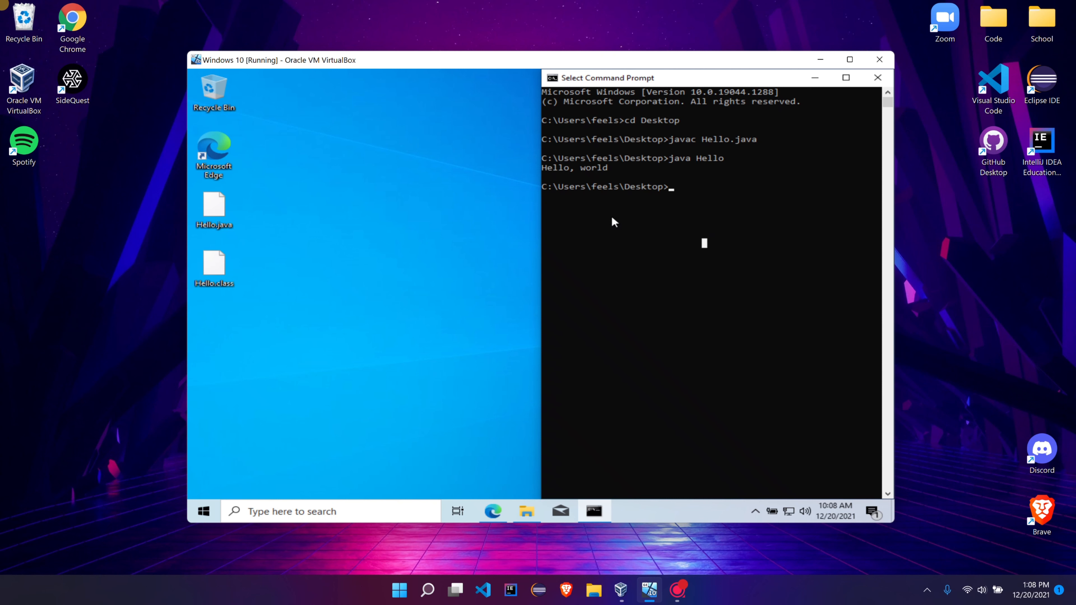
mouse_move(566, 273)
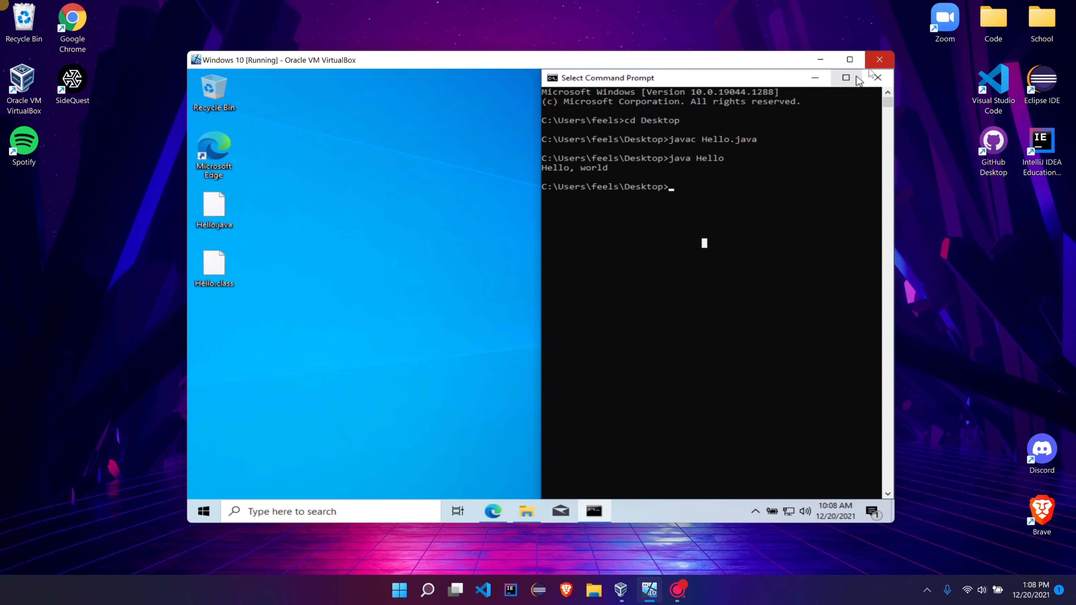
mouse_move(816, 98)
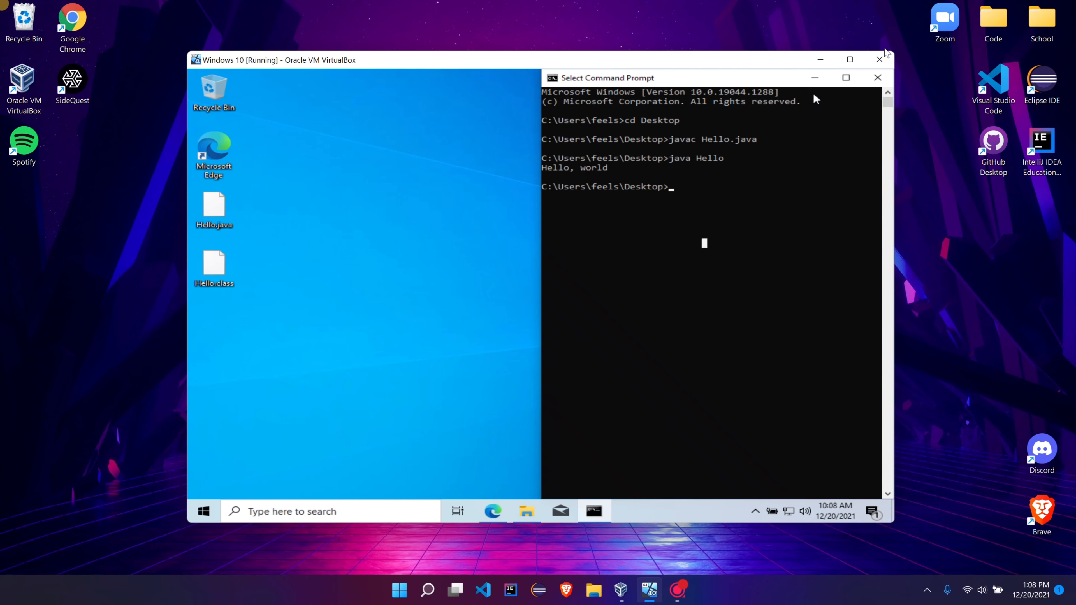
Step: Power off the Windows 10 virtual machine, closing its window, then launch Eclipse IDE
click(879, 60)
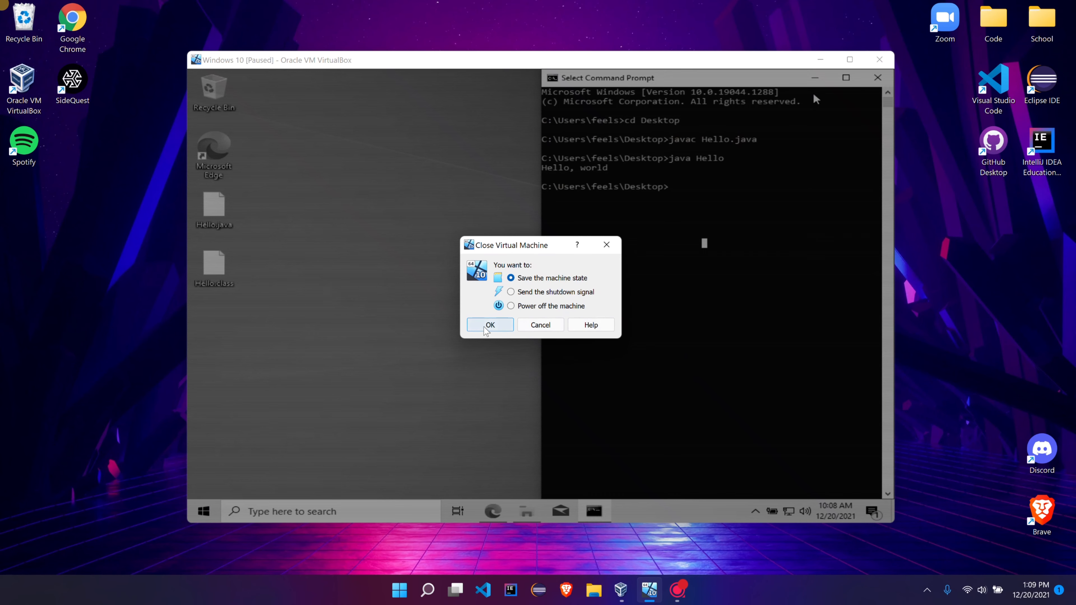
click(510, 306)
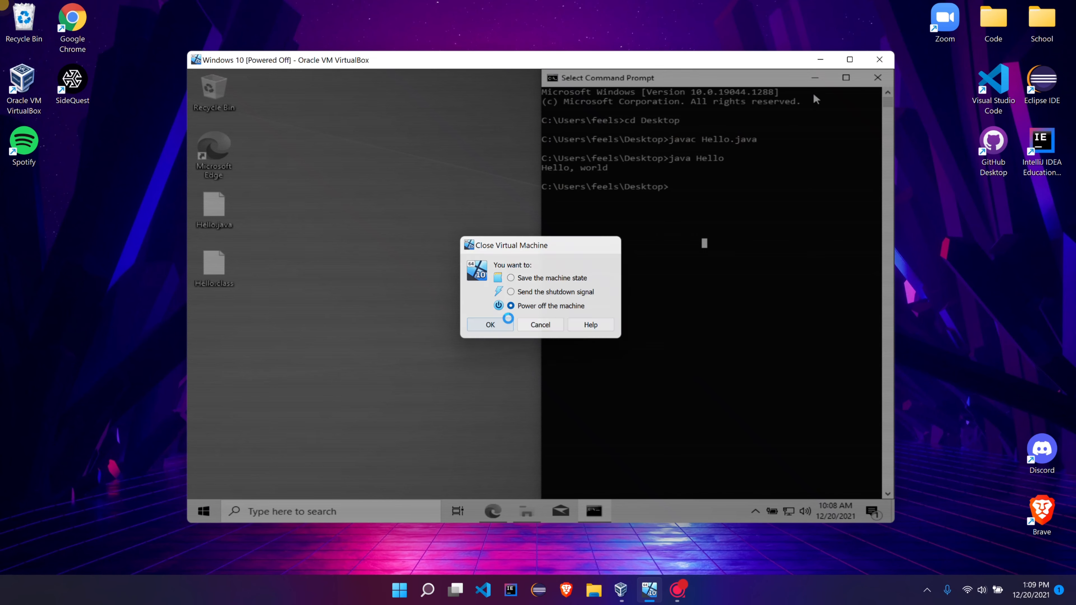
click(490, 324)
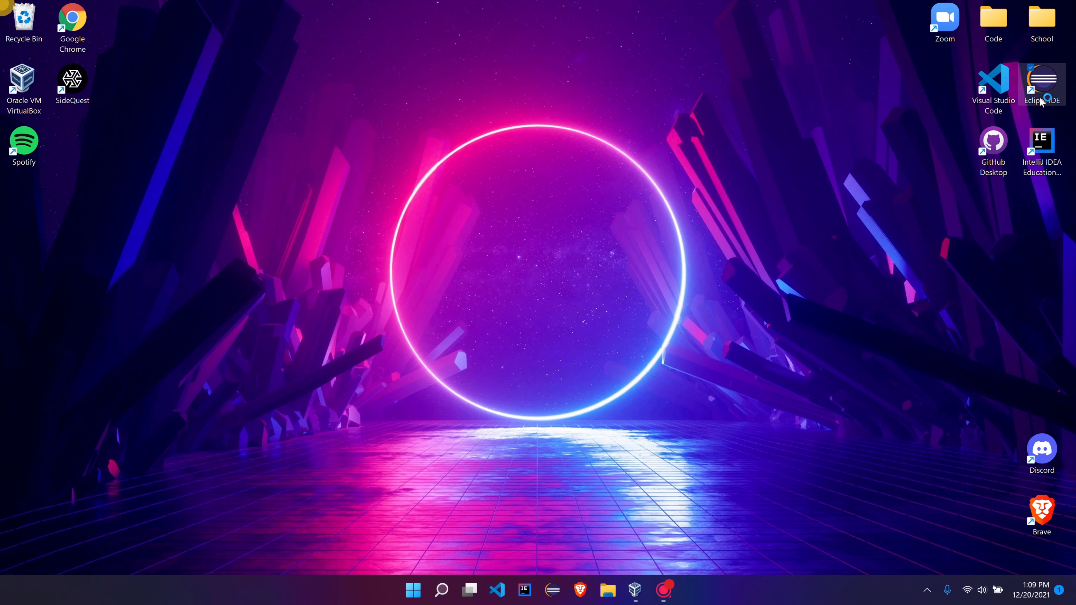
double_click(1041, 86)
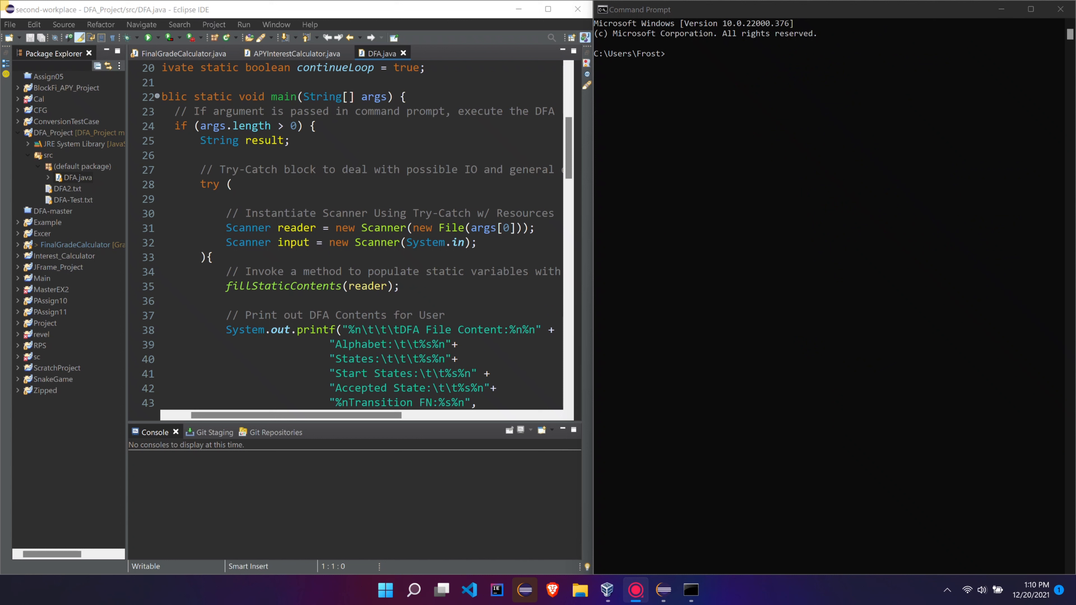
mouse_move(440, 146)
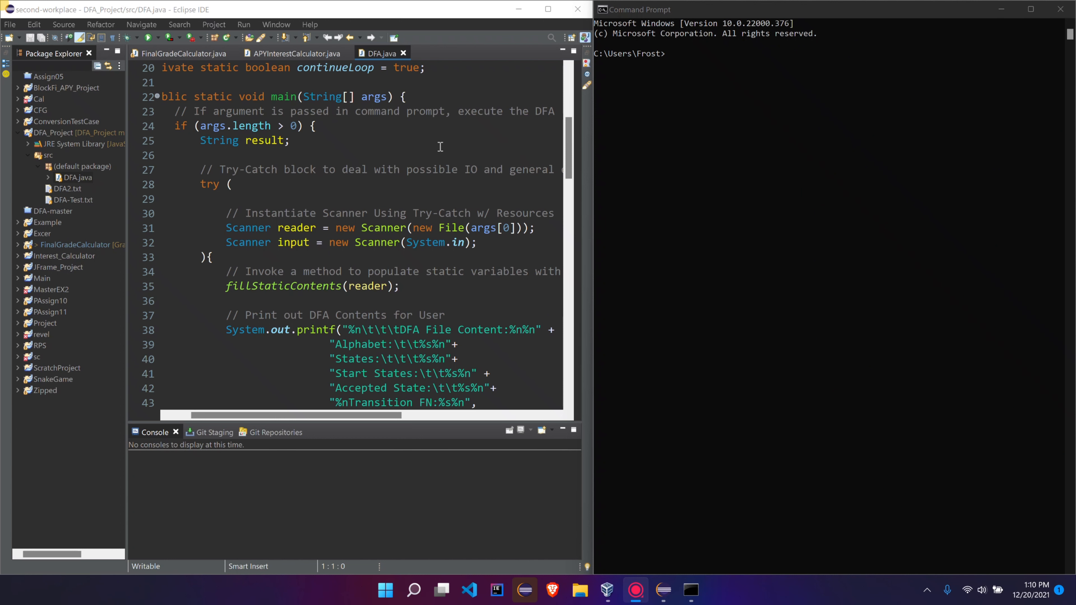
mouse_move(520, 154)
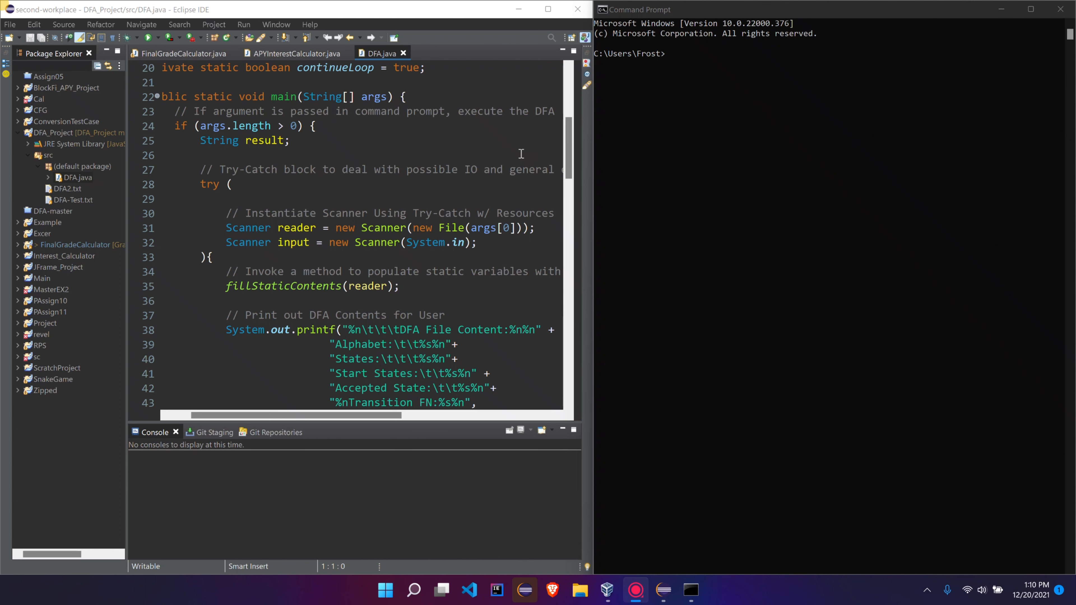
double_click(374, 96)
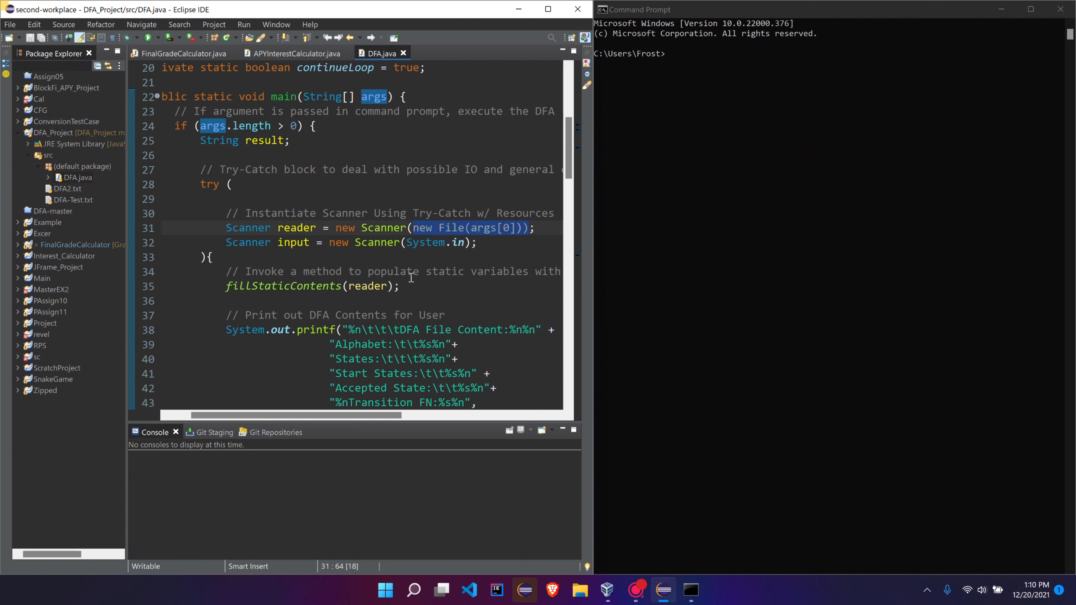
click(456, 272)
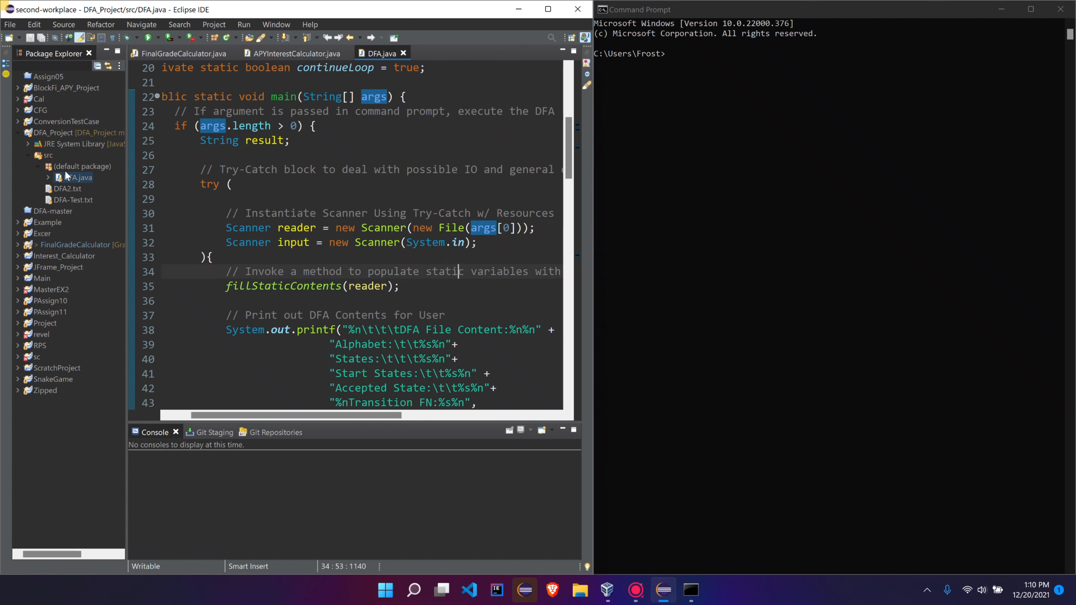
click(76, 132)
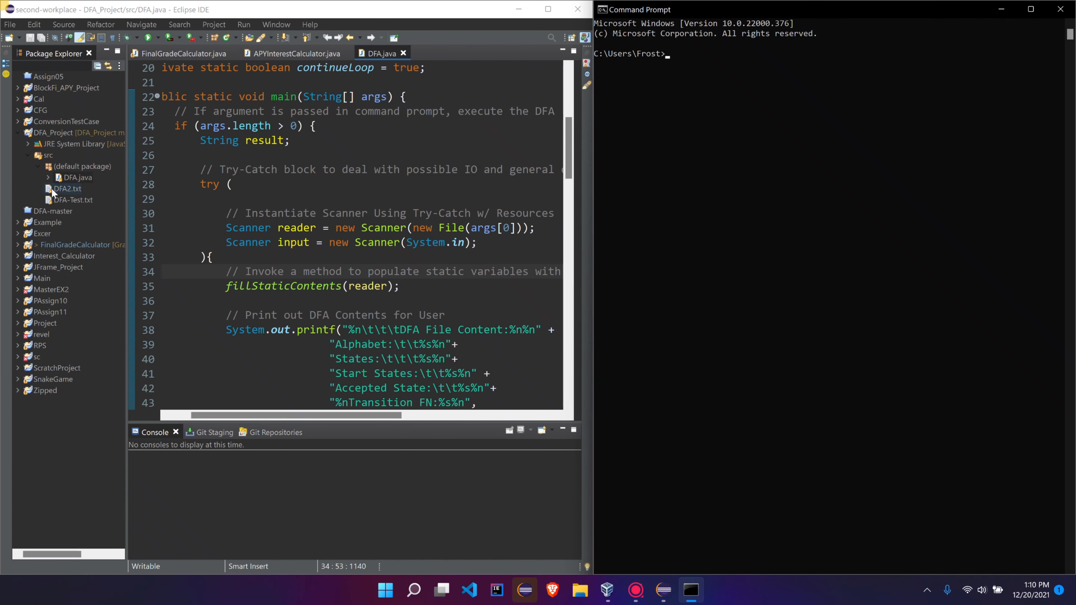
click(49, 156)
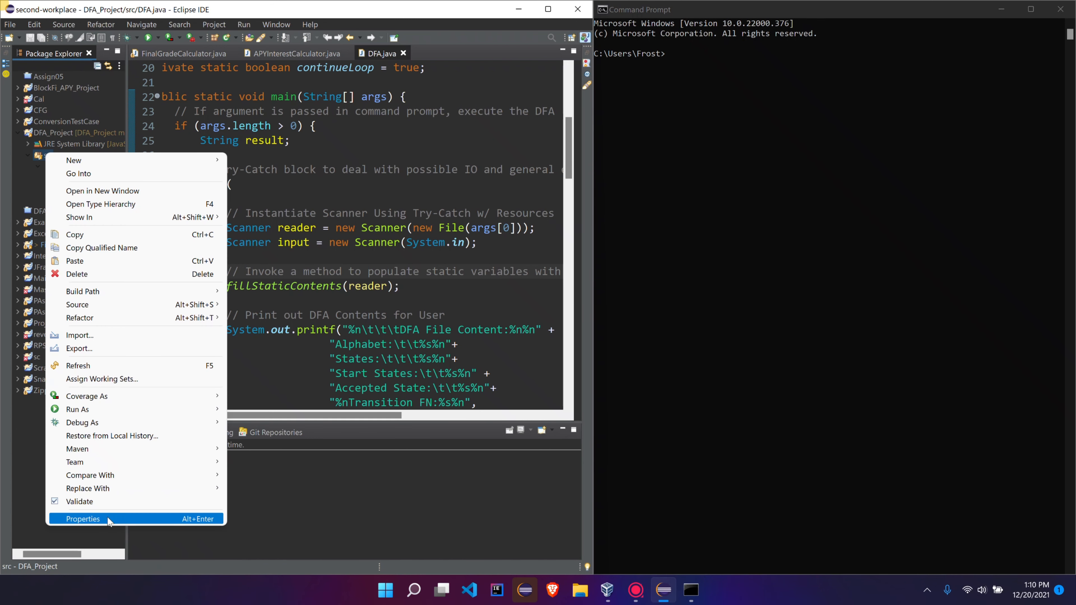
click(82, 519)
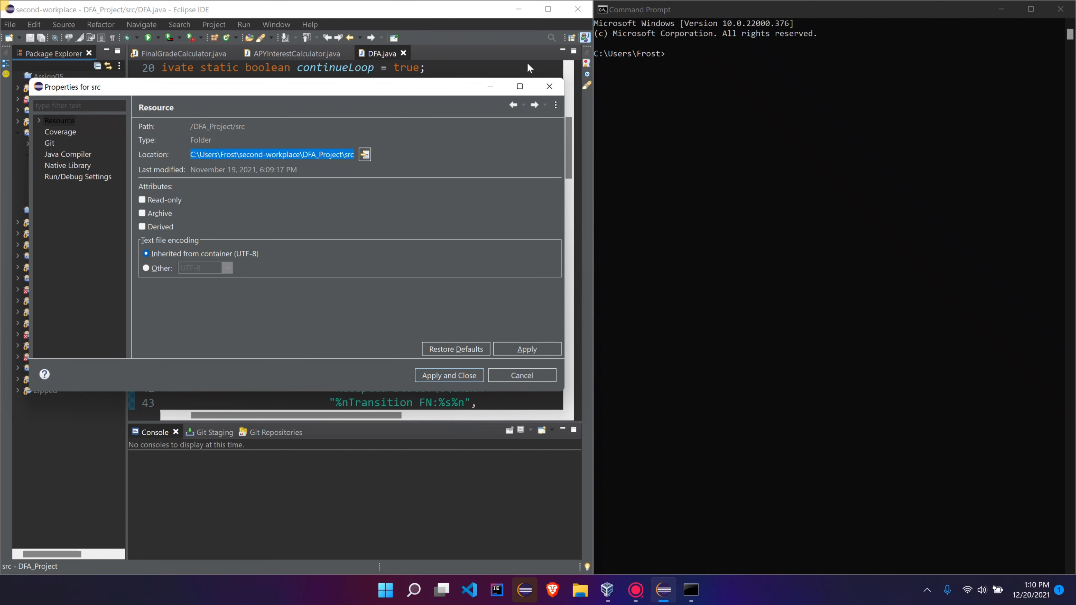
click(520, 375)
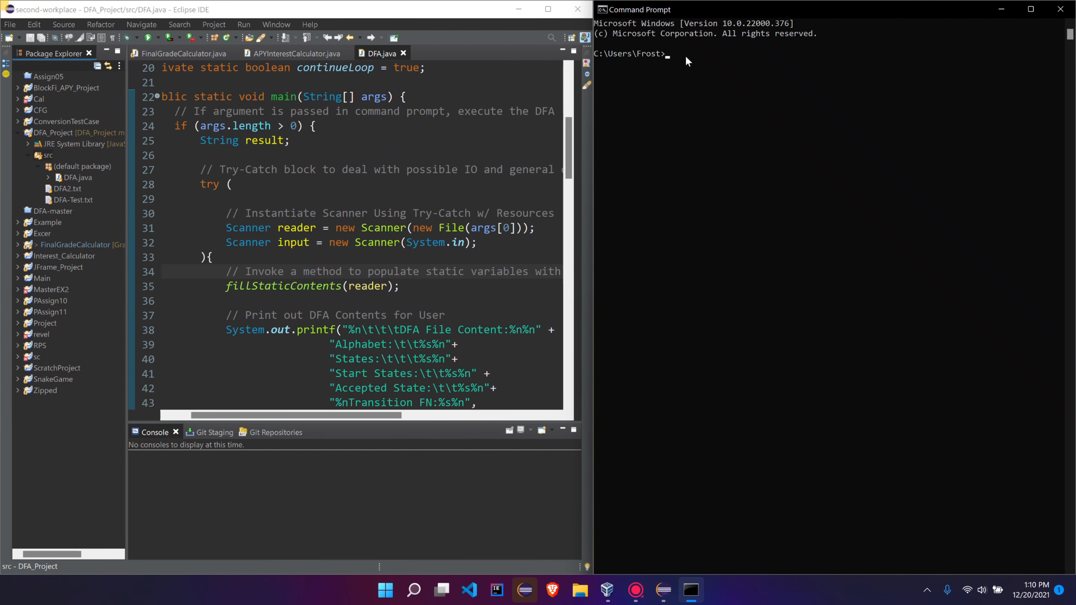
Step: Compile DFA.java with javac and begin the java DFA run command
text(cd)
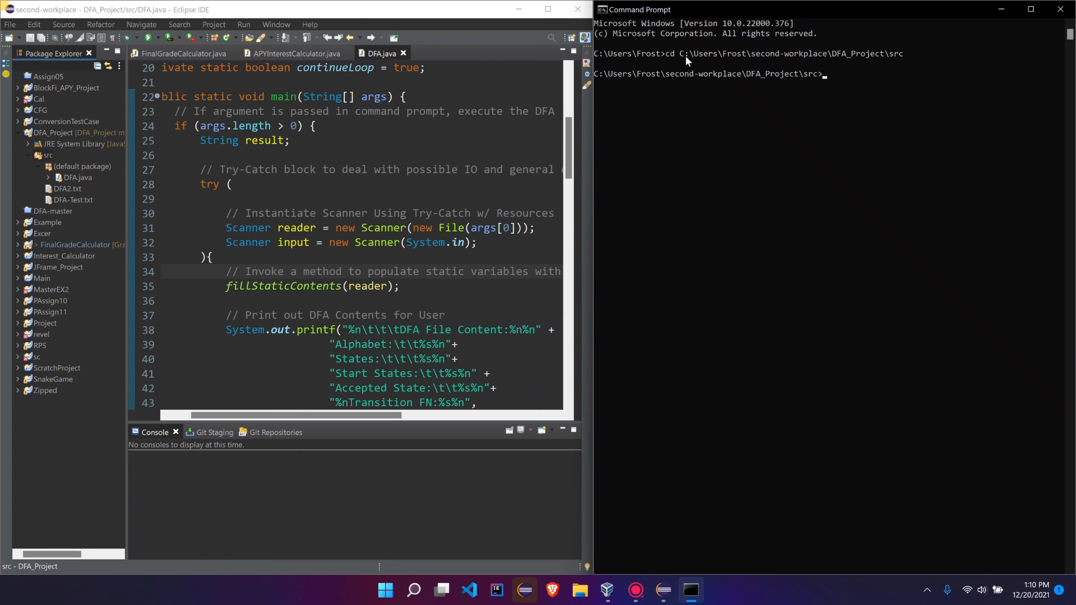
text(javac DFA)
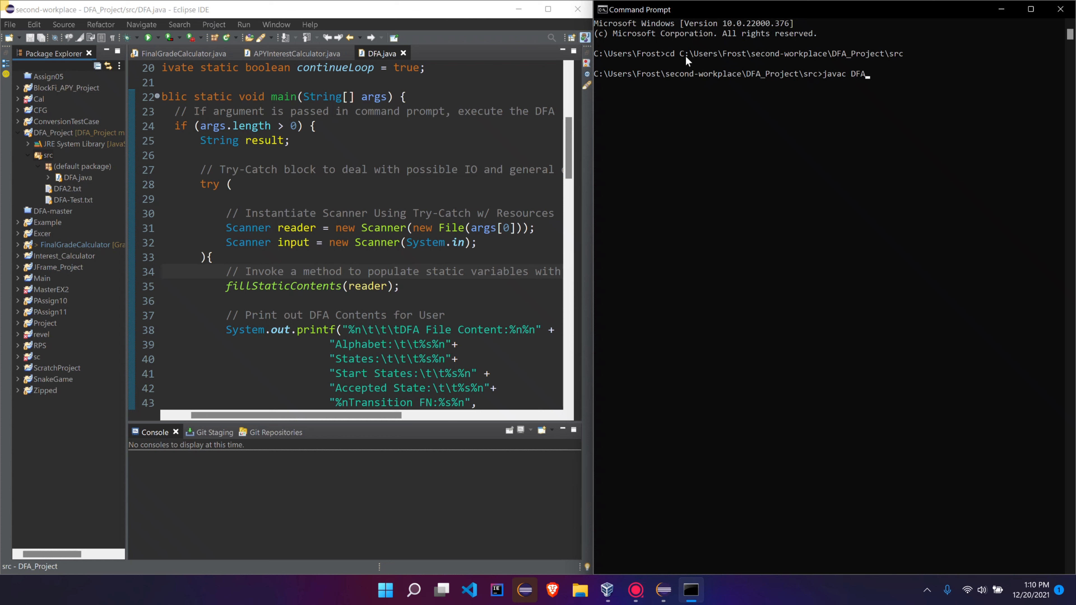
text(java)
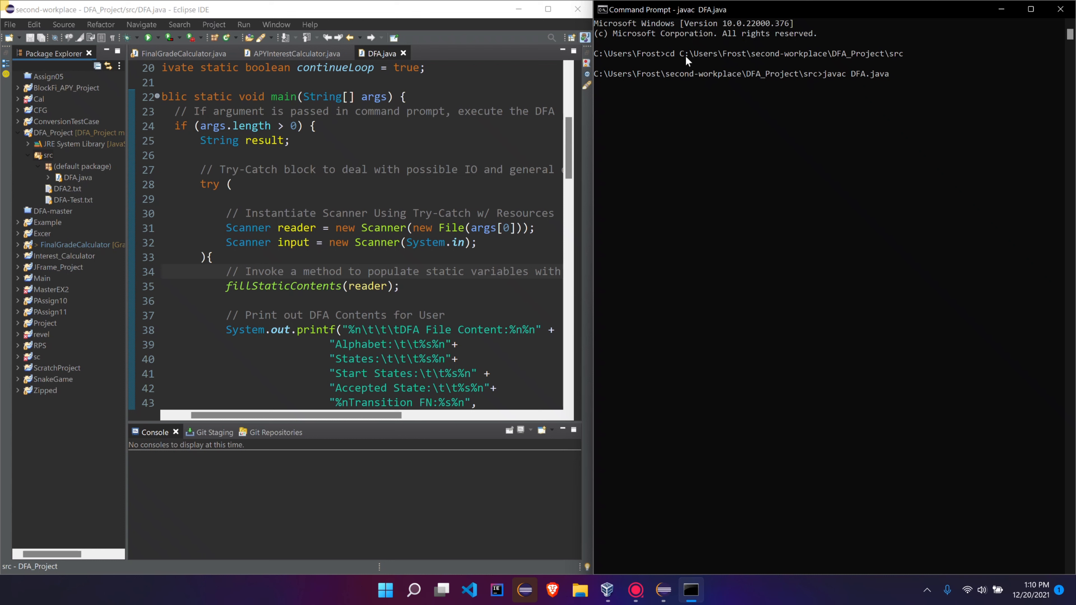
text(java DFA)
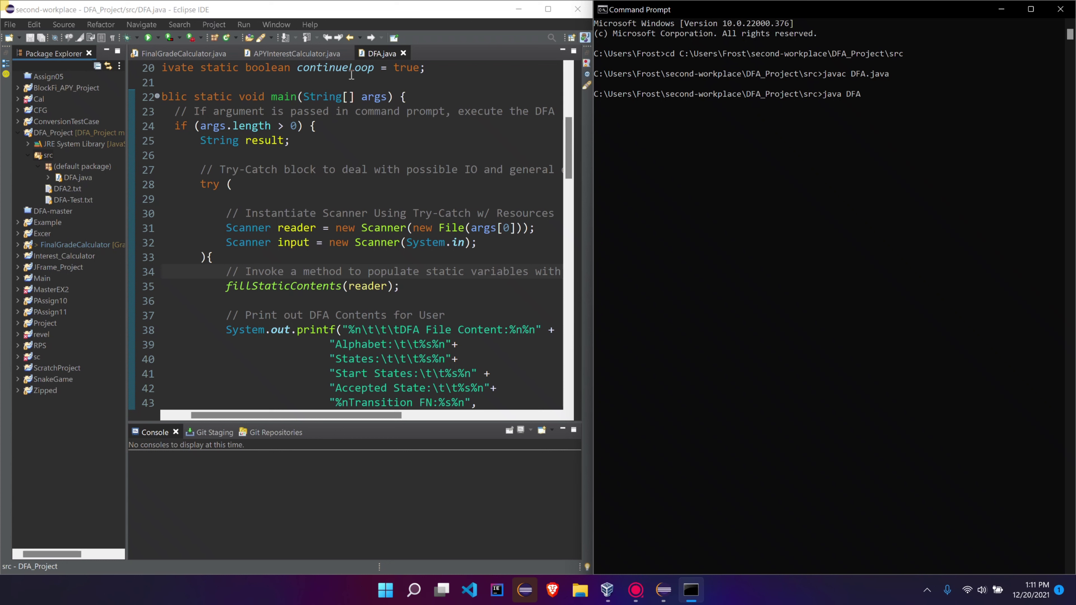
mouse_move(149, 201)
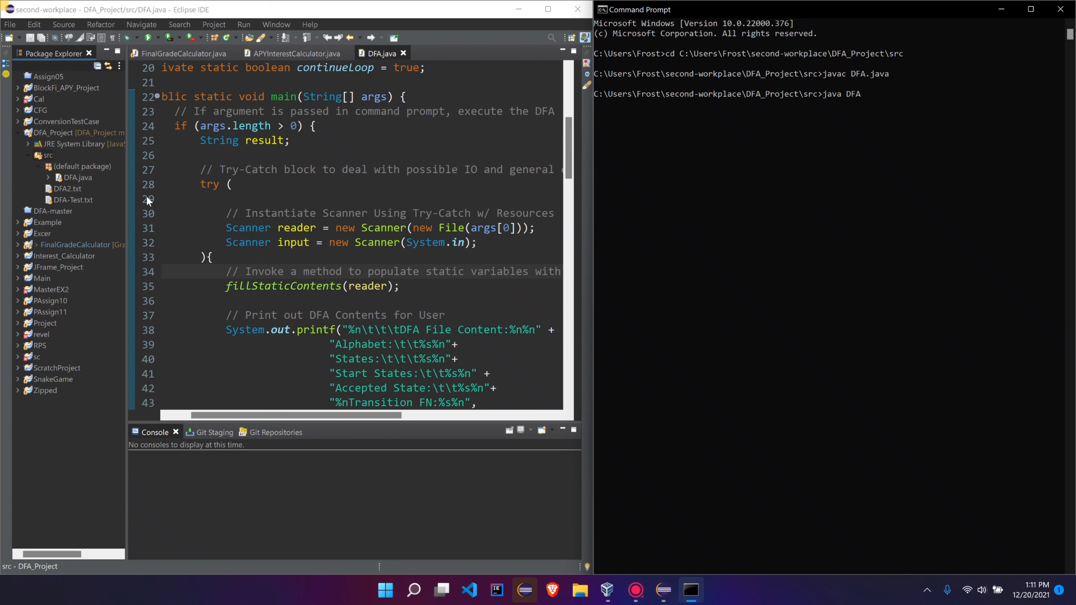
mouse_move(875, 97)
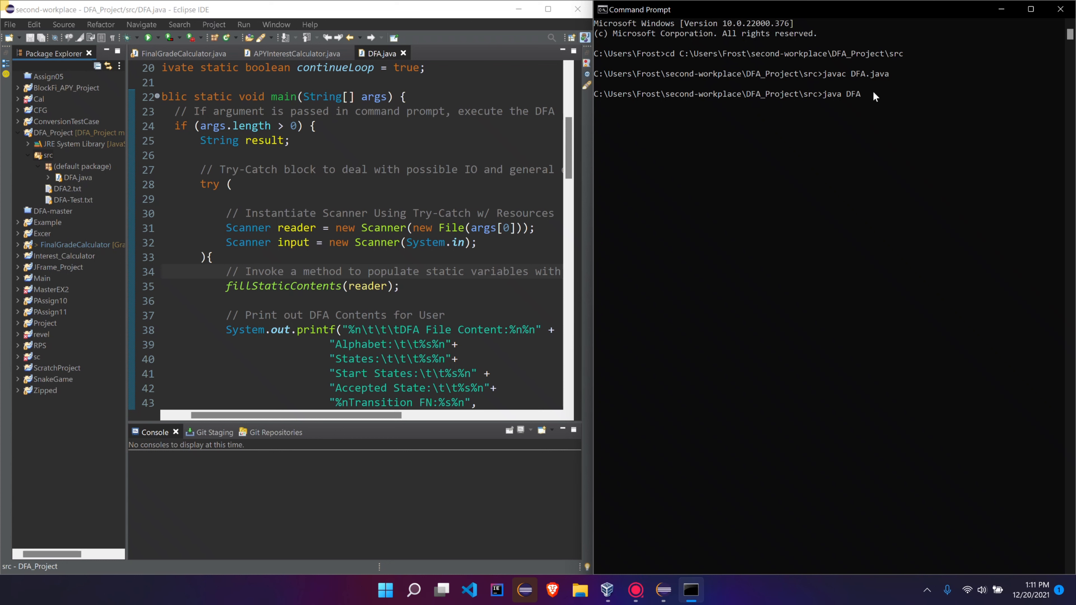
mouse_move(106, 209)
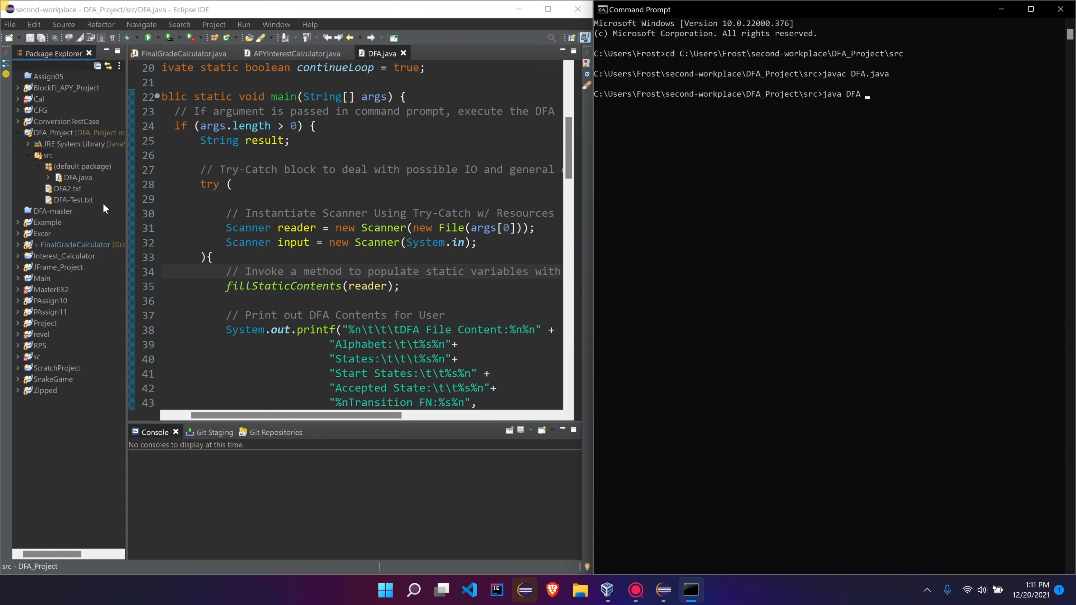
click(67, 188)
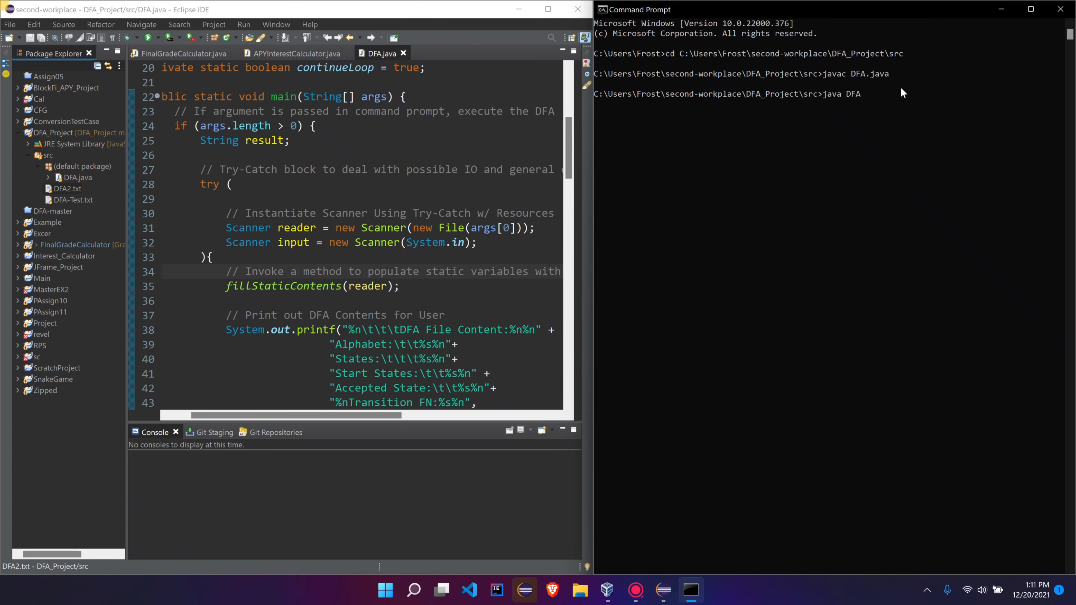
click(871, 94)
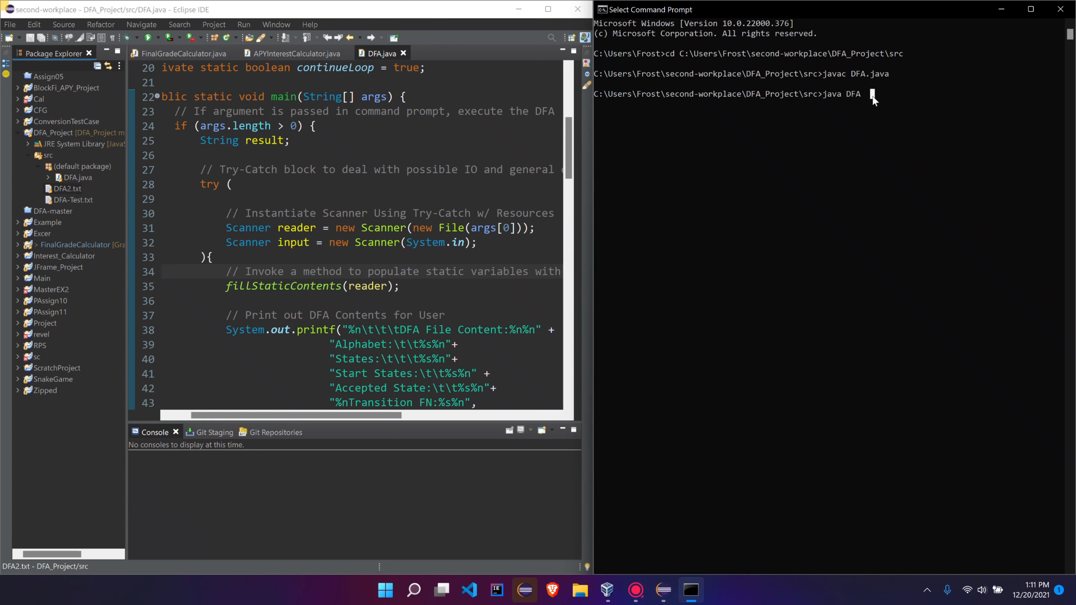
Step: Run DFA on DFA-Test.txt, view the test file, and test the string 1001
text(D)
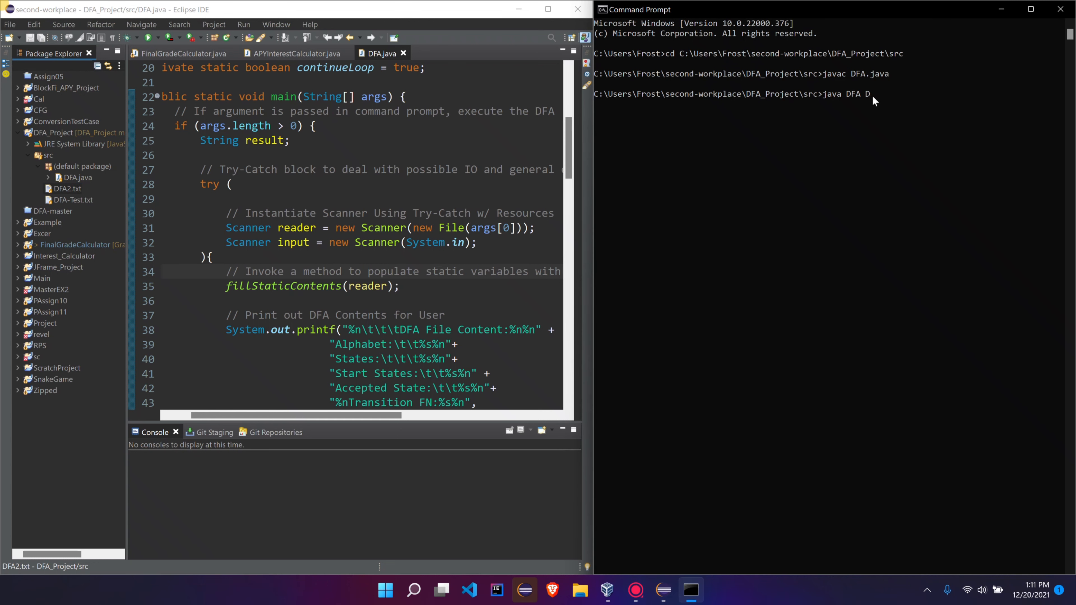
text(FA-T)
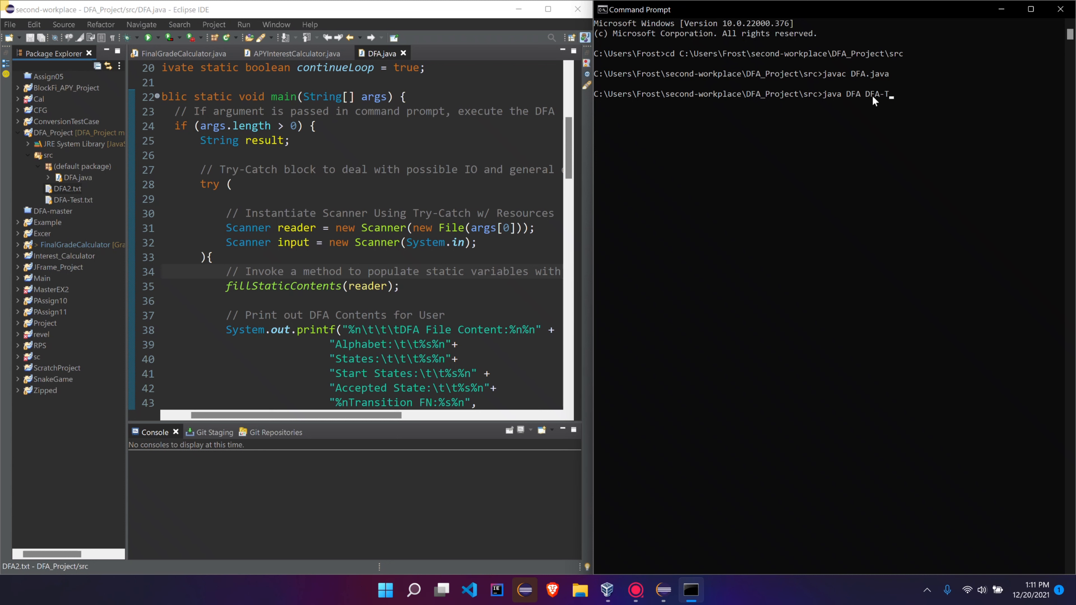
text(est)
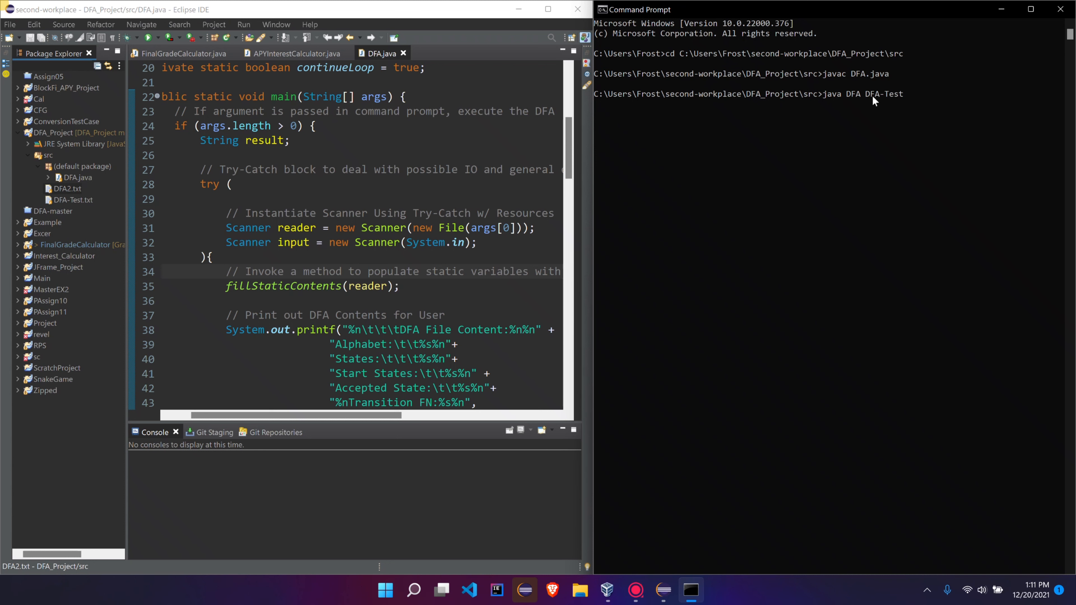
text(.txt)
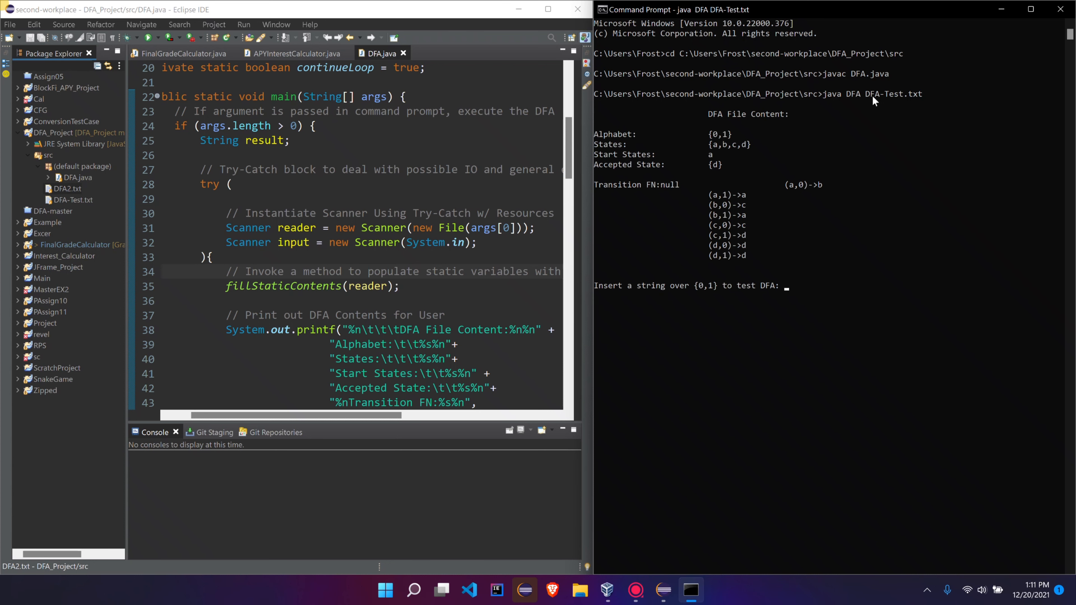
click(73, 200)
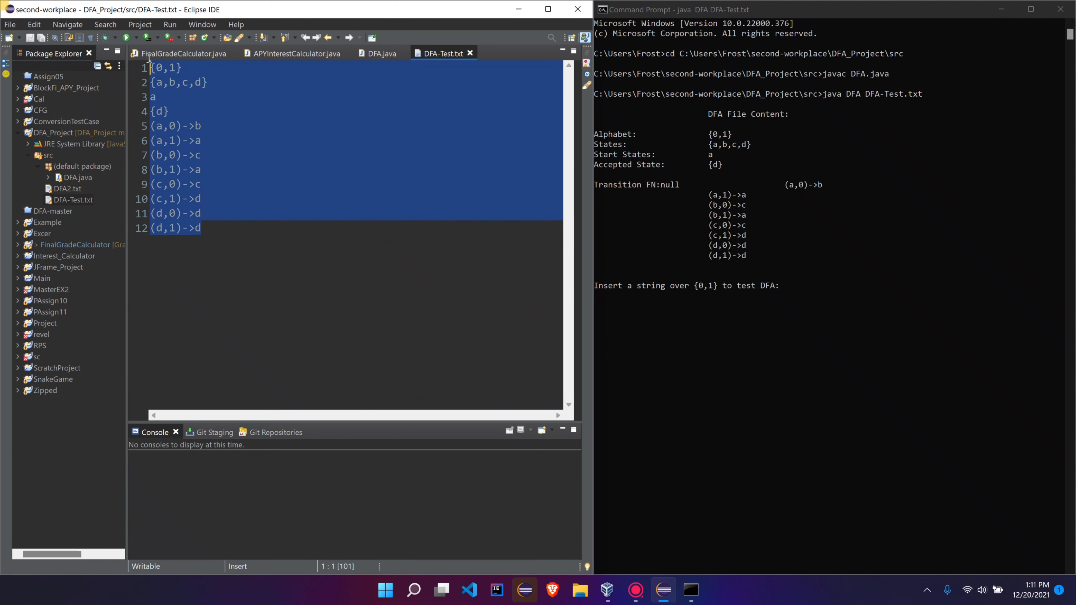
click(788, 292)
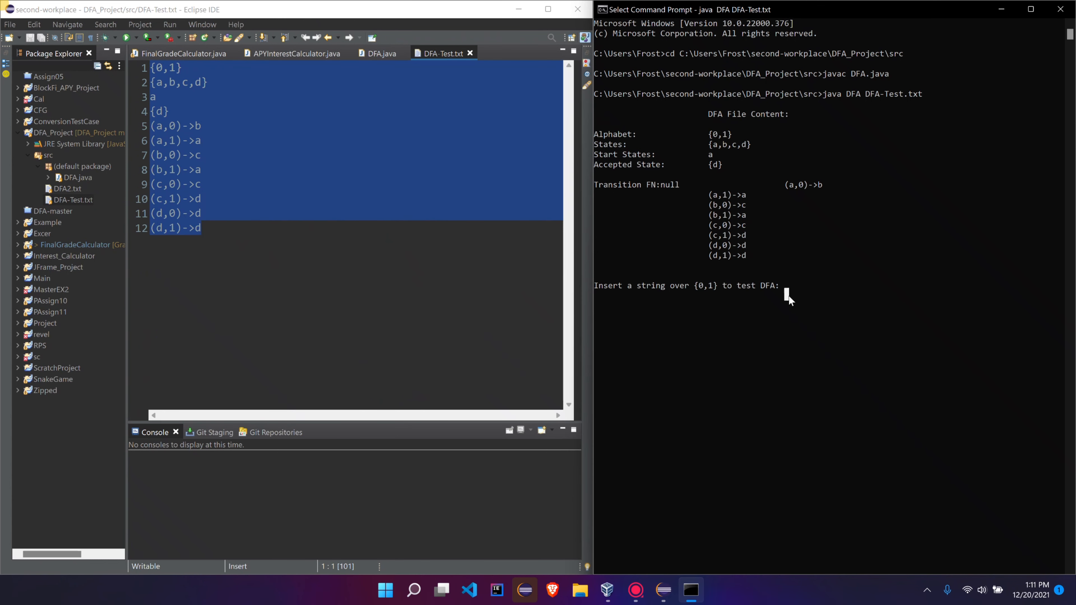
text(1001)
text(j)
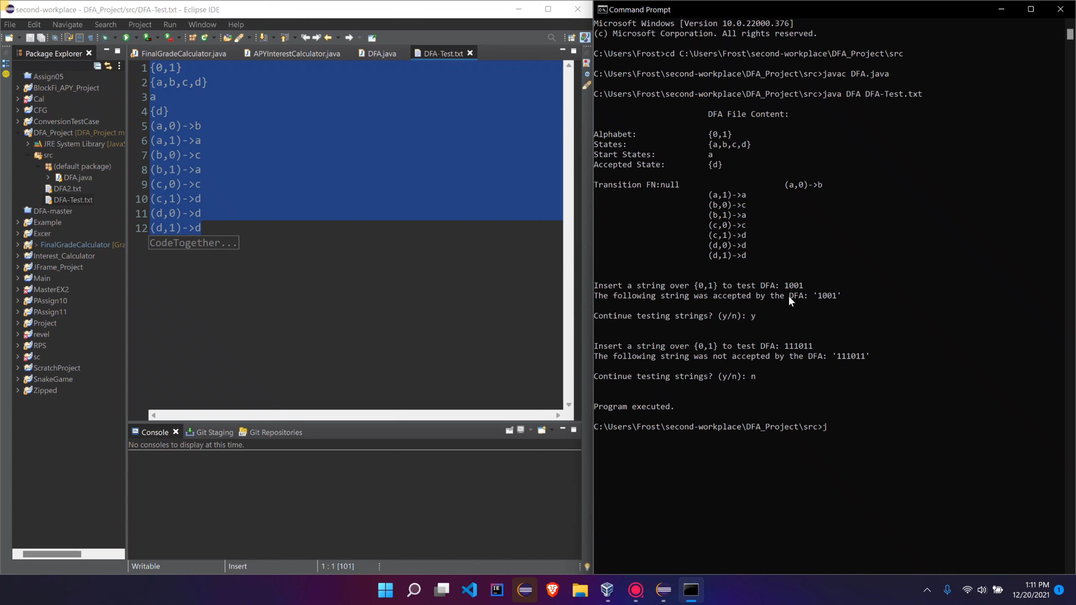
Step: Recompile DFA.java and start another java DFA run command
text(ava DFA DFA-Test.txt)
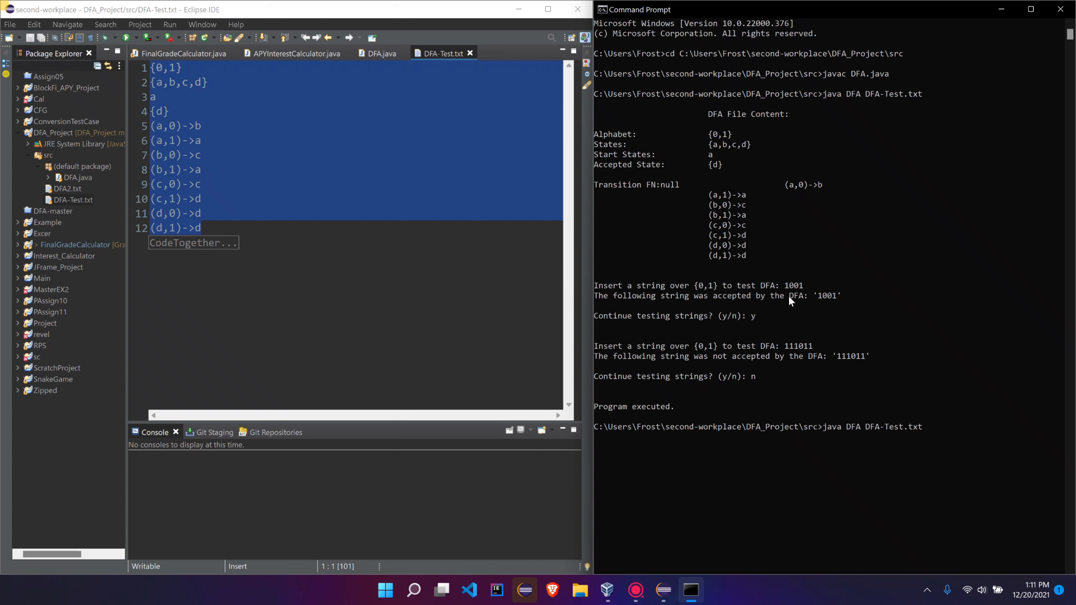
text(javac DFA.java)
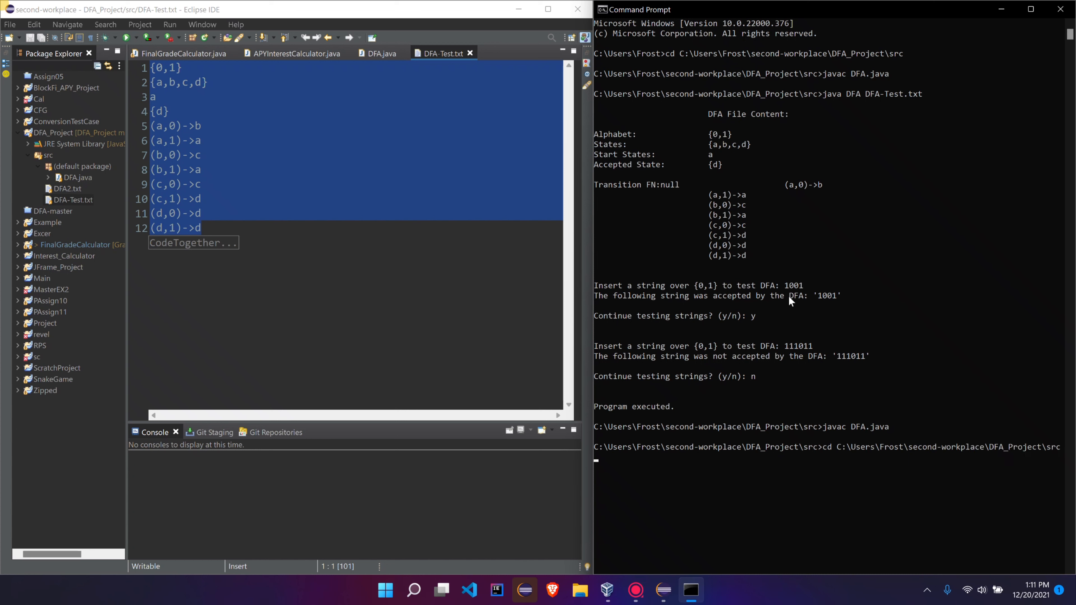
text(java DFA DFA-Test.)
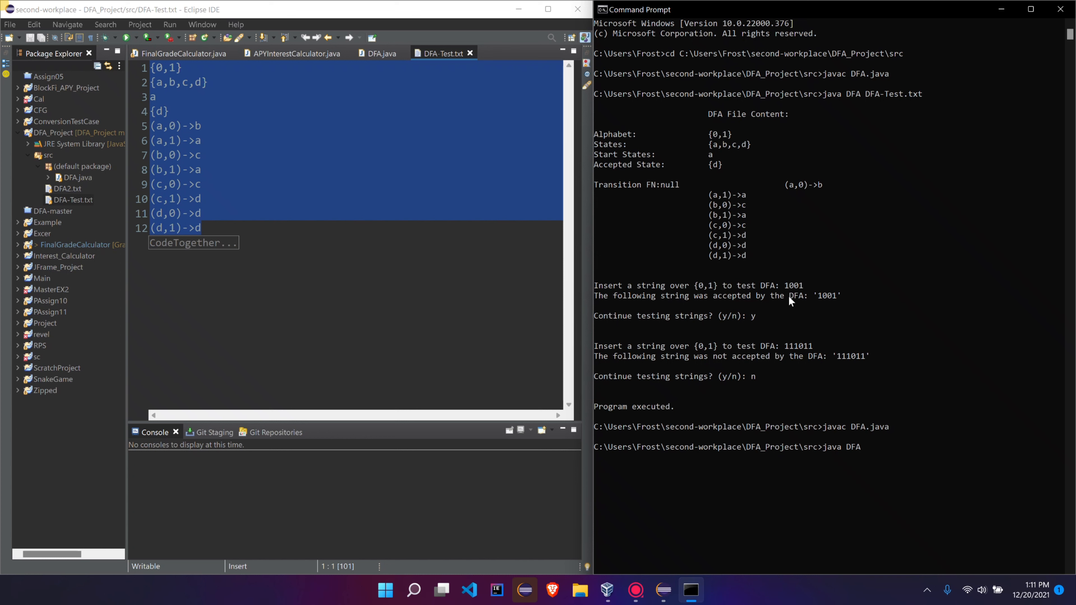
Step: Run DFA with NuclearLaunchCodes.txt as its data file, glancing at the DFA.java source
text(Nuclear)
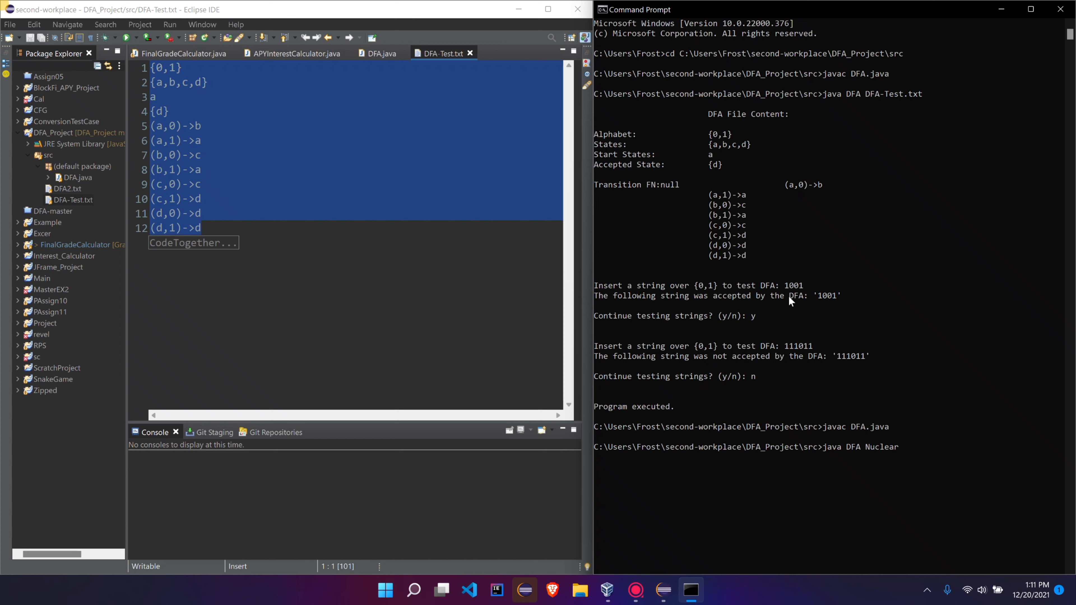
text(Launch)
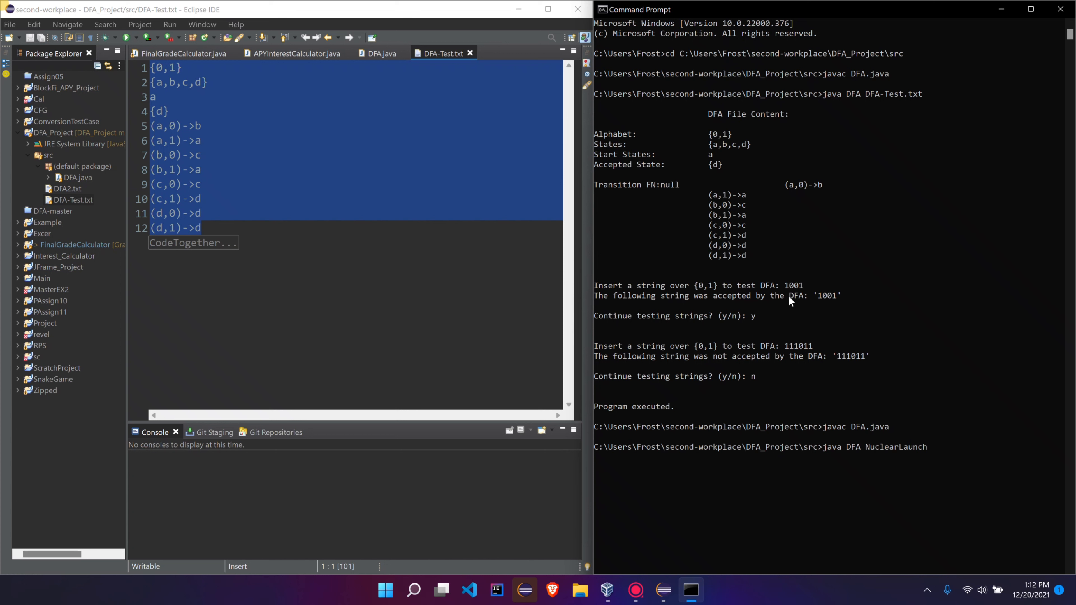
text(Codes)
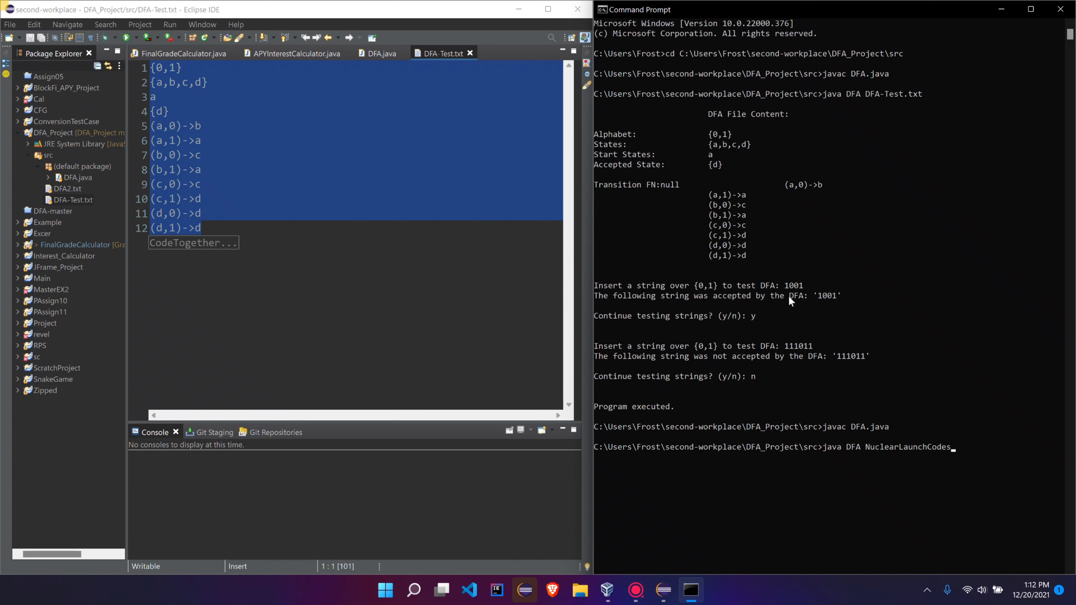
text(.txt)
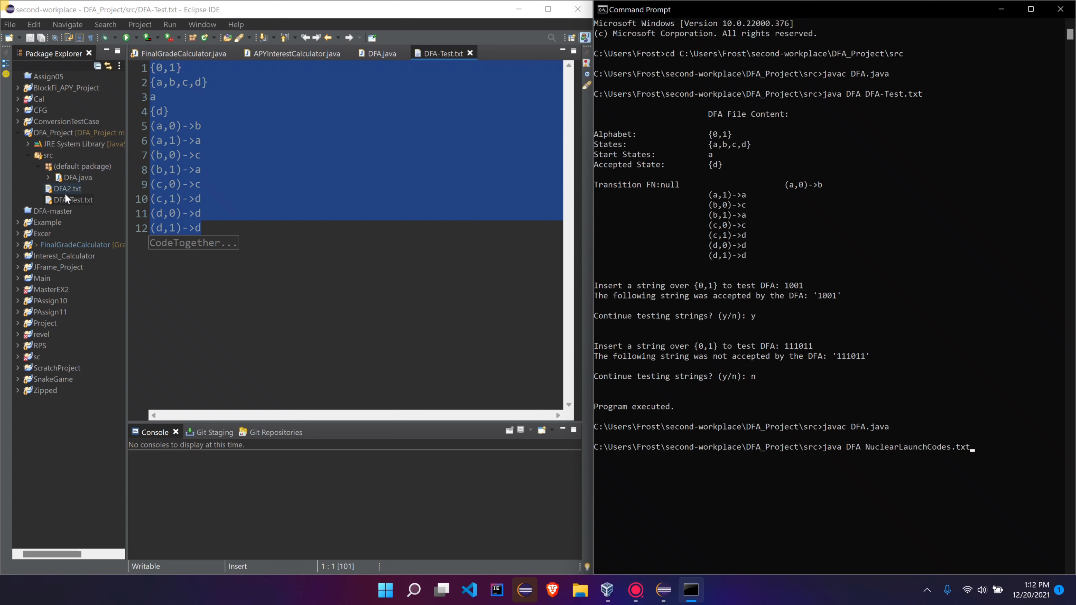
click(378, 54)
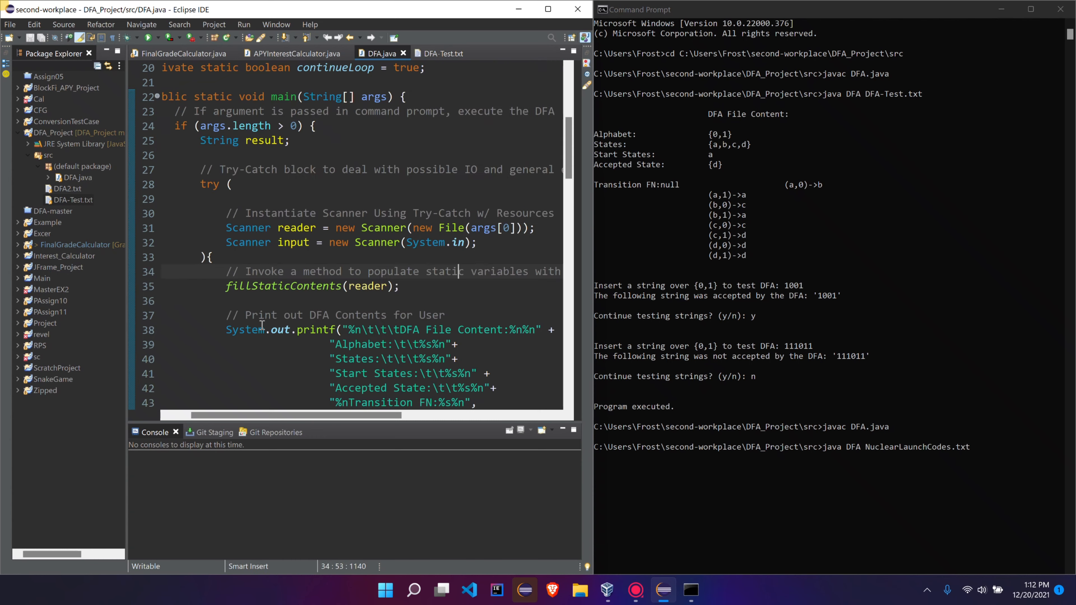
scroll(down, 3)
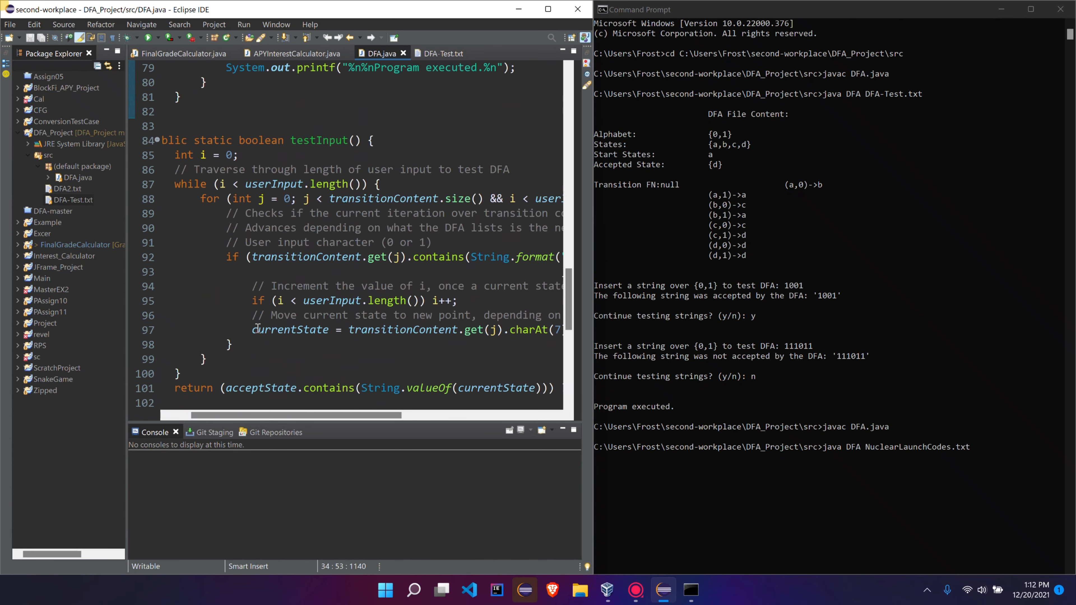
scroll(up, 3)
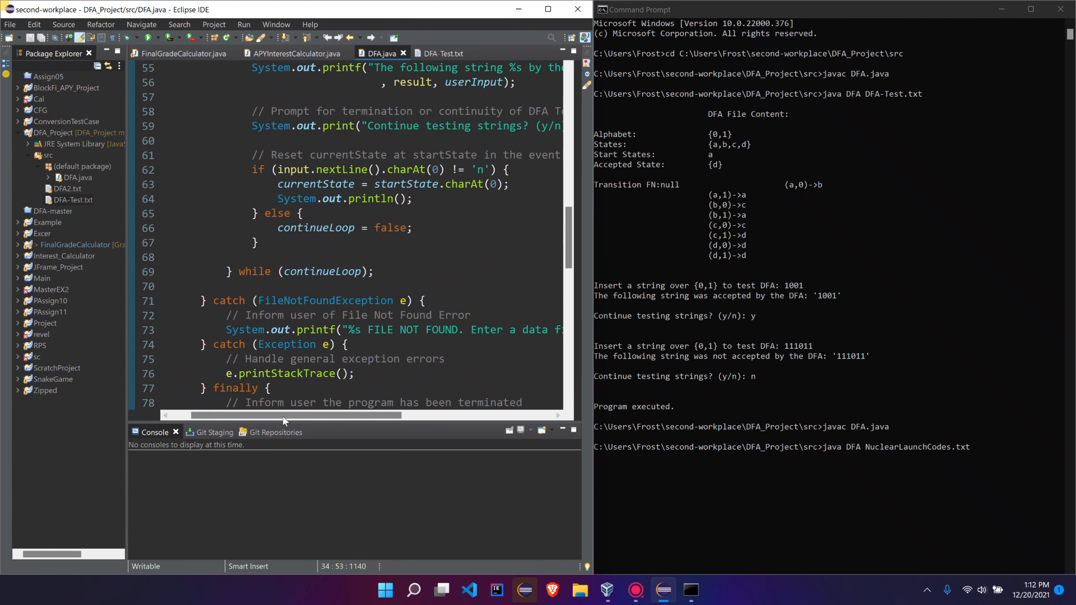
scroll(left, 3)
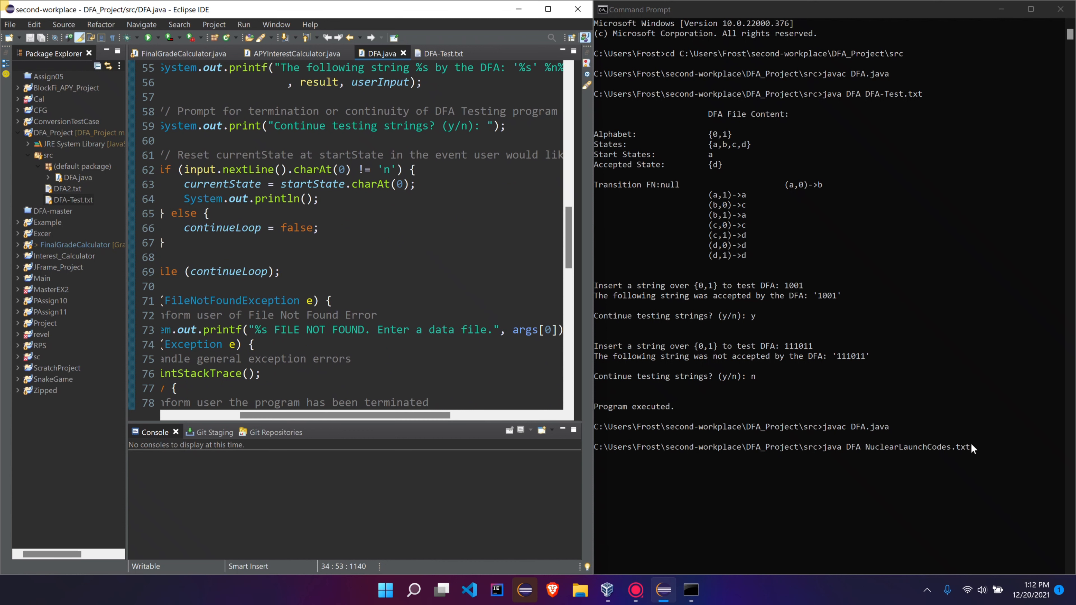
key(Return)
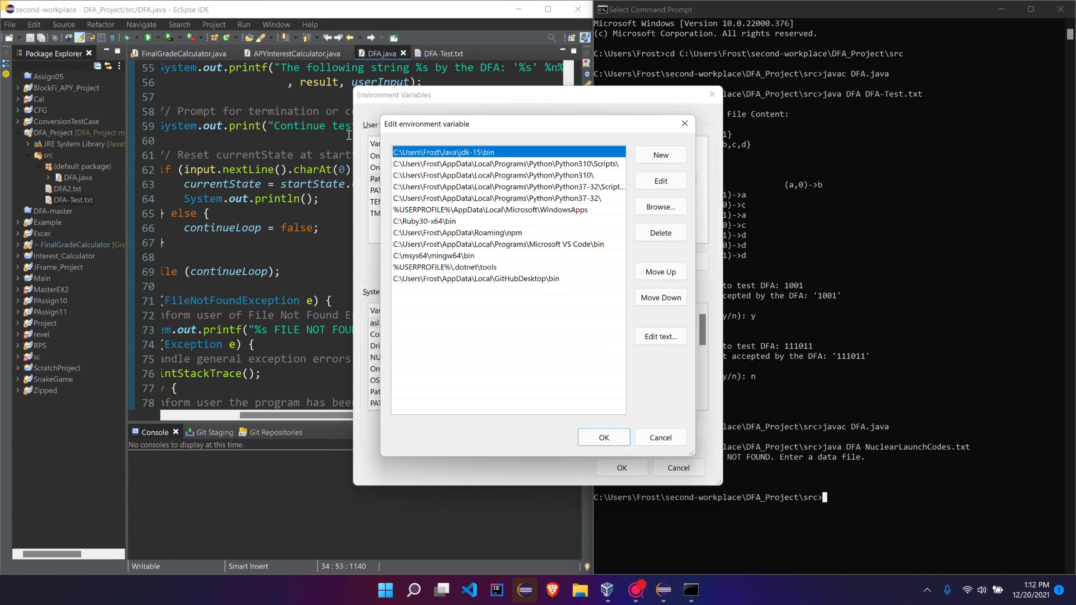
mouse_move(618, 169)
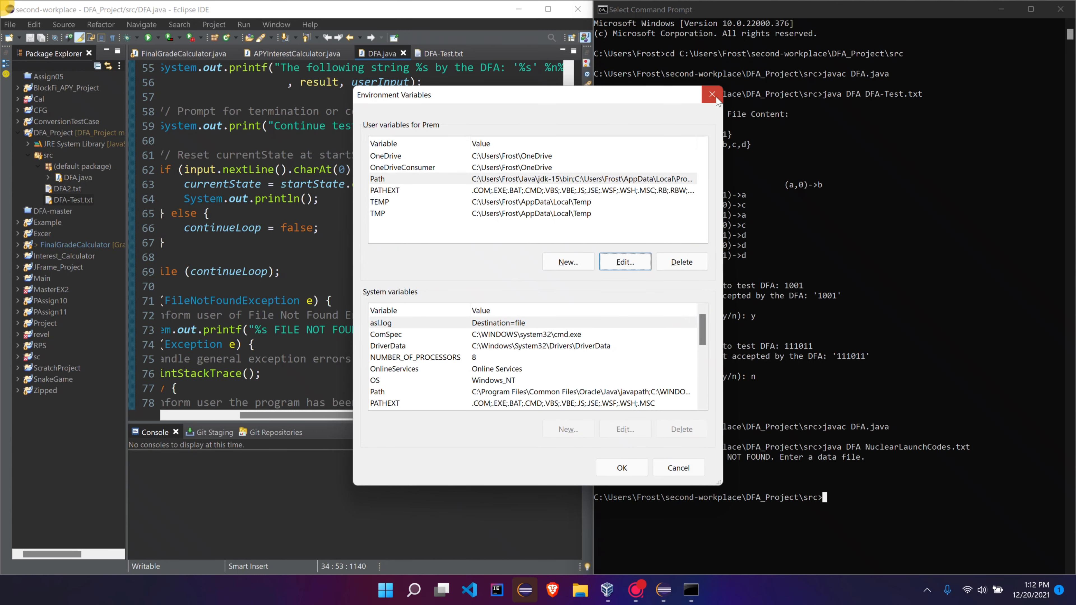
Step: Close the Environment Variables dialog and return to Eclipse with Command Prompt
click(712, 94)
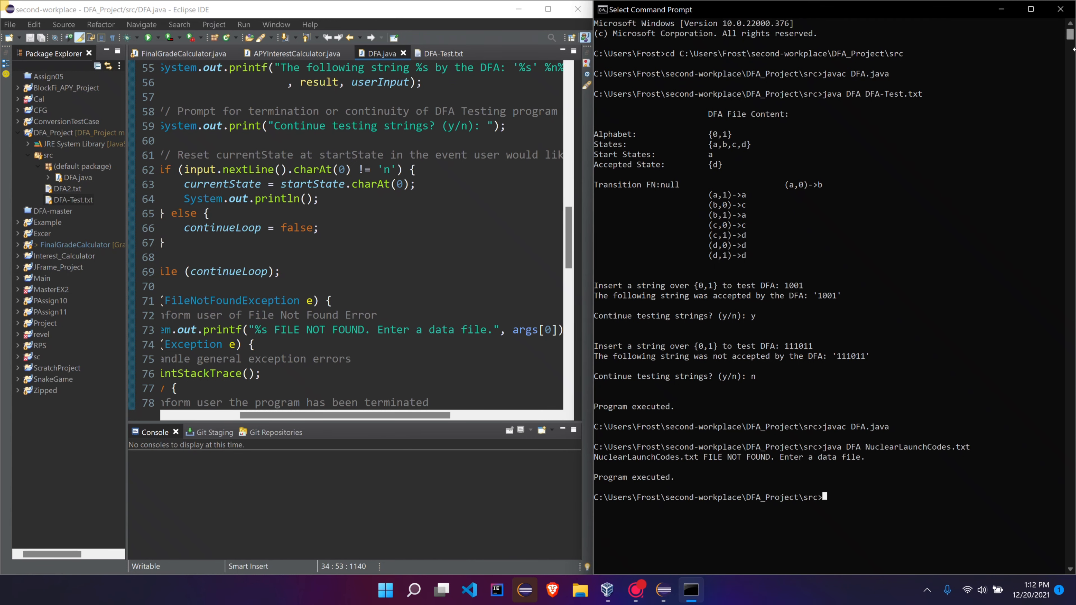
click(1059, 10)
text(cd)
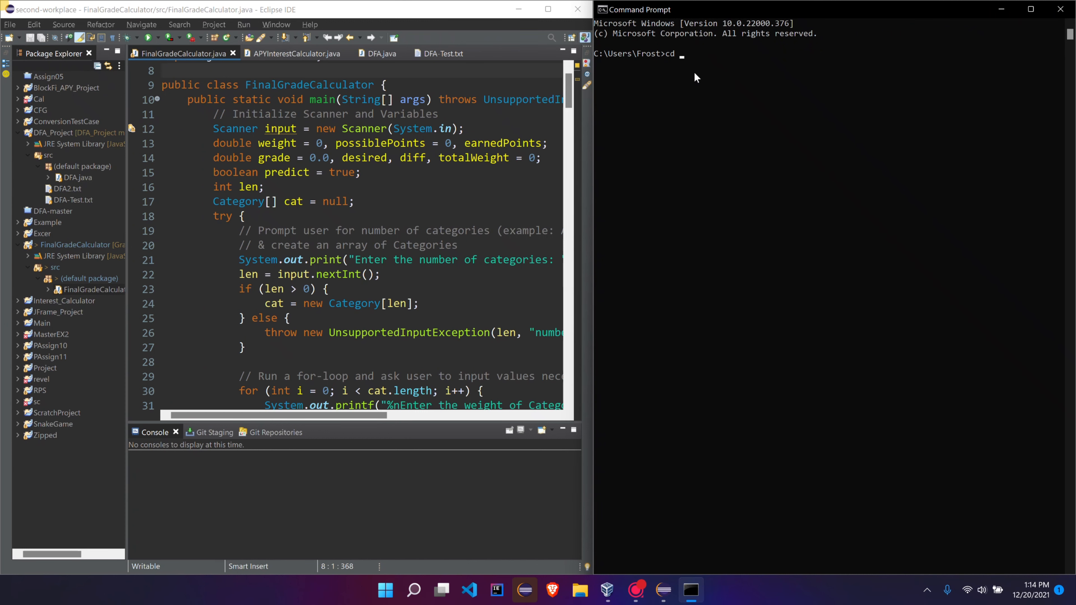
Step: Change to the GradeCalculator src folder and compile FinalGradeCalculator.java
text(C:\Users\Frost\git\GradeCalculator\FinalGradeCalculator\src)
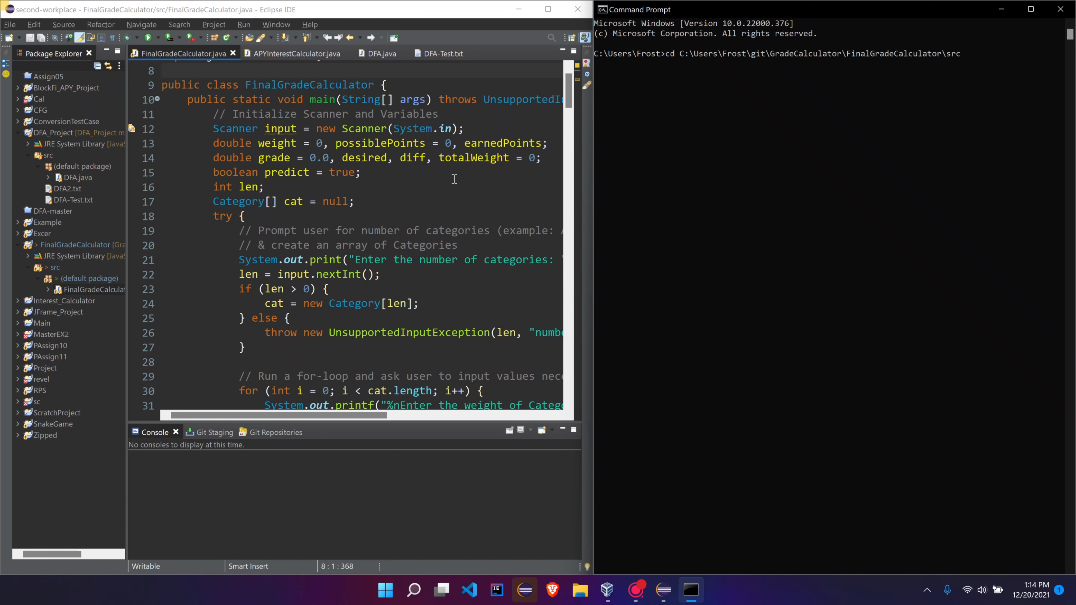
text(javac)
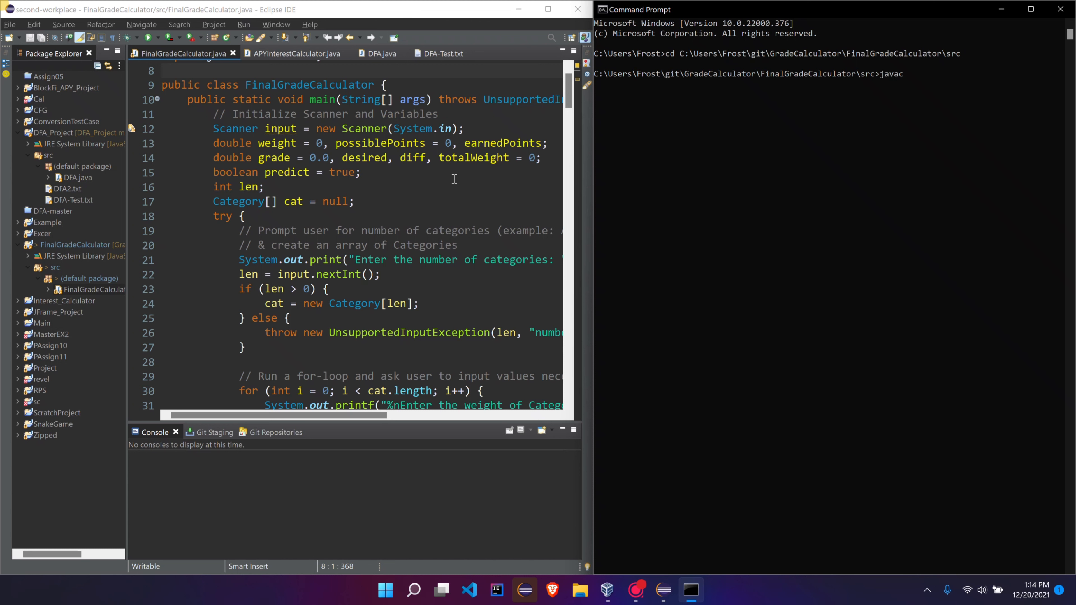
text(FinalGradeCalculator)
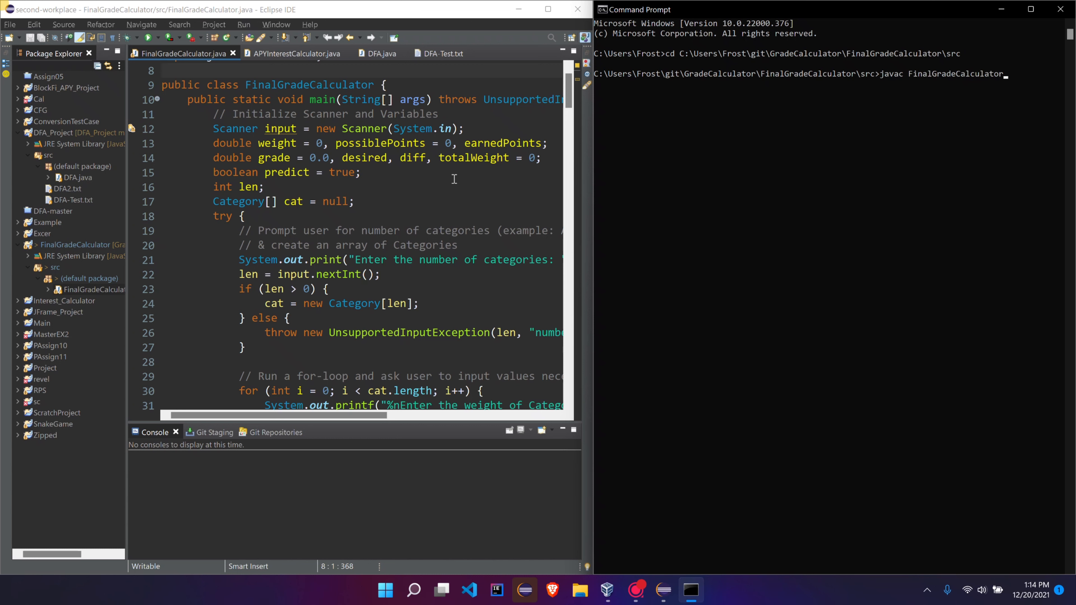
text(.java)
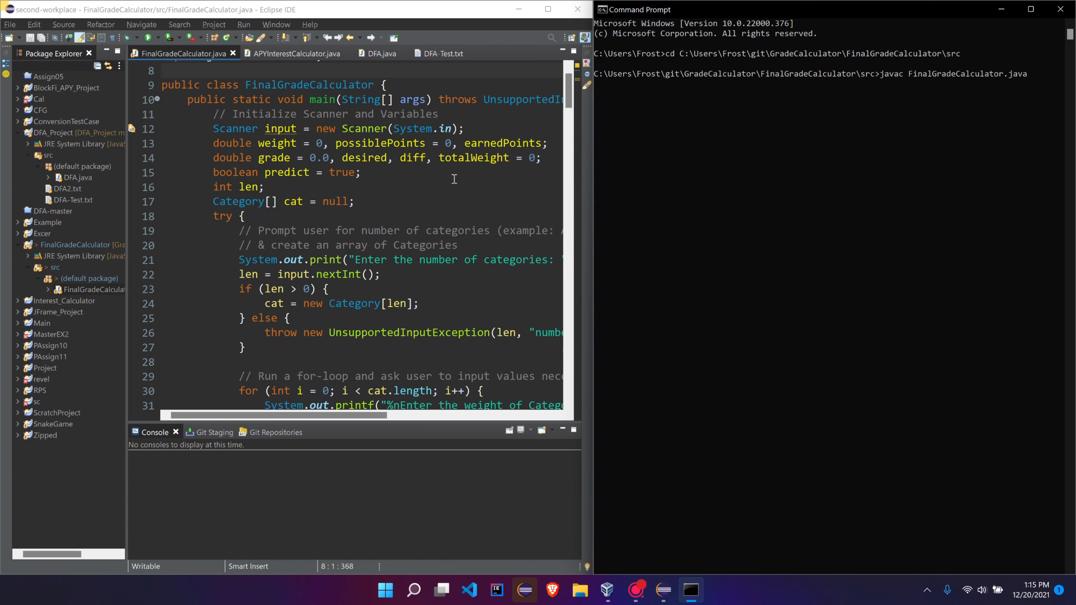
Step: Run java FinalGradeCalculator and enter 3 categories
text(java)
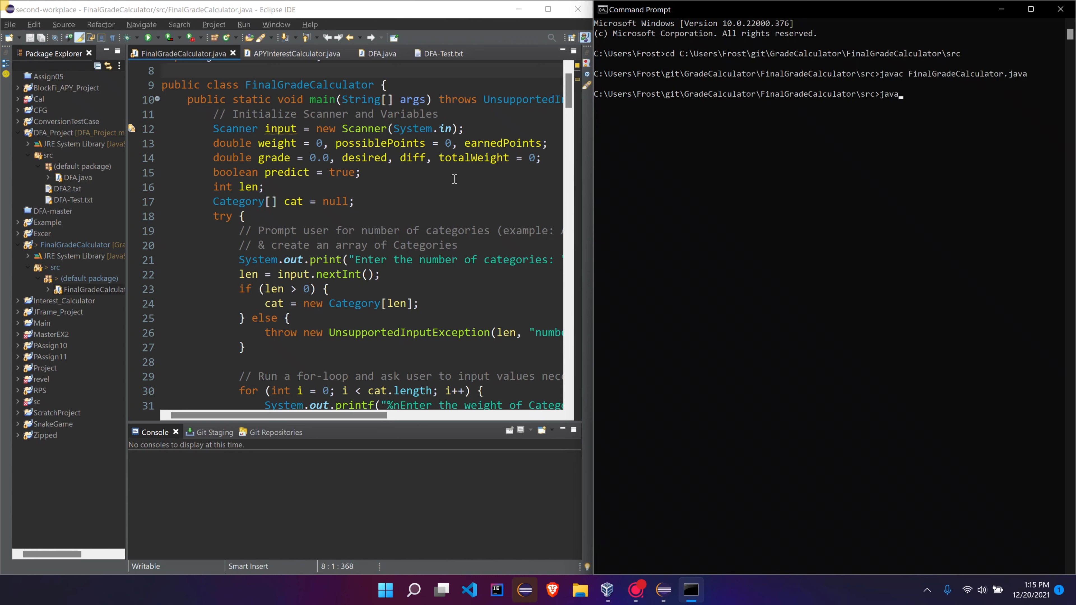
text(FinalGradeCalculator)
text(3)
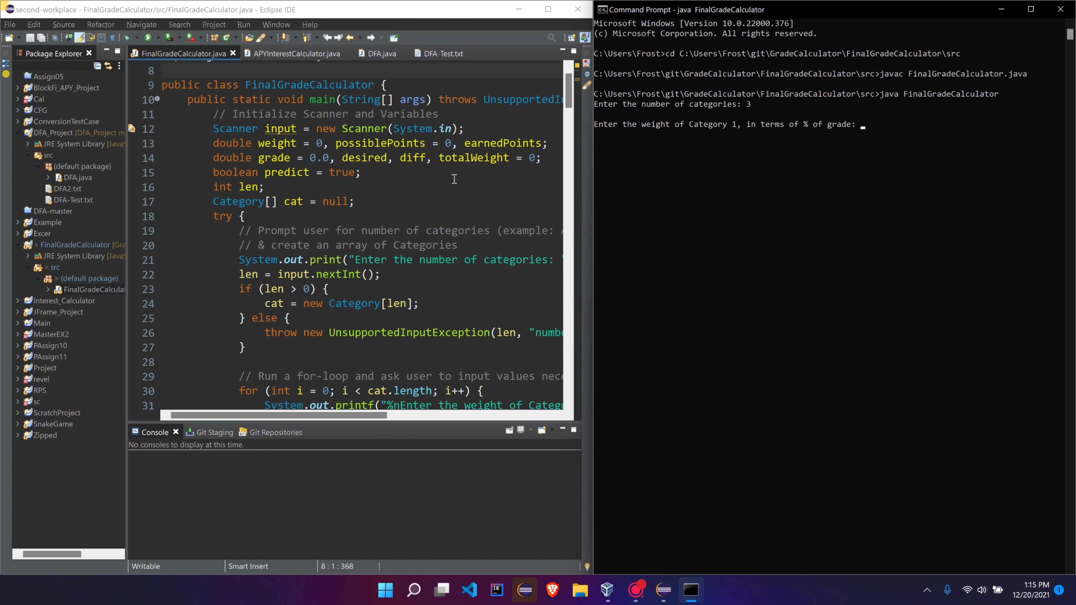
Step: Enter weights 20 and 40, final exam score 100 and answer 1, producing the final grade 69.7
text(20)
text(33)
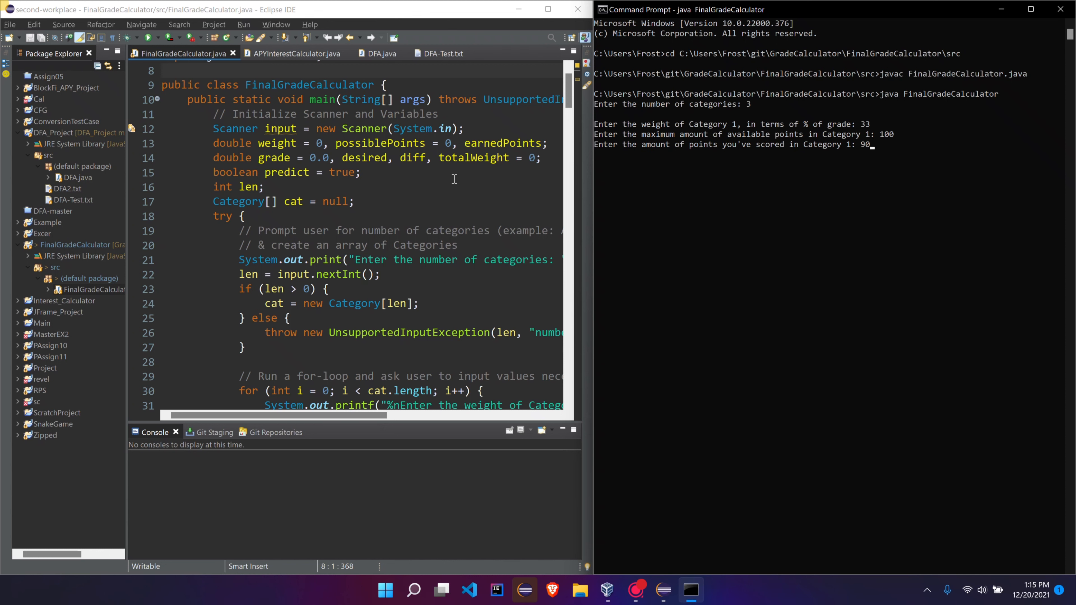
key(Return)
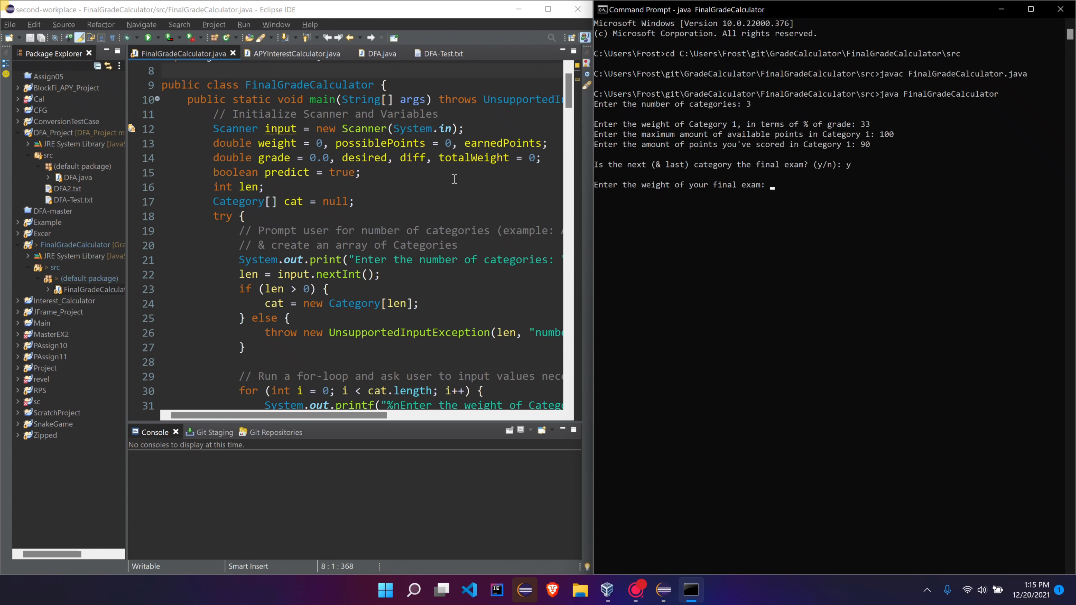
text(40)
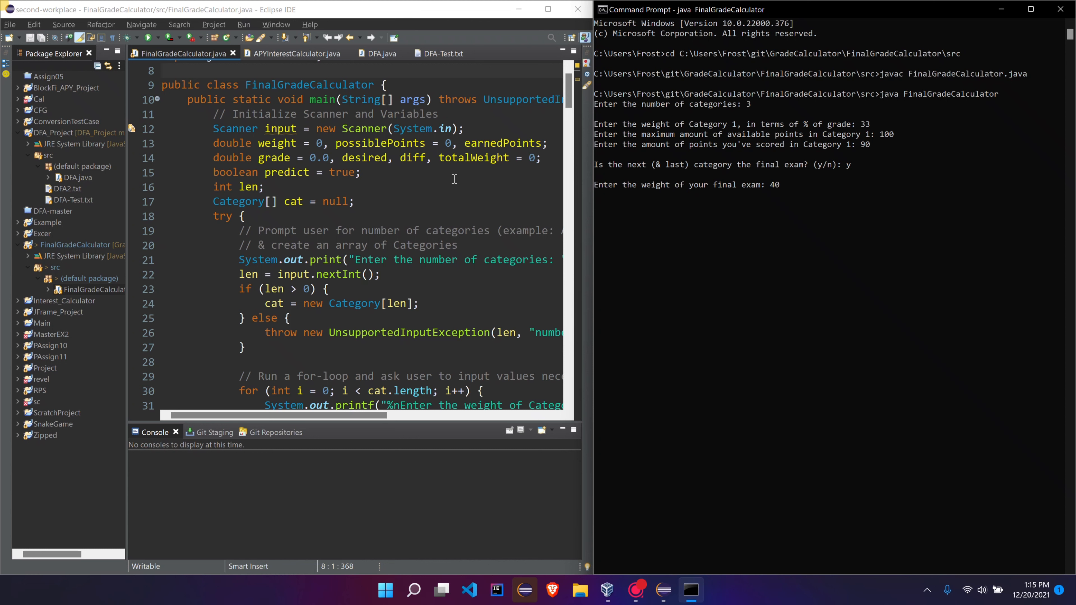
text(100)
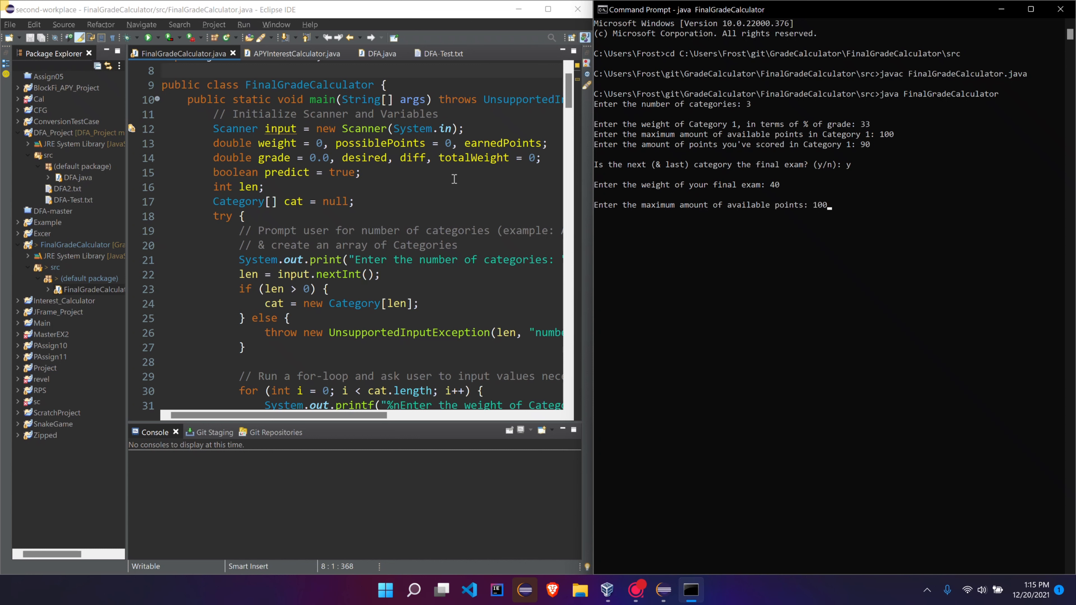
key(Return)
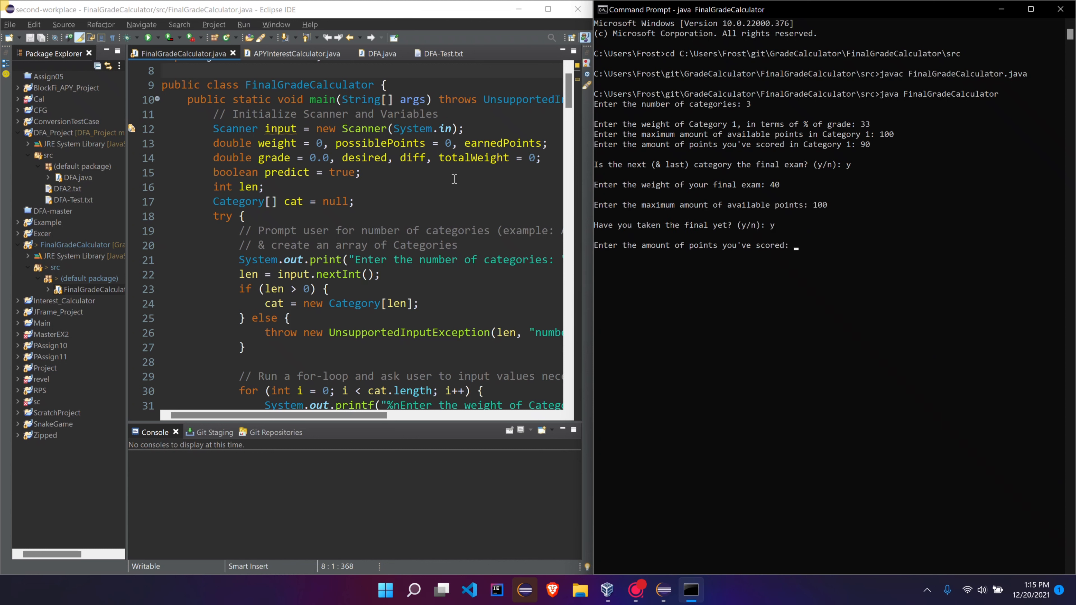
text(100)
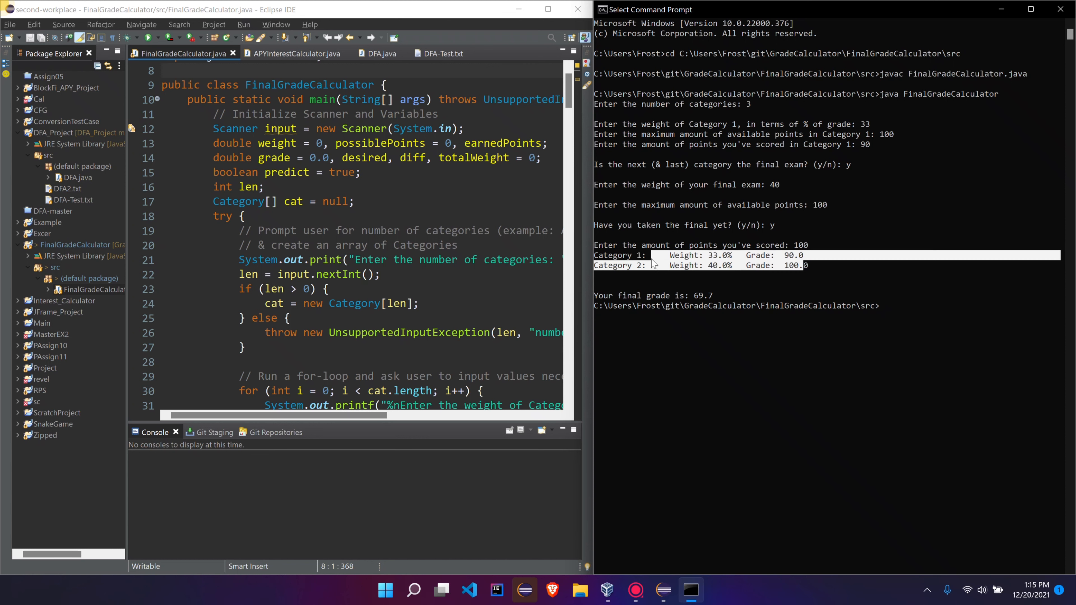
click(743, 305)
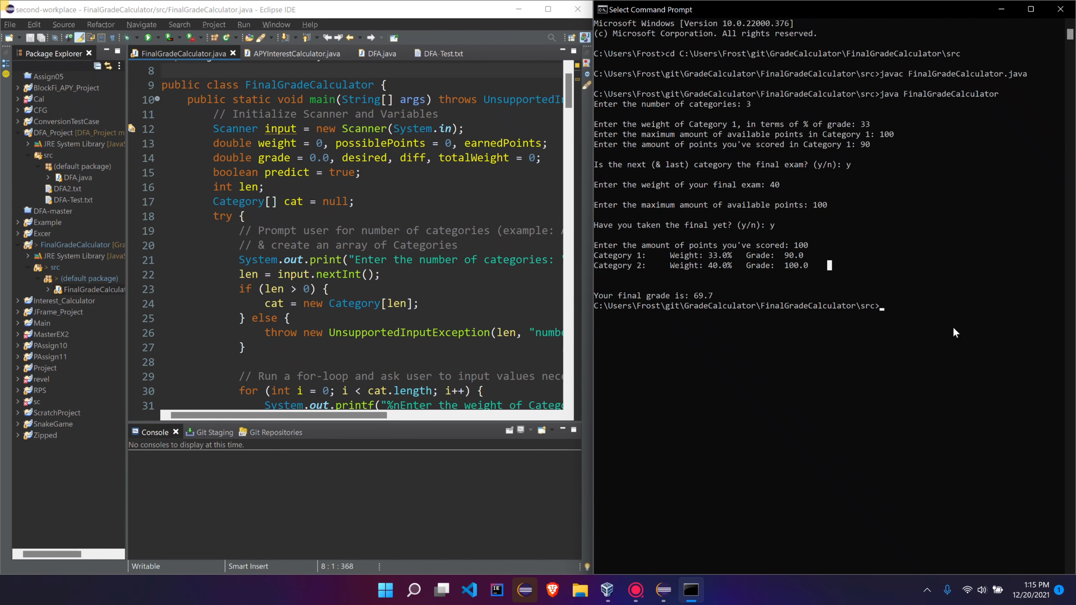
mouse_move(776, 483)
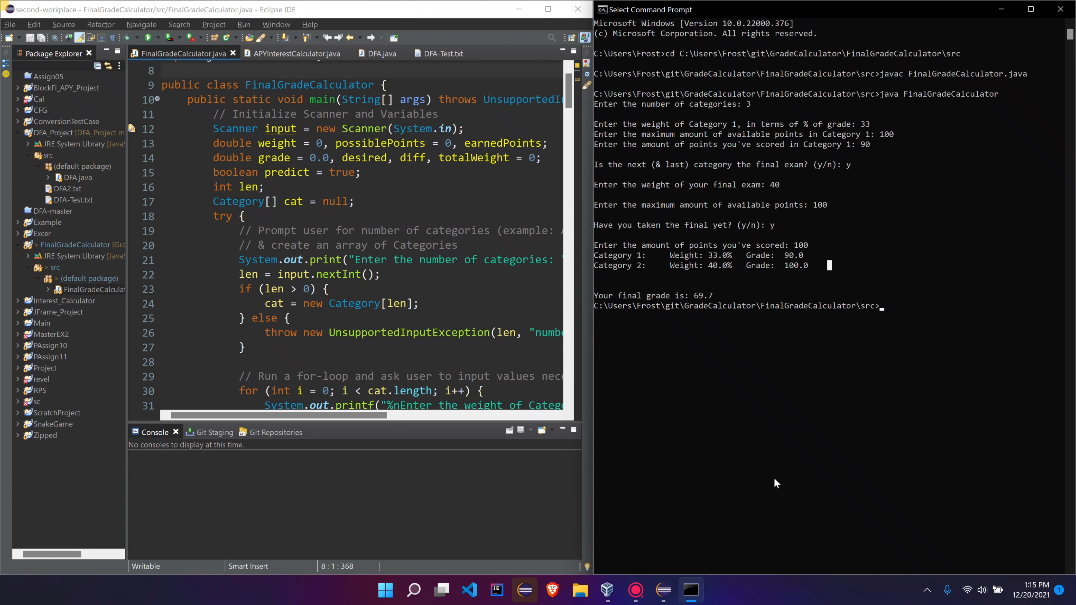
mouse_move(758, 480)
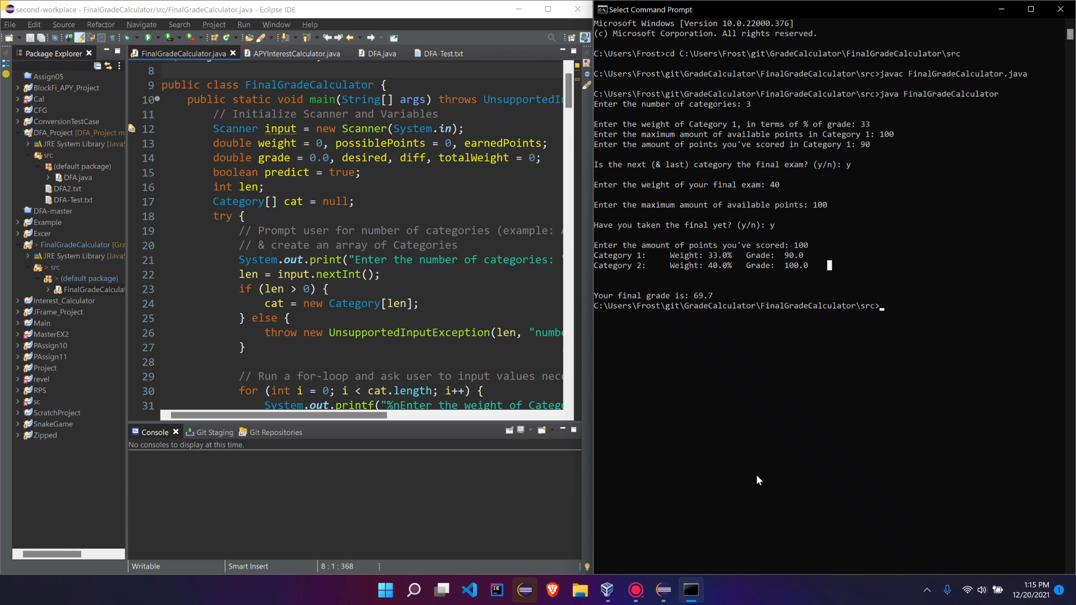
mouse_move(580, 591)
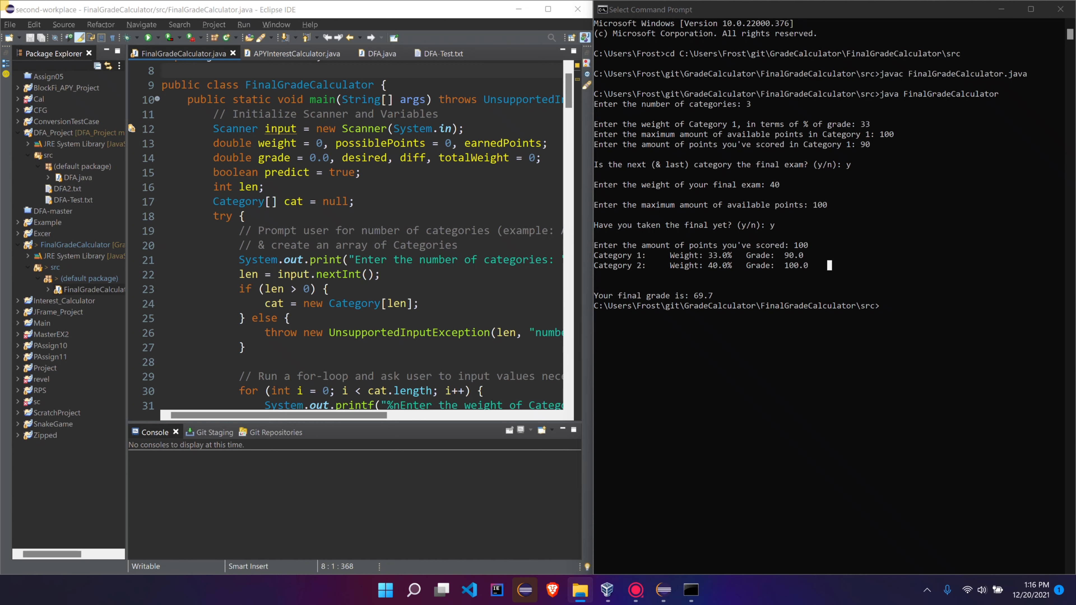
Step: Browse to Program Files > Java > jdk-17.0.1 > bin and copy its full path
click(580, 590)
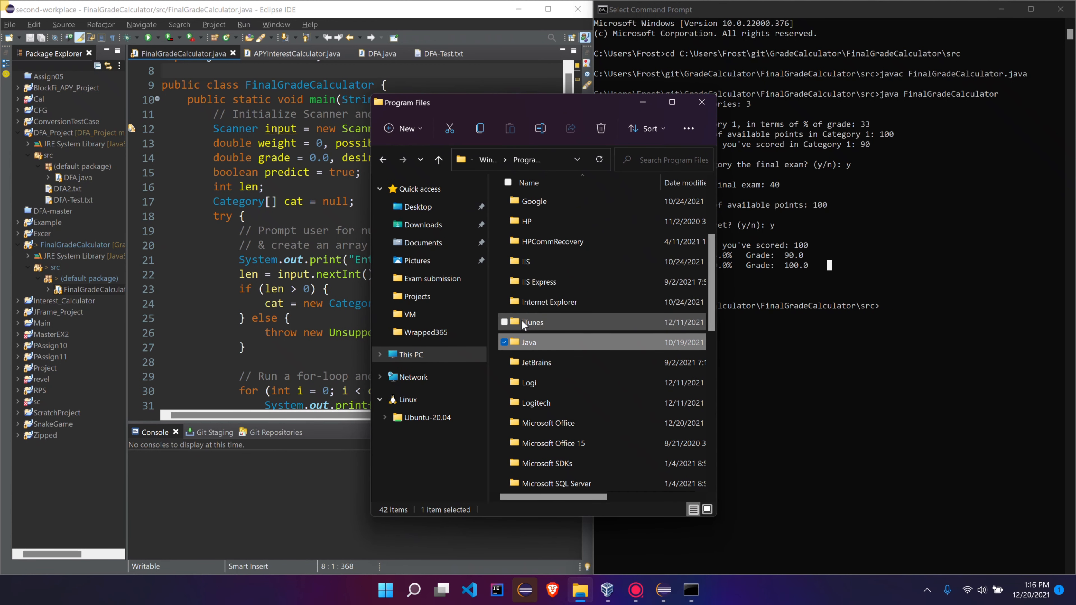
double_click(529, 341)
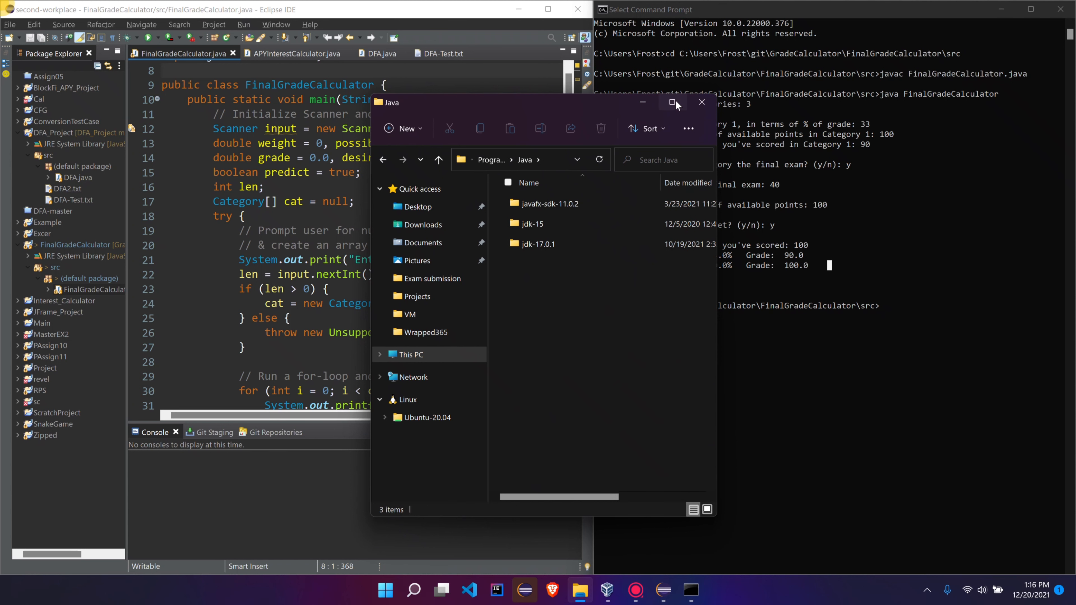
click(673, 102)
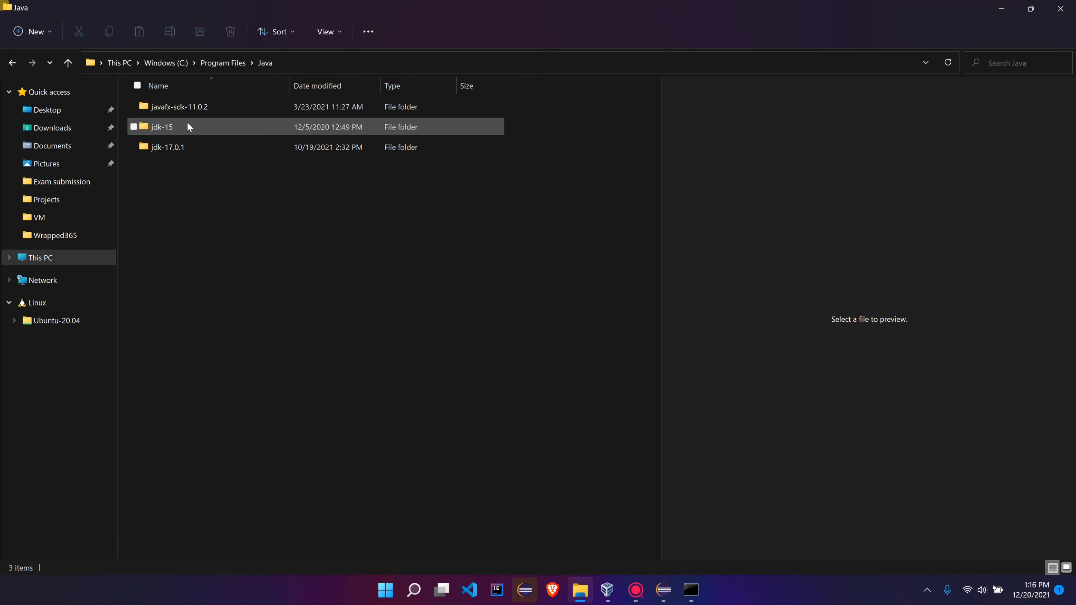
click(167, 147)
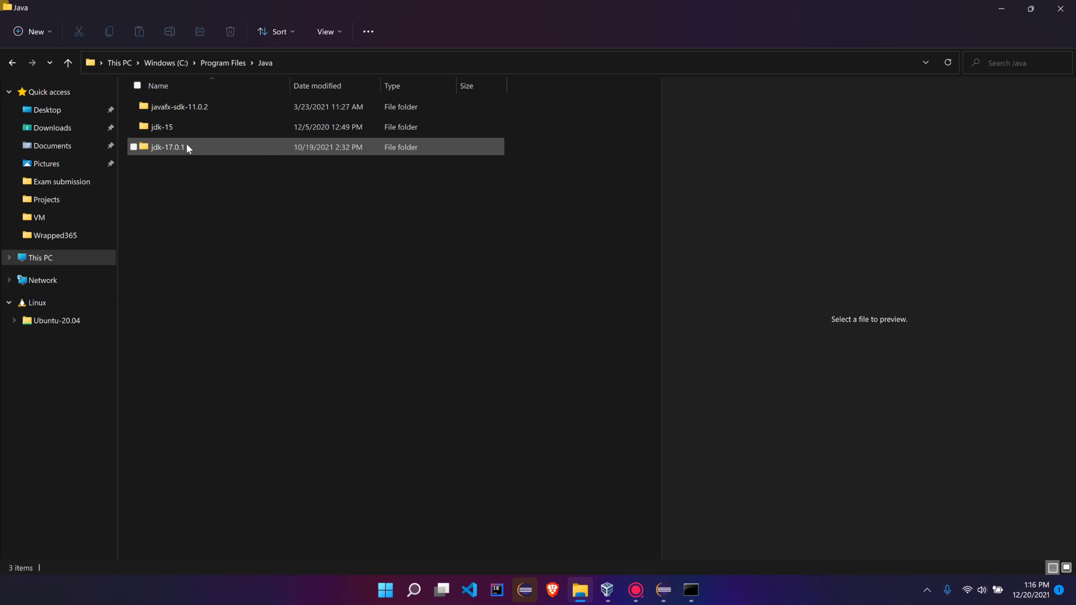
double_click(167, 147)
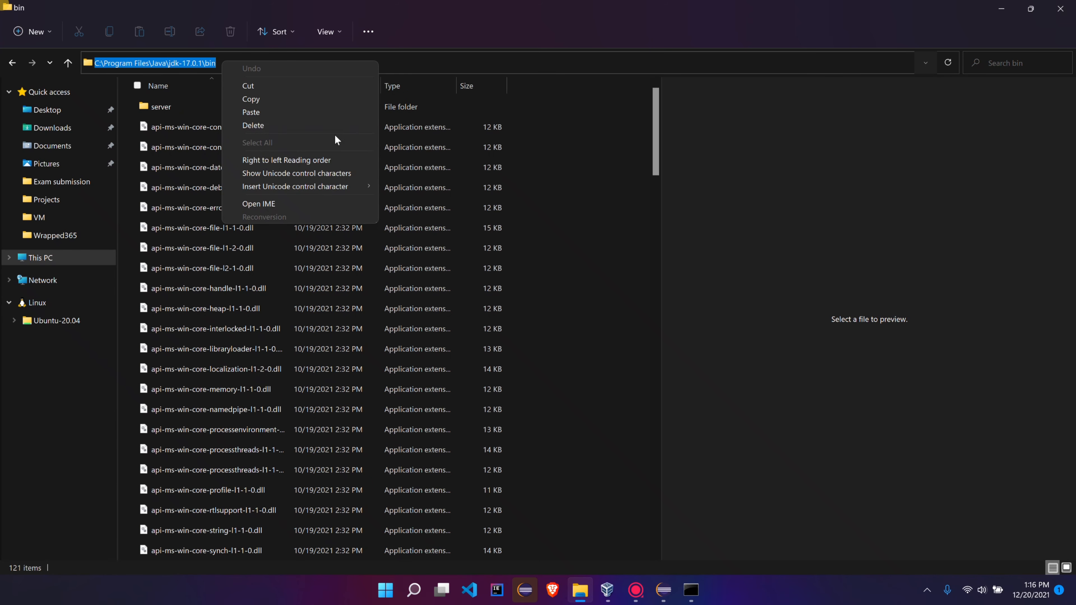
click(251, 112)
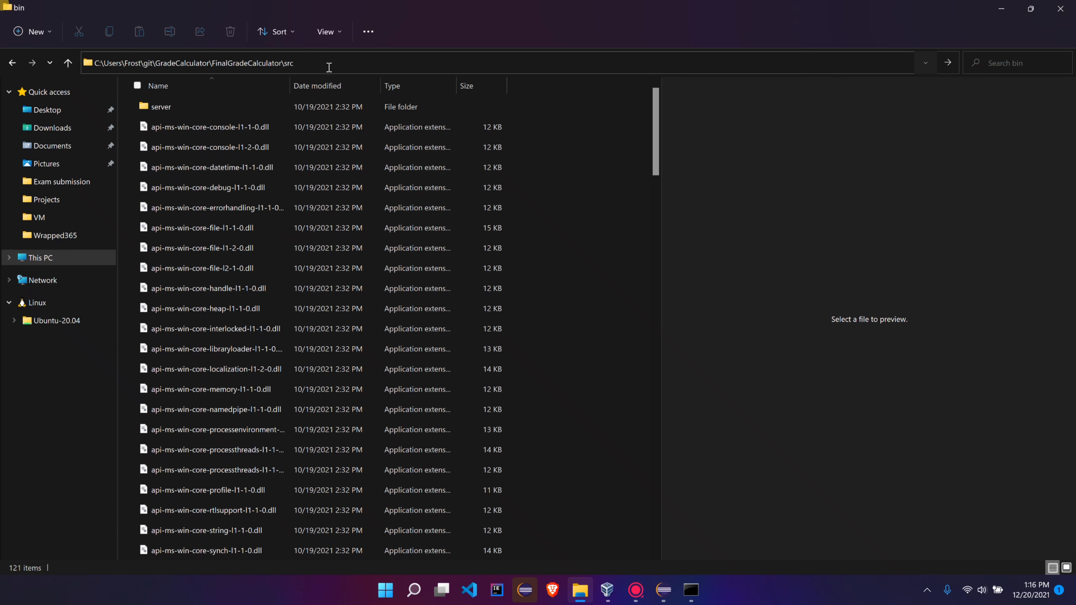
Step: Select the user Path variable in Environment Variables and bring up its entry list
right_click(192, 63)
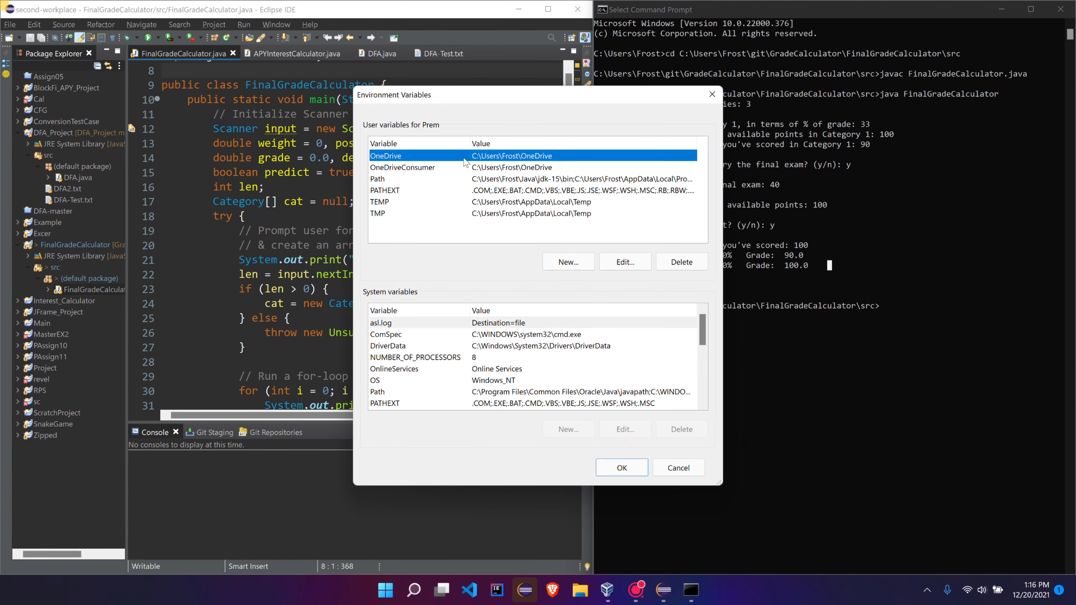
click(376, 180)
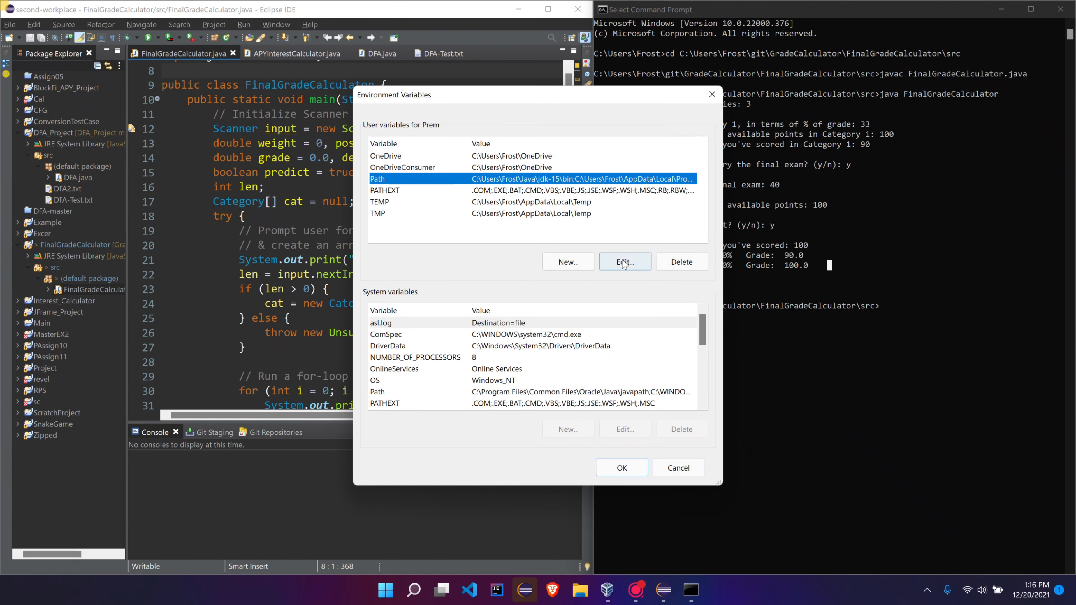
click(624, 262)
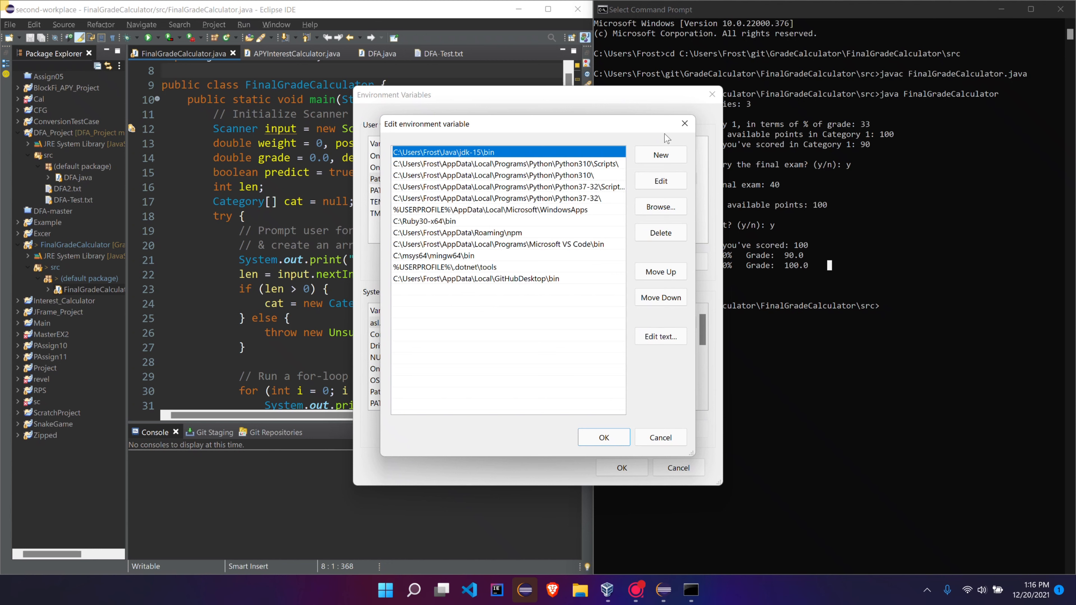